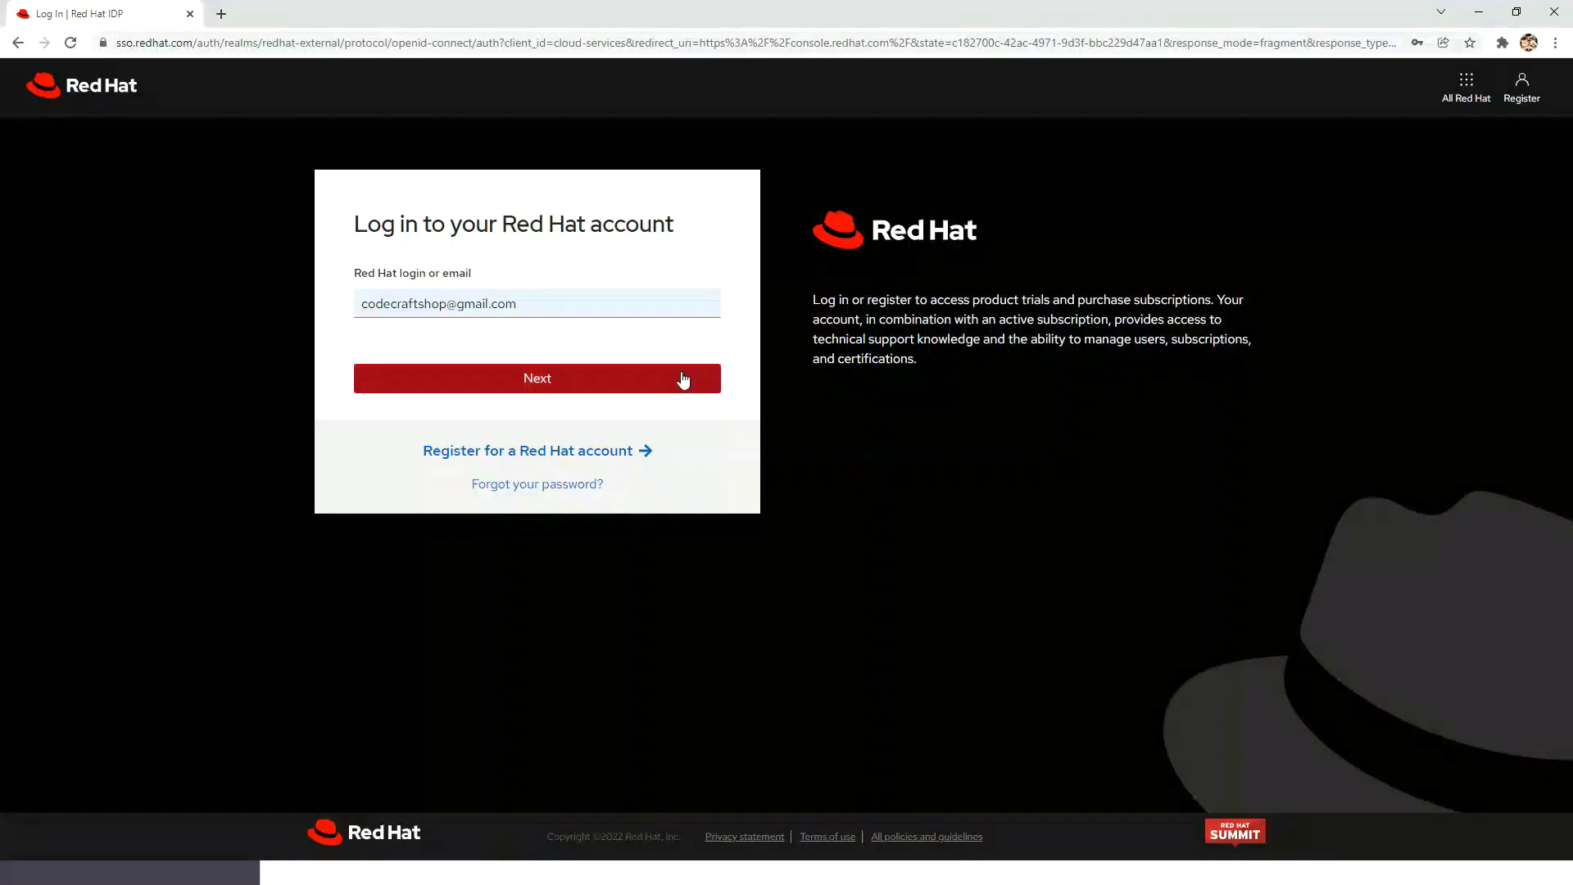
Sign in to the Red Hat account with the saved password and reach CodeReady Containers
{"action": "left_click", "coordinate": [537, 379]}
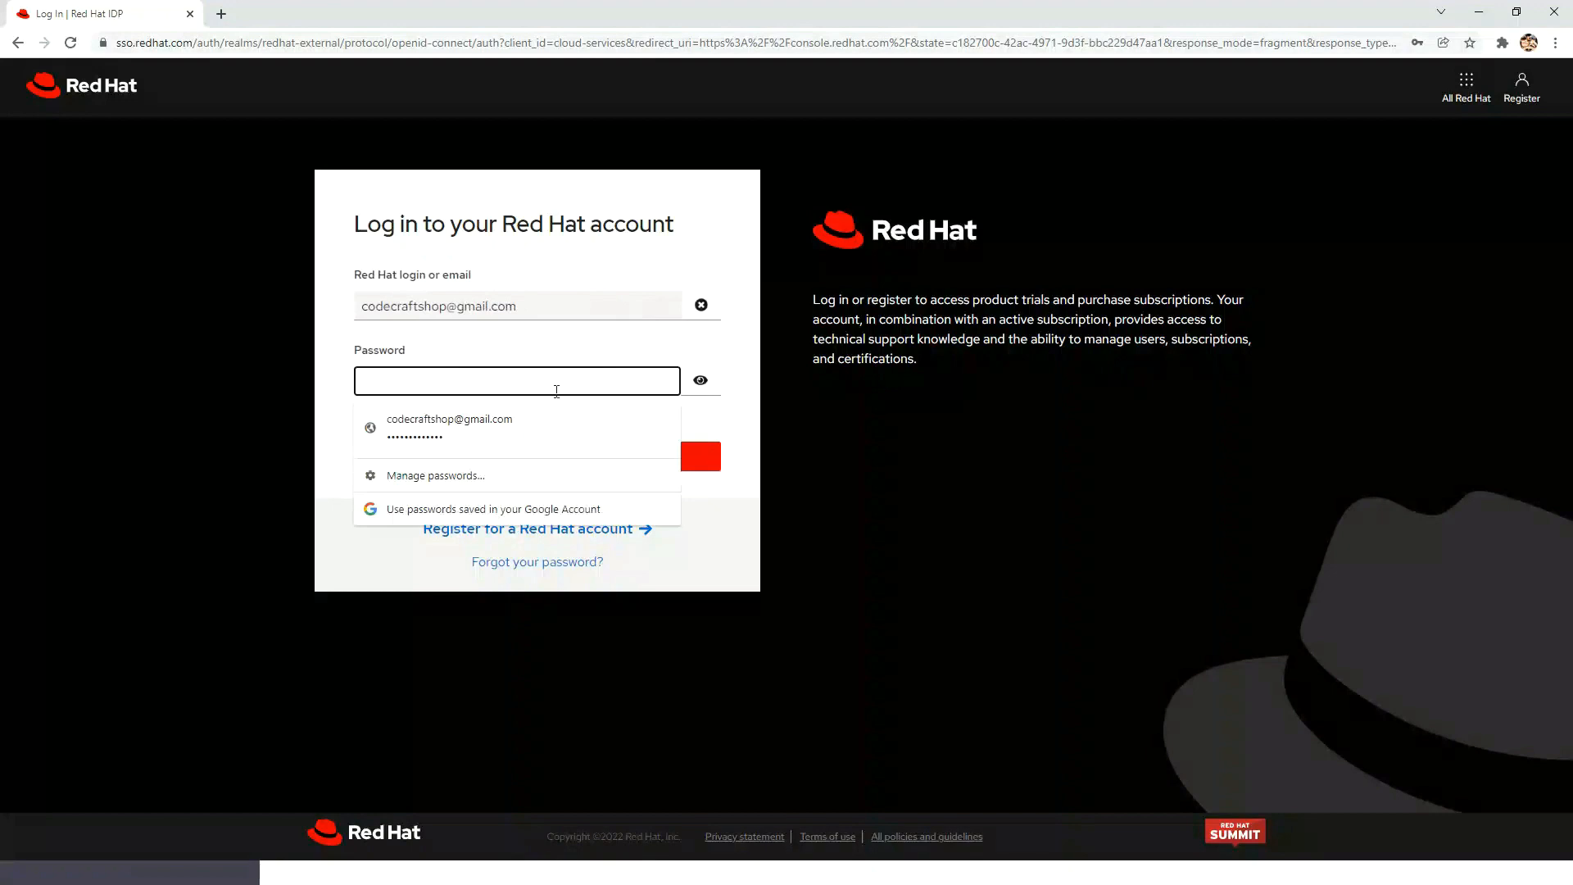
{"action": "left_click", "coordinate": [448, 426]}
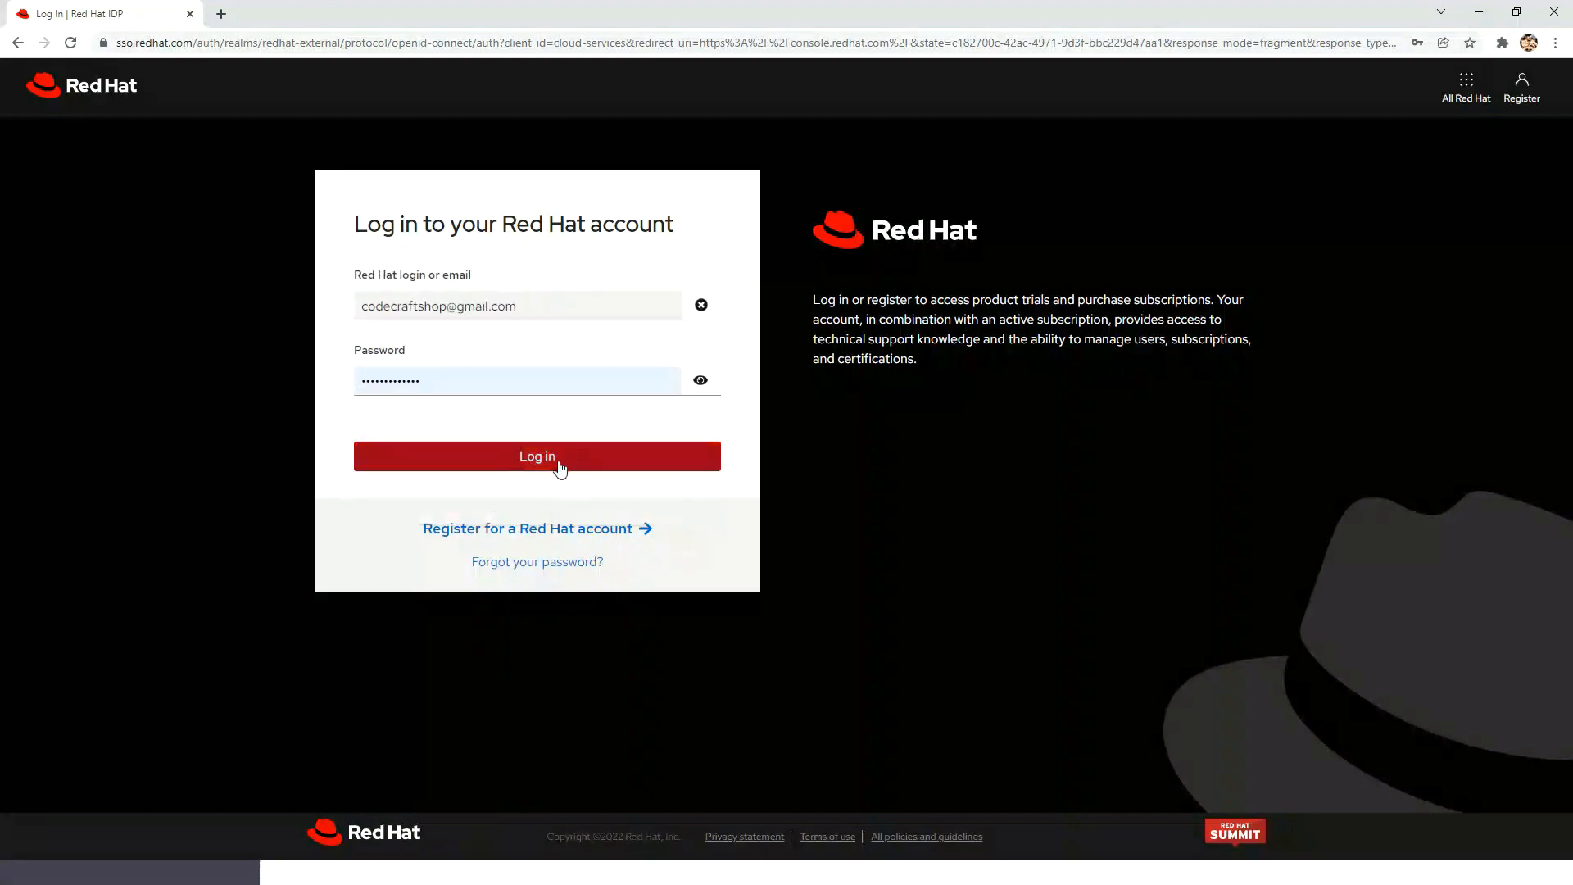
{"action": "left_click", "coordinate": [537, 455]}
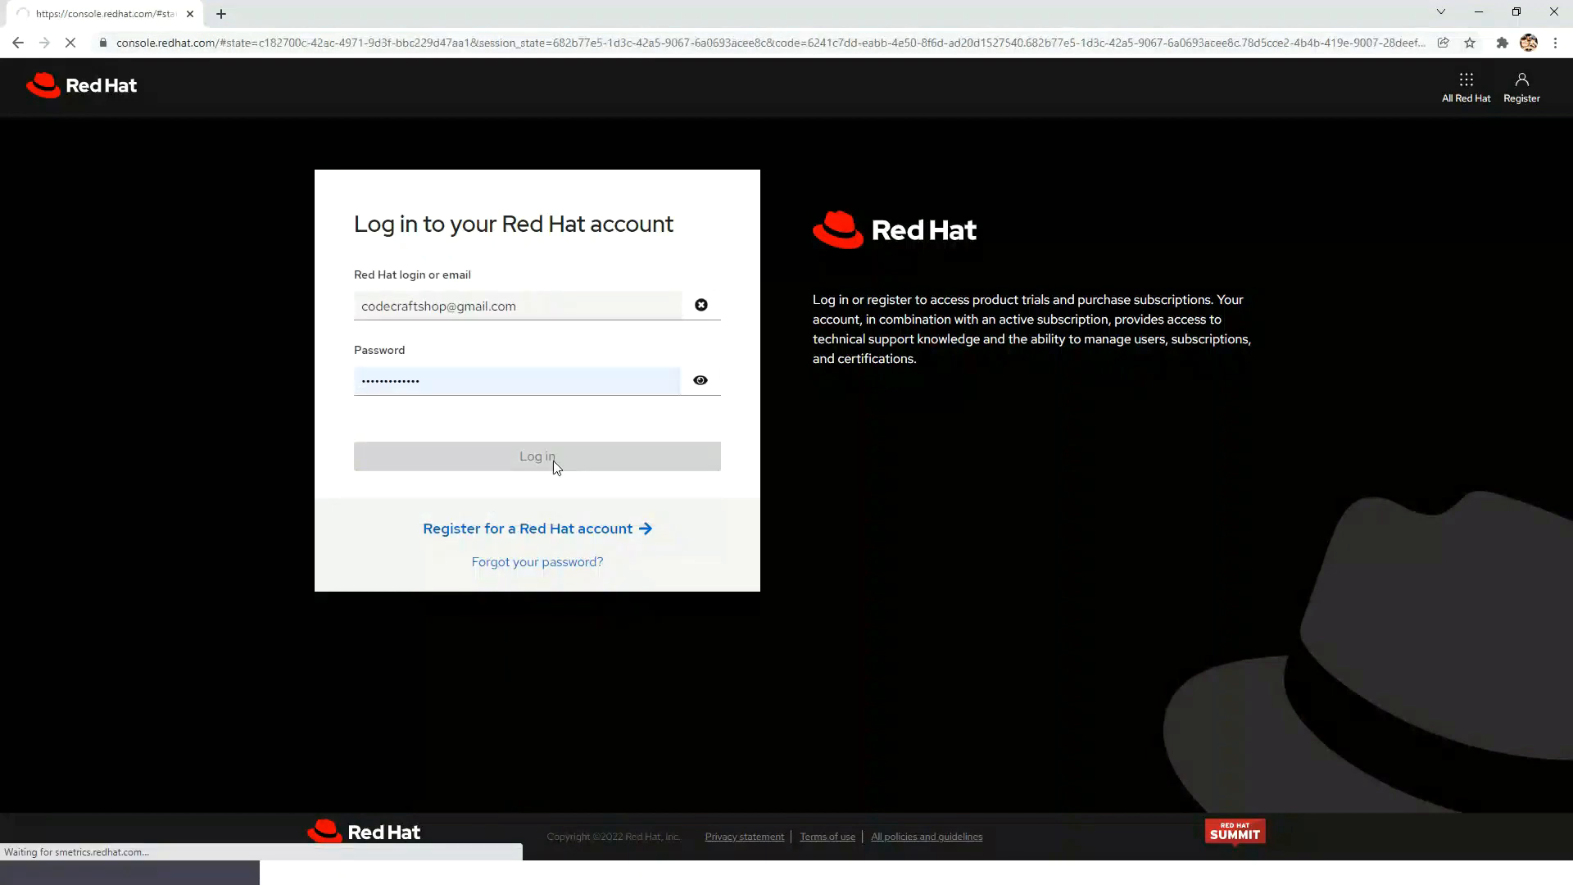
{"action": "left_click", "coordinate": [536, 456]}
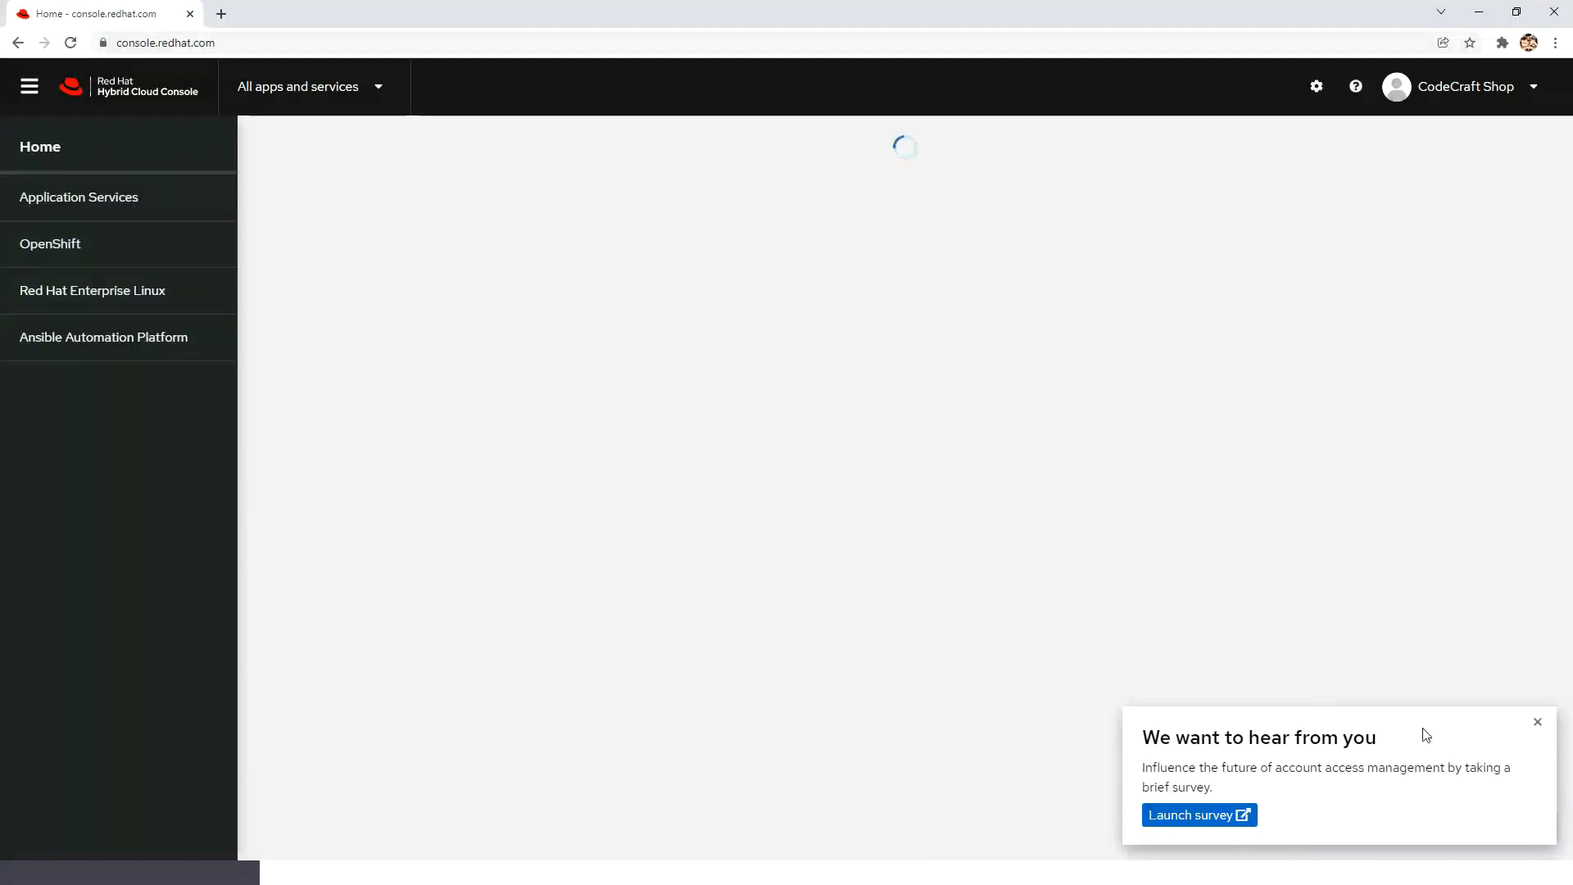
{"action": "left_click", "coordinate": [1536, 721]}
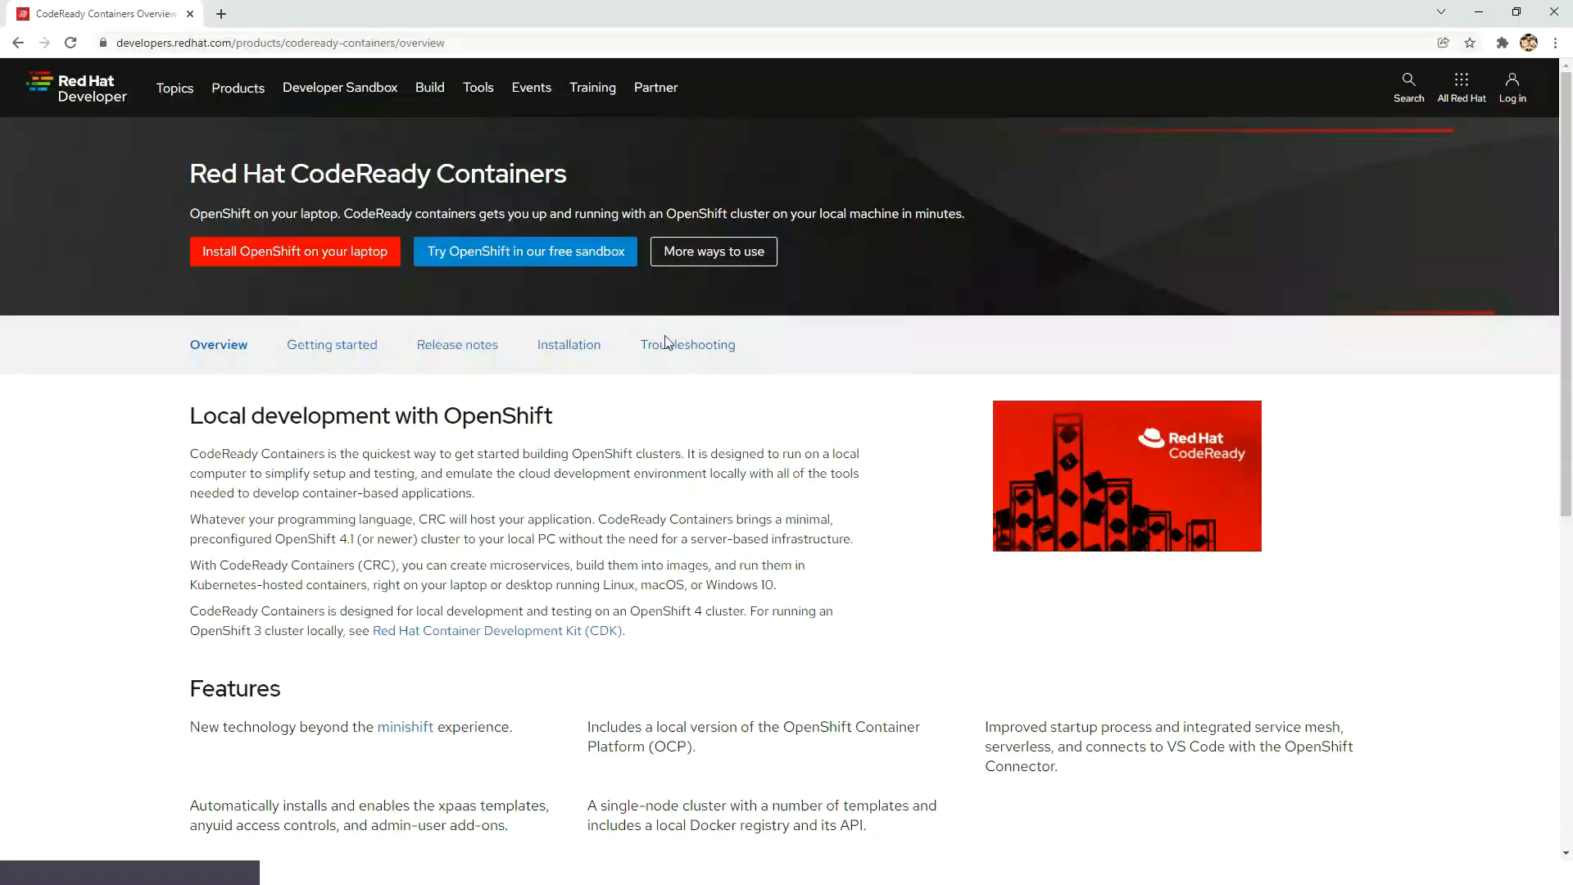
Choose 'Install OpenShift on your laptop' to get the installer zip and pull-secret.txt
{"action": "left_click", "coordinate": [295, 250]}
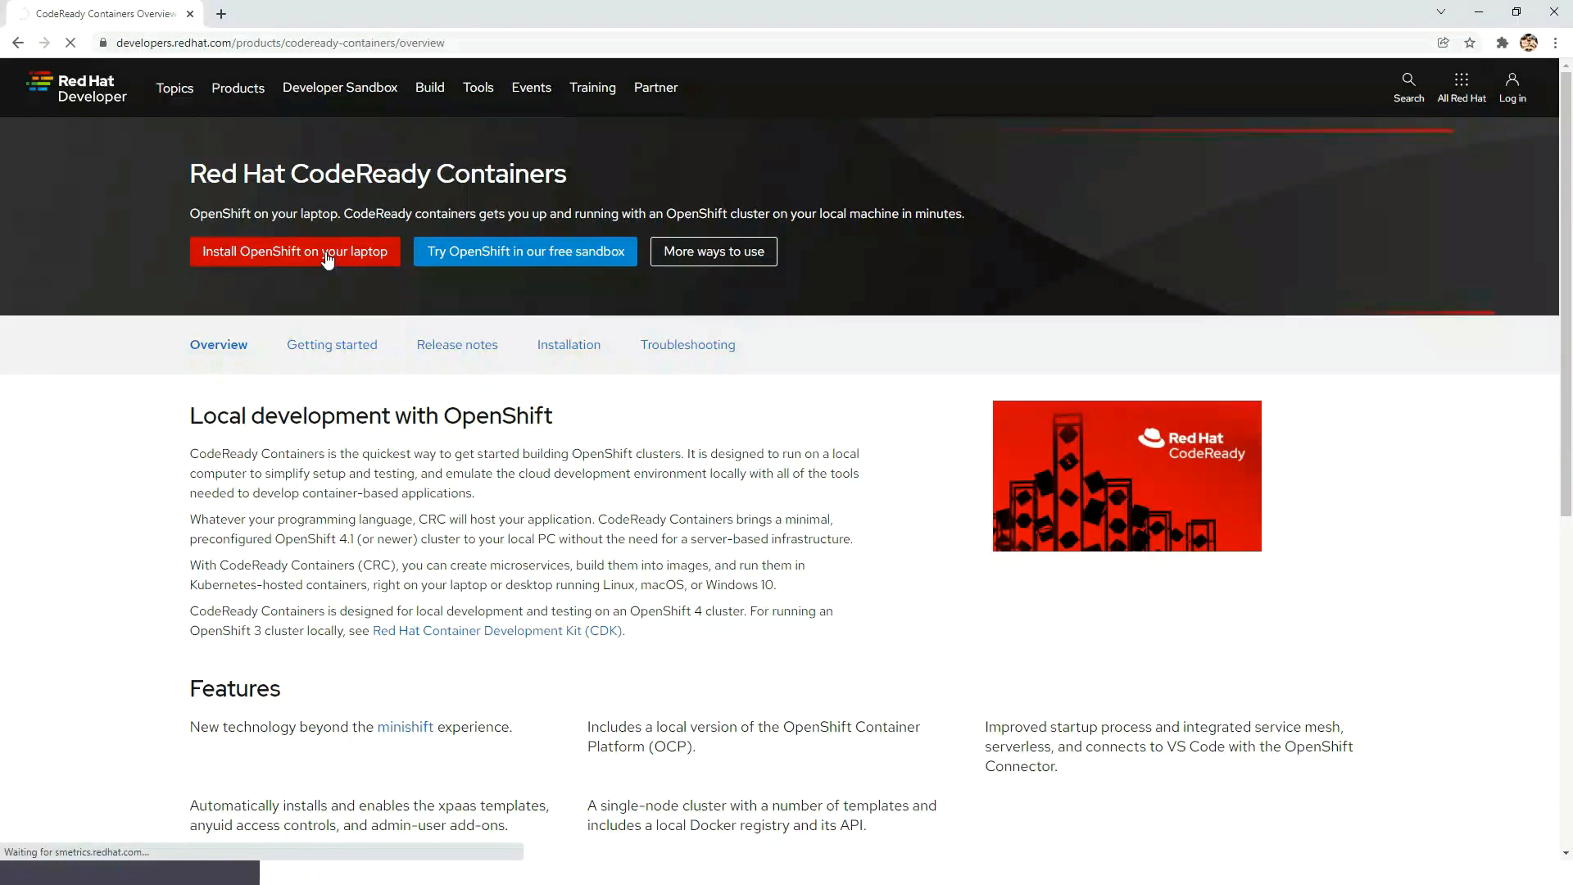
{"action": "left_click", "coordinate": [294, 252]}
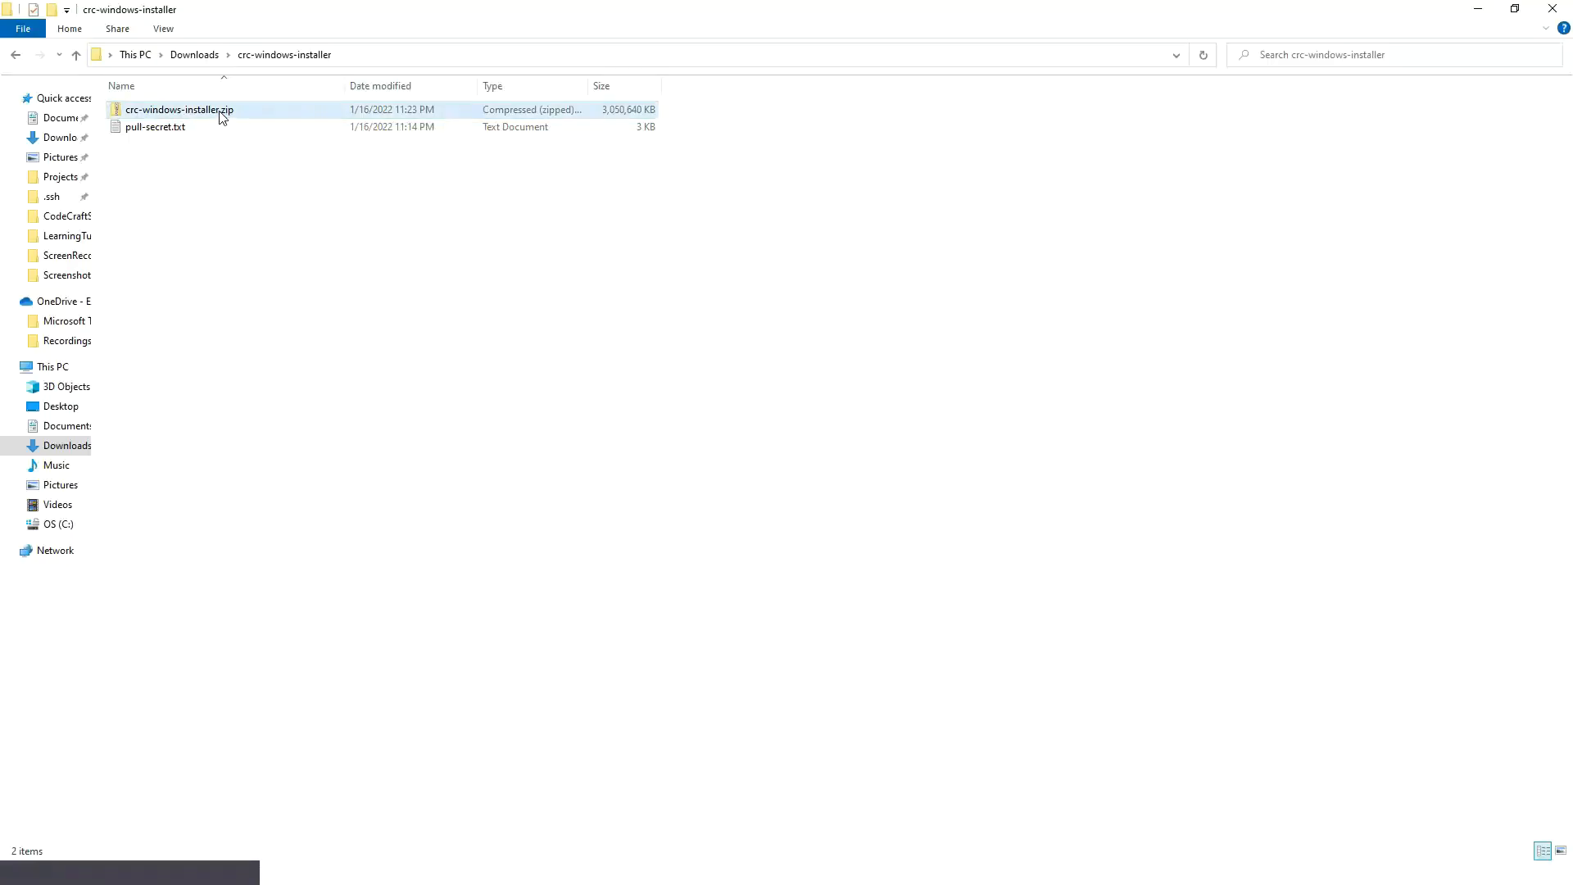
Extract crc-windows-installer.zip in place with 7-Zip and select crc-windows-amd64.msi
{"action": "right_click", "coordinate": [179, 109]}
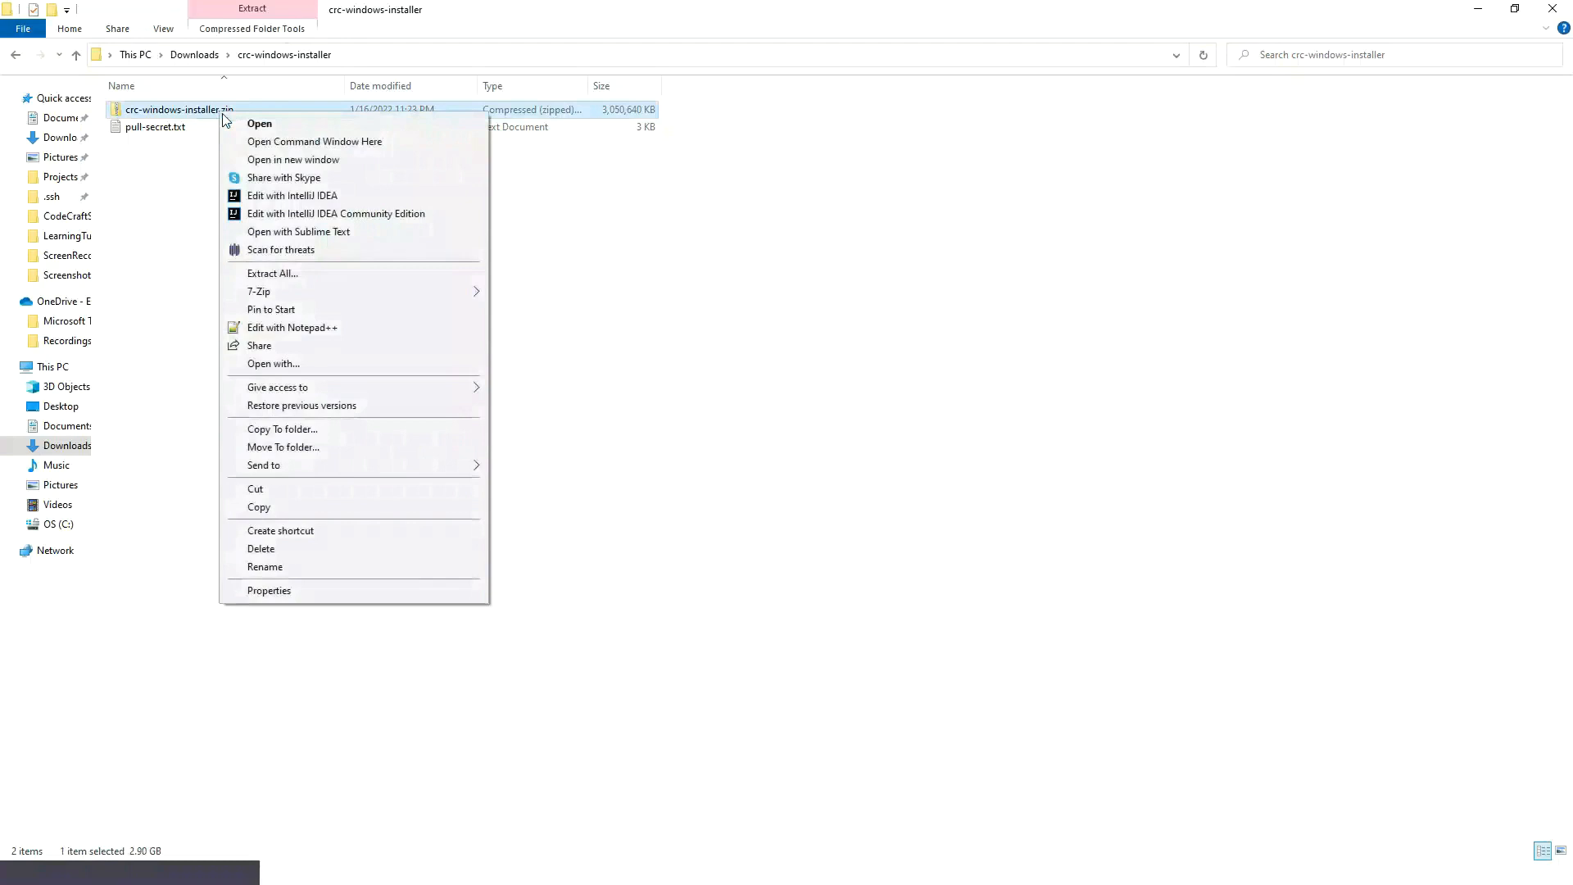
{"action": "mouse_move", "coordinate": [259, 291]}
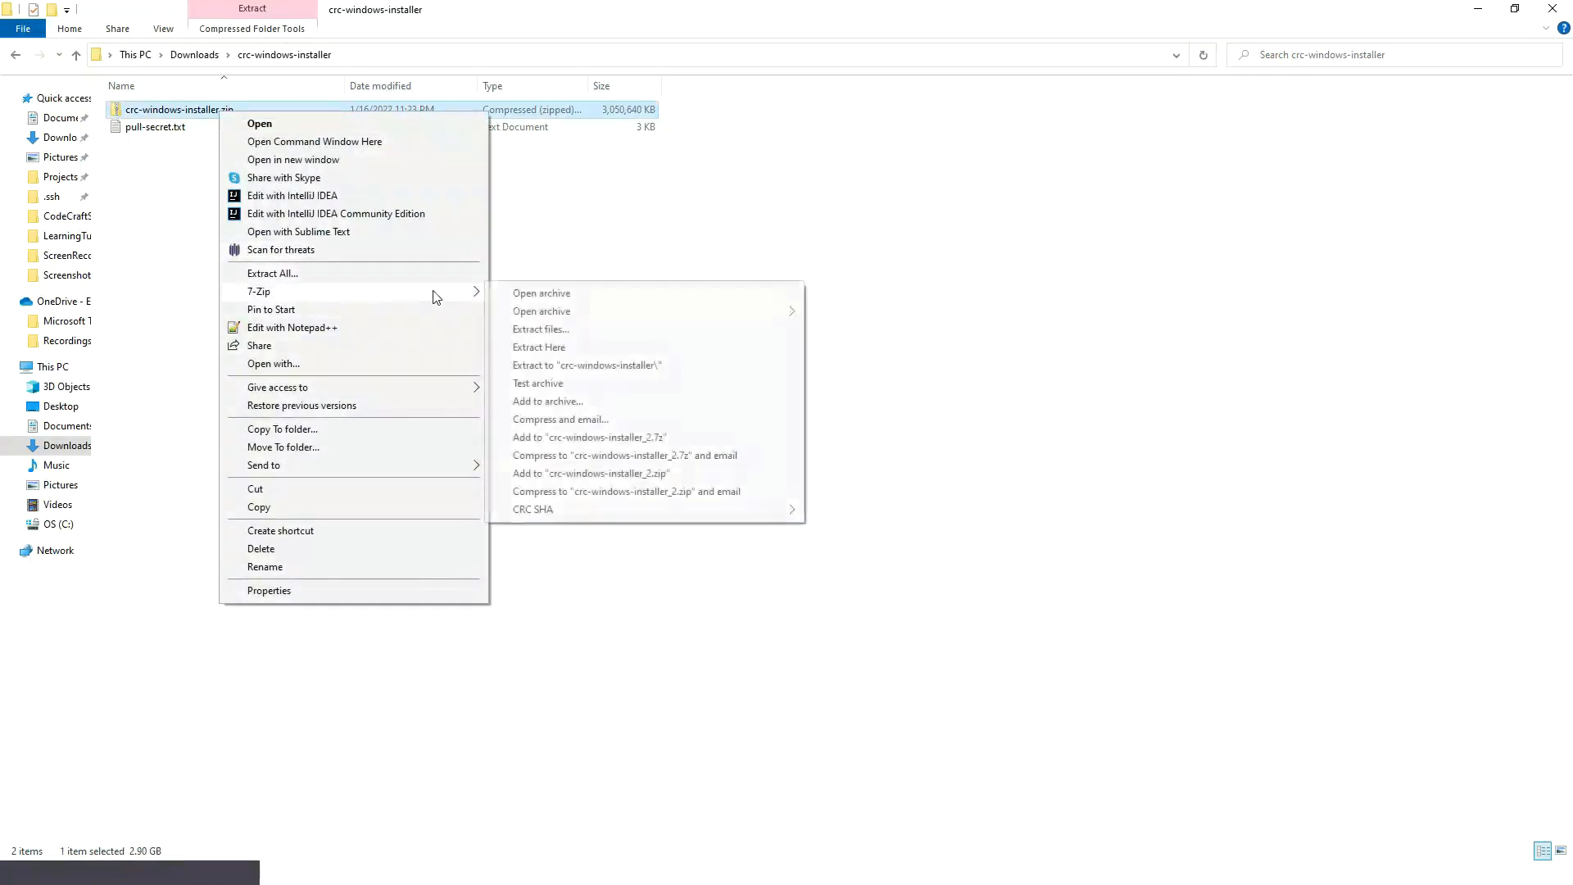
{"action": "left_click", "coordinate": [539, 347]}
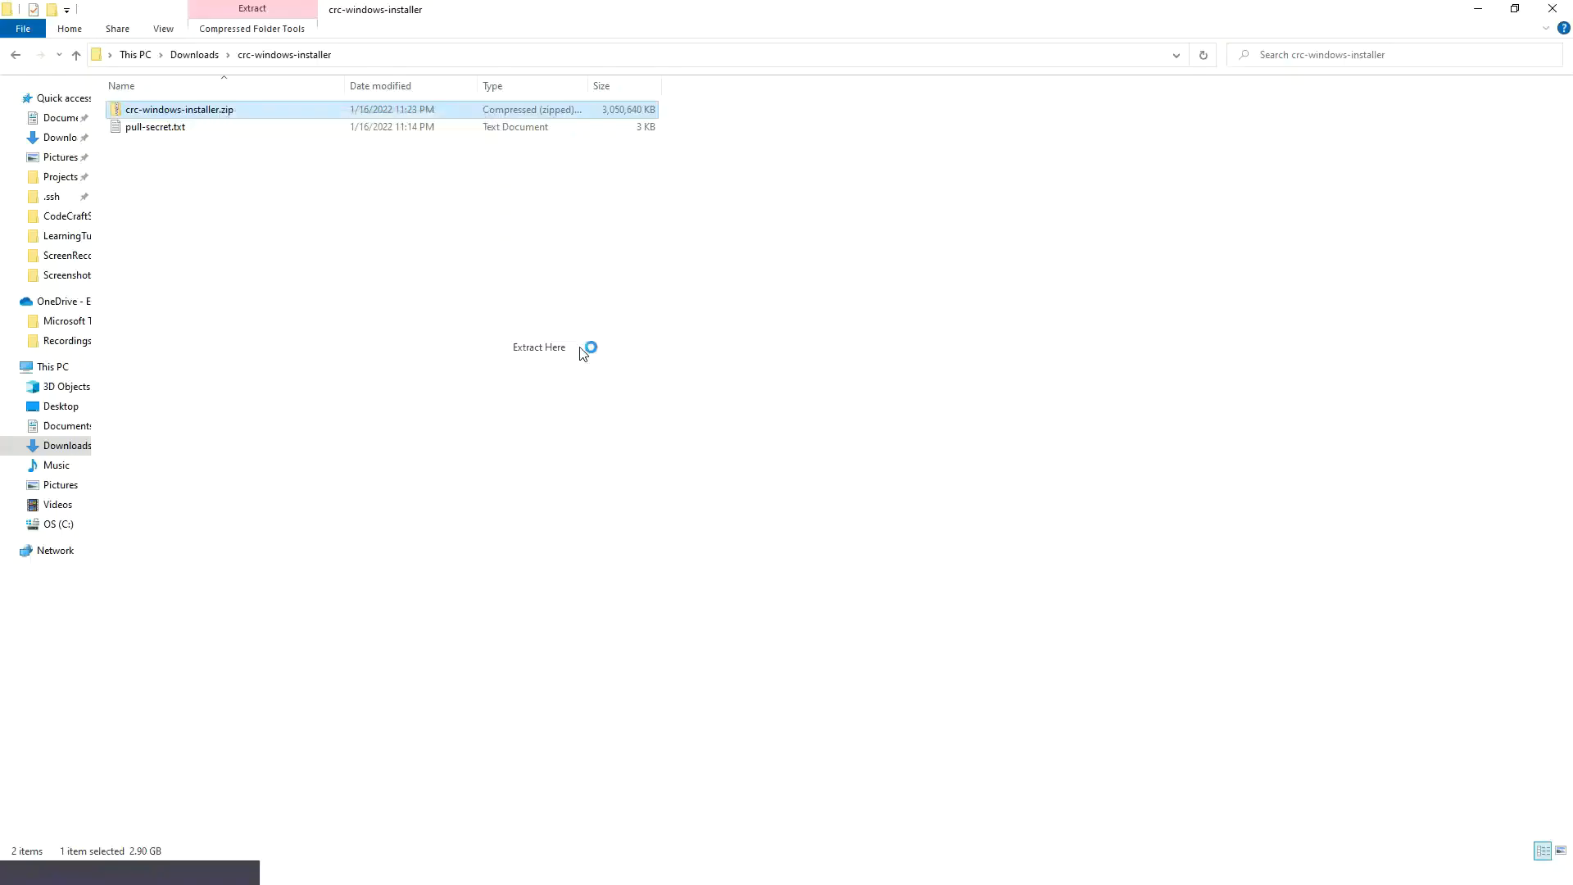
{"action": "left_click", "coordinate": [539, 347]}
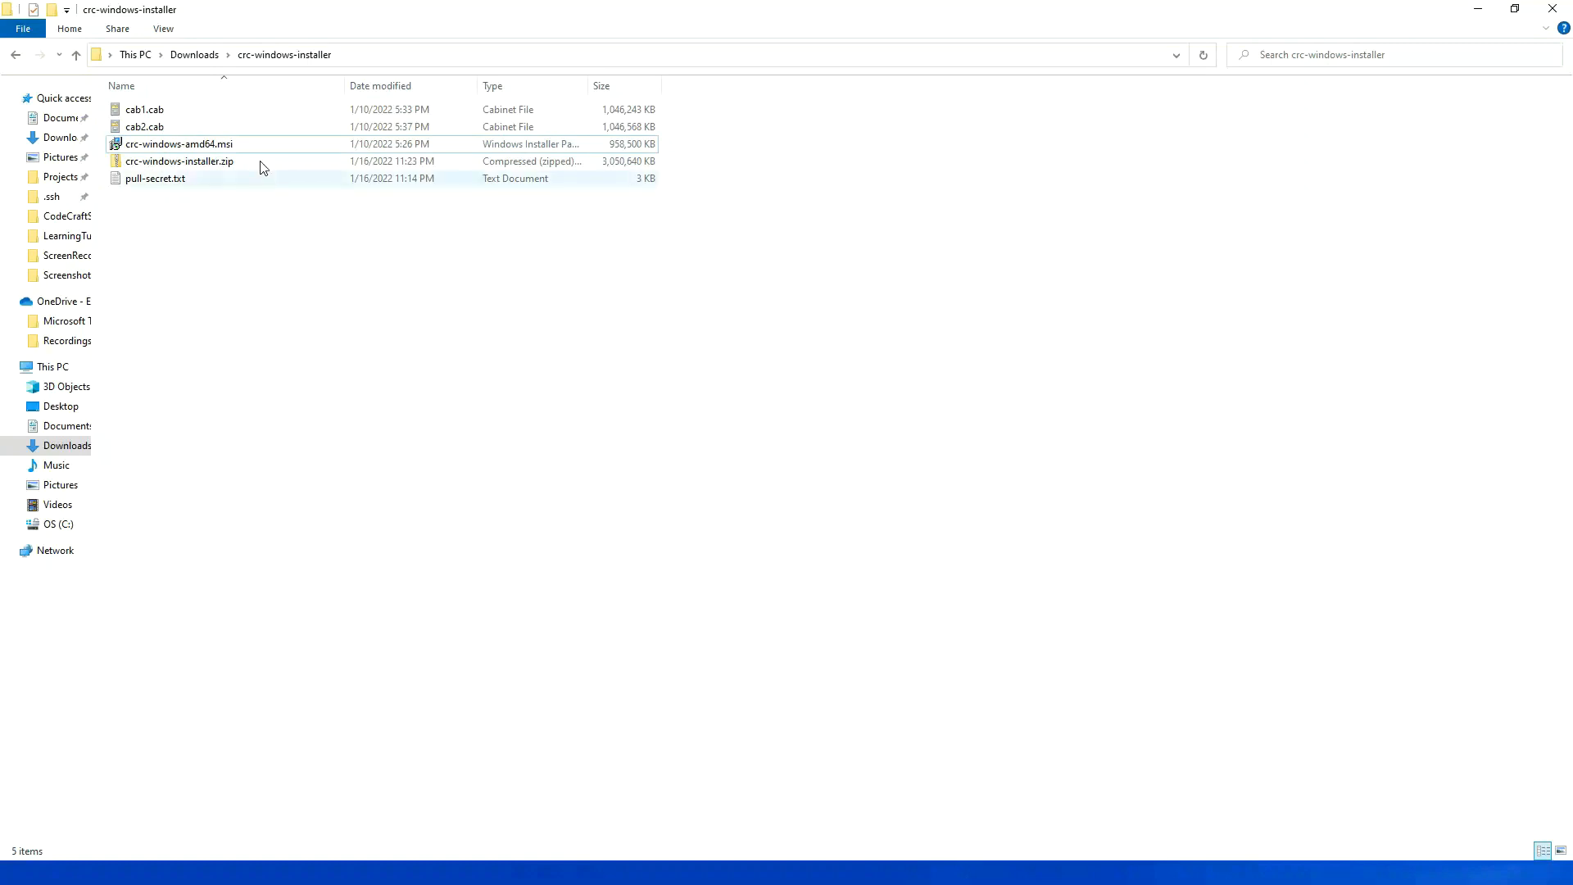
{"action": "left_click", "coordinate": [179, 143]}
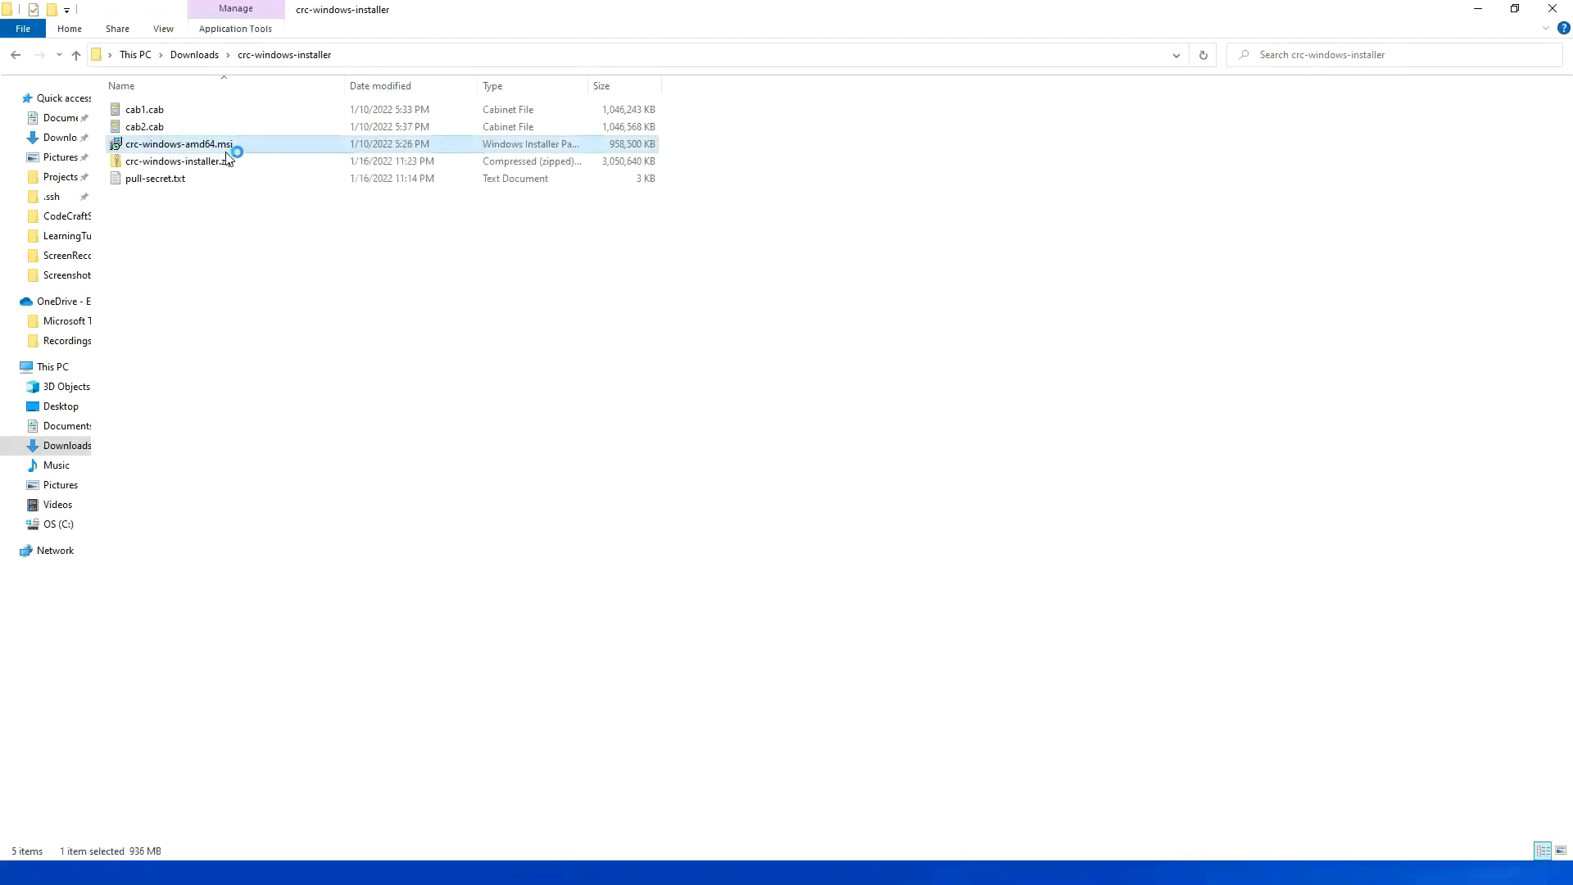
Run crc-windows-amd64.msi, accept the license, install, and finish the Setup wizard
{"action": "double_click", "coordinate": [179, 143]}
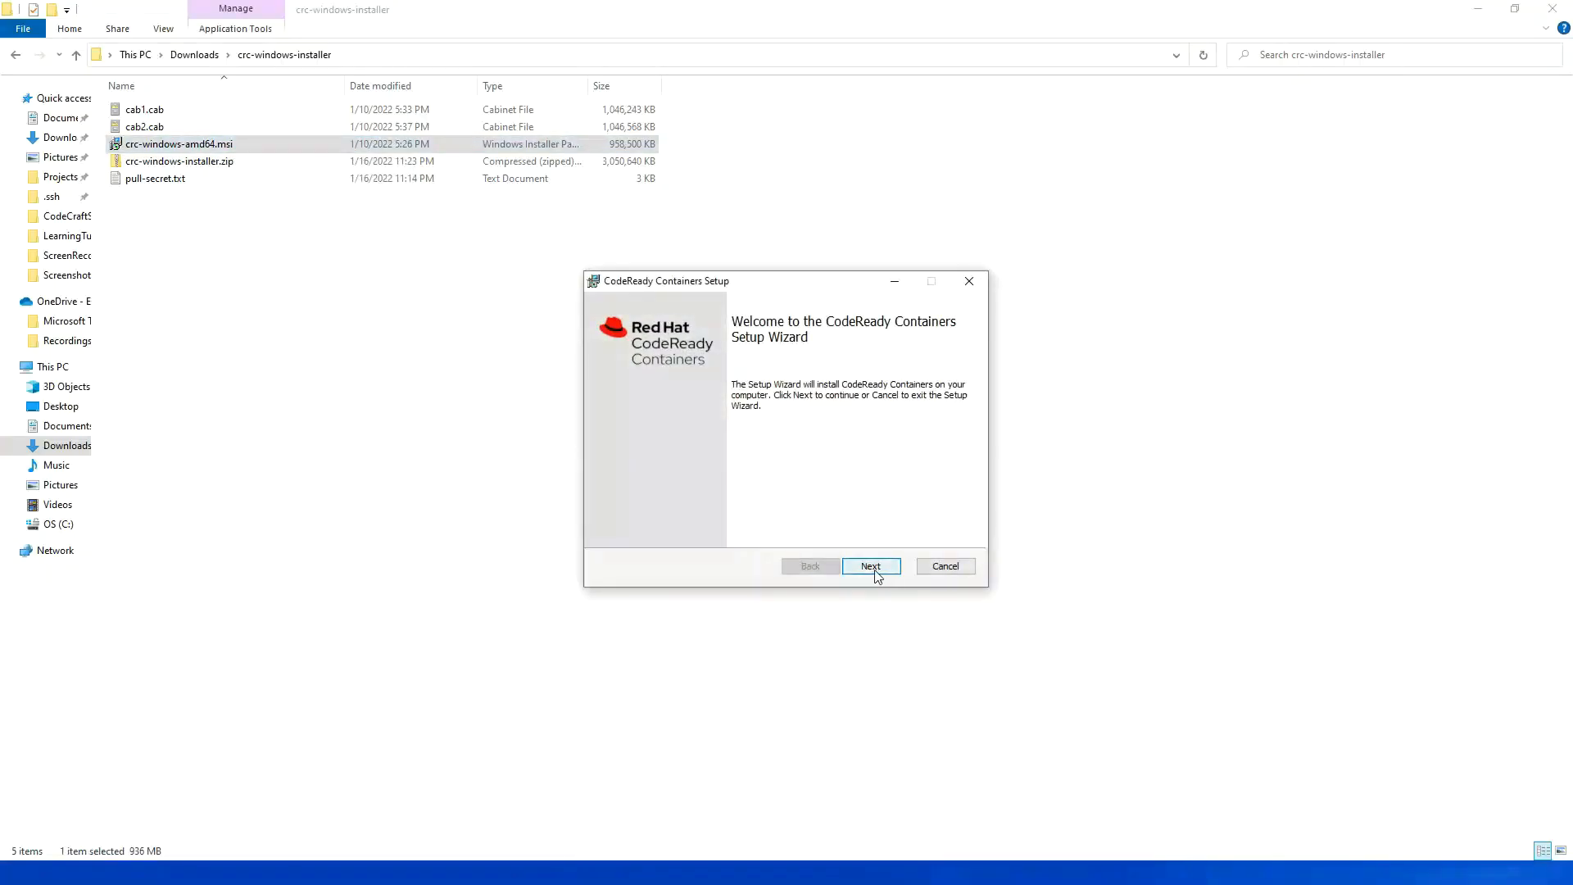
{"action": "left_click", "coordinate": [870, 566]}
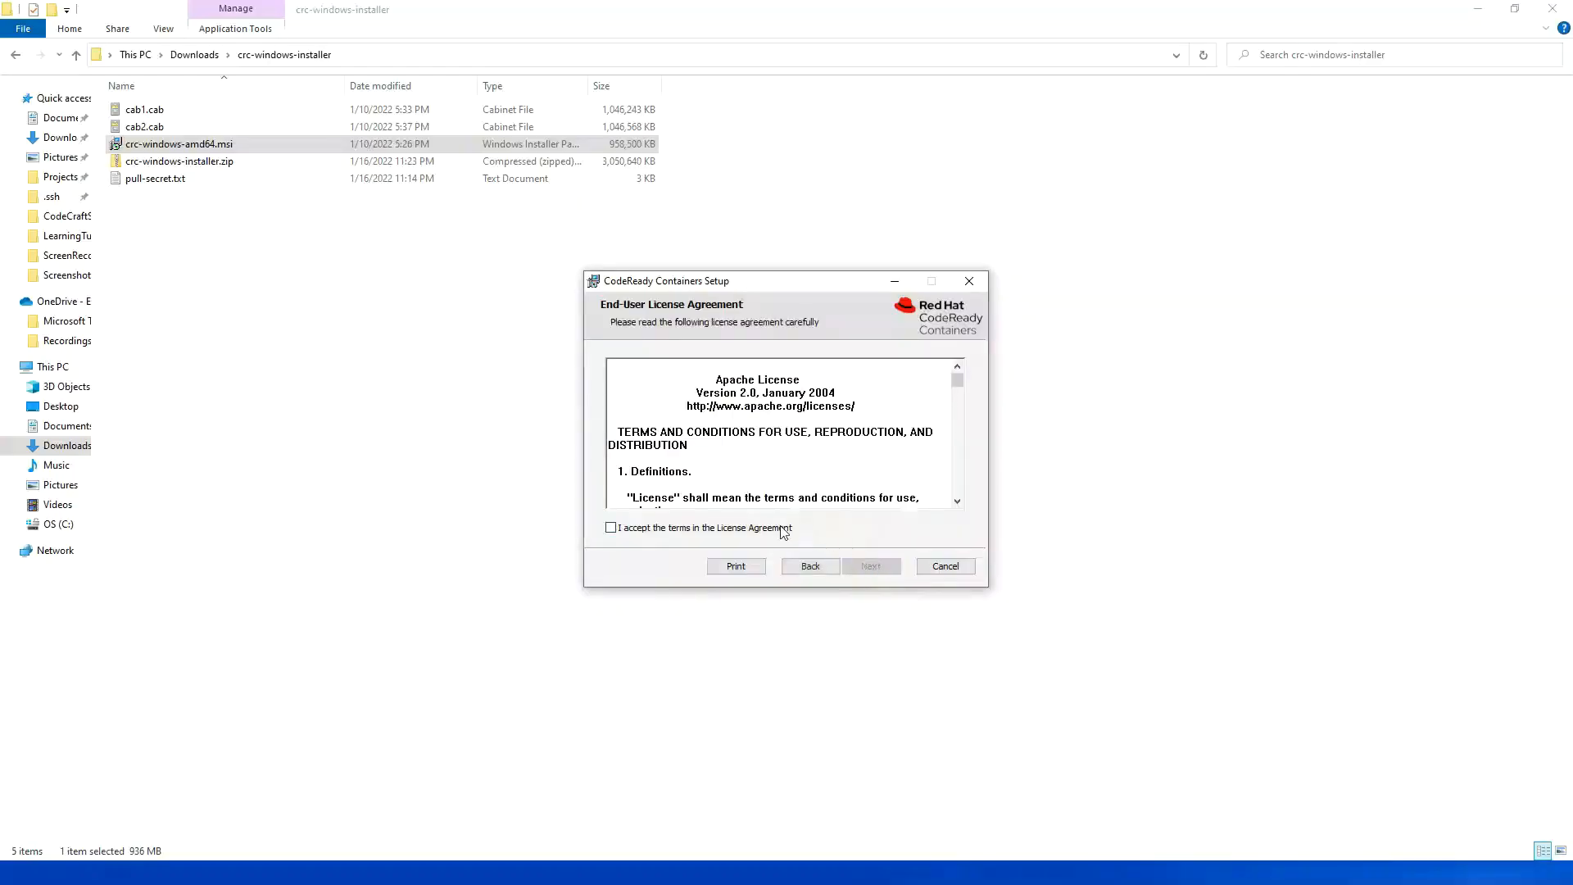
{"action": "left_click", "coordinate": [611, 527]}
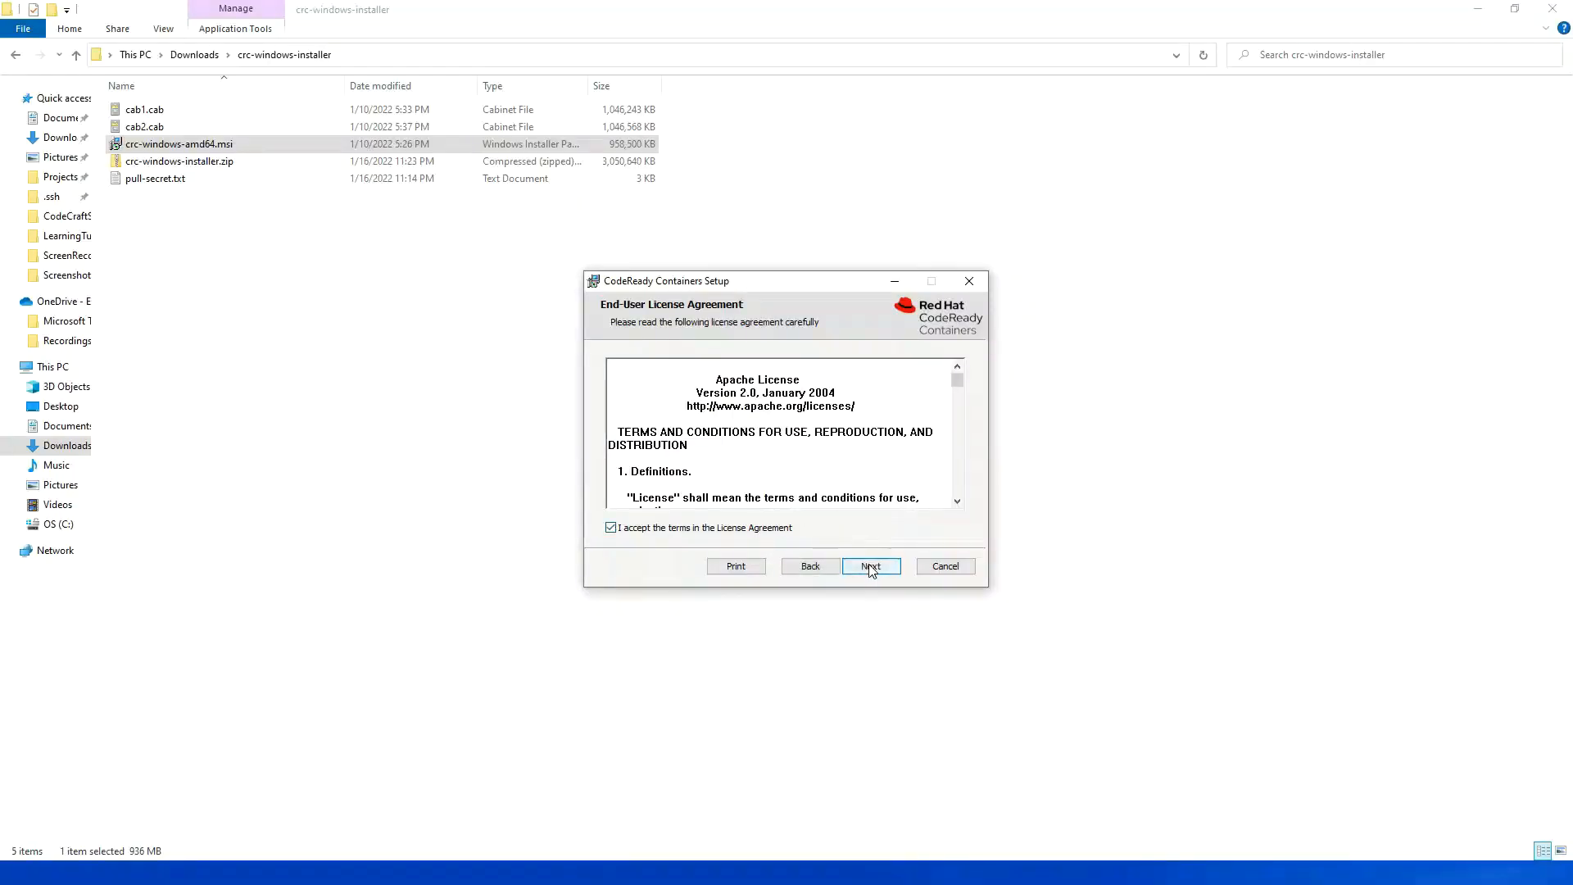
{"action": "left_click", "coordinate": [869, 566]}
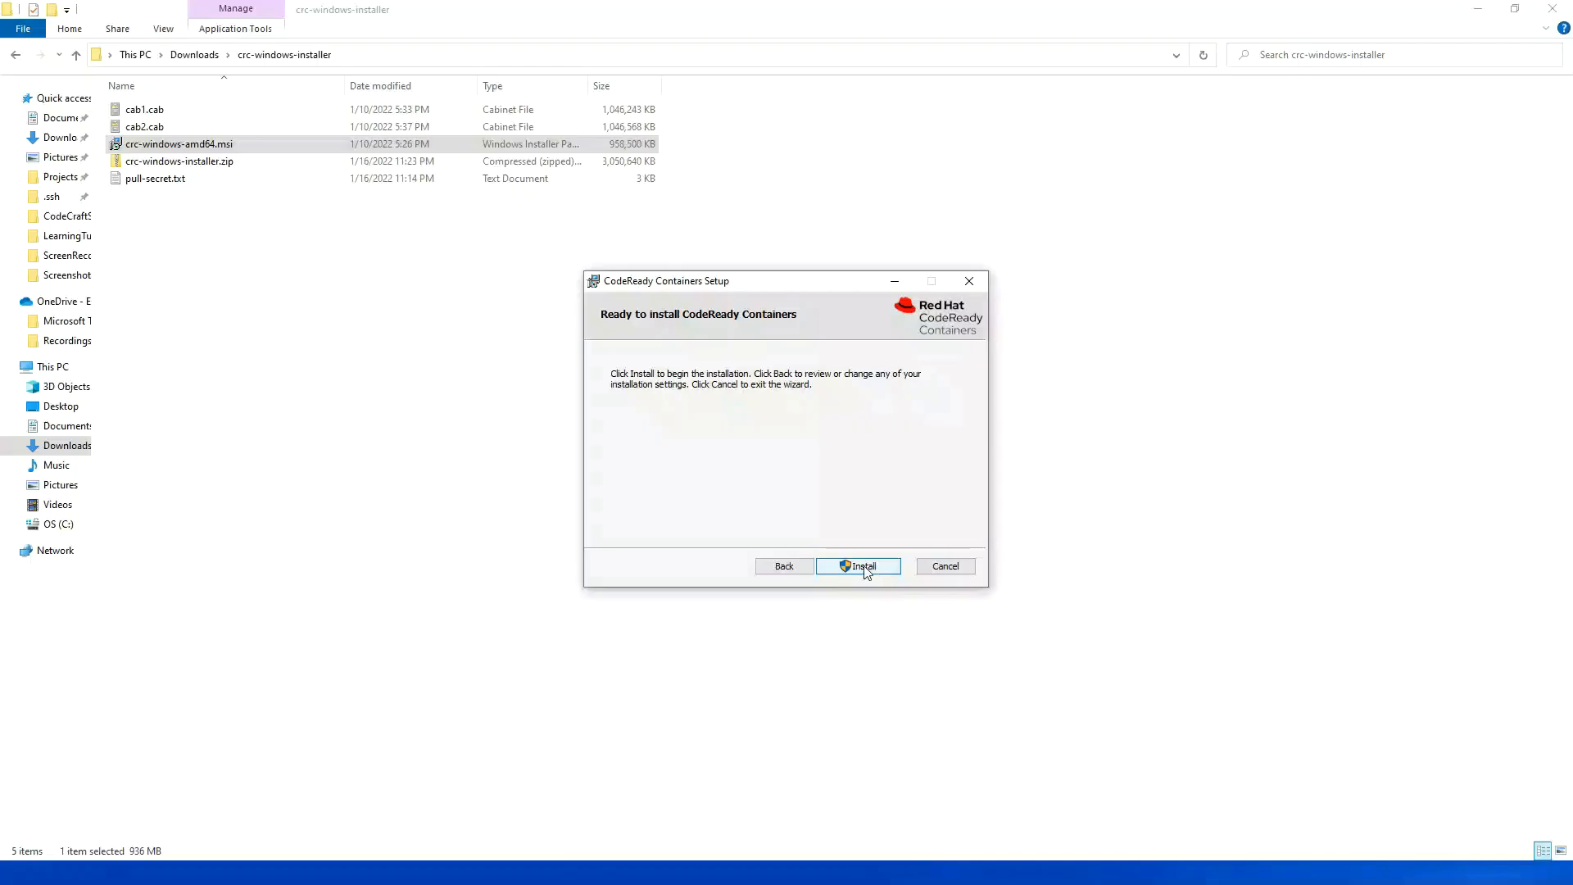
{"action": "left_click", "coordinate": [858, 566]}
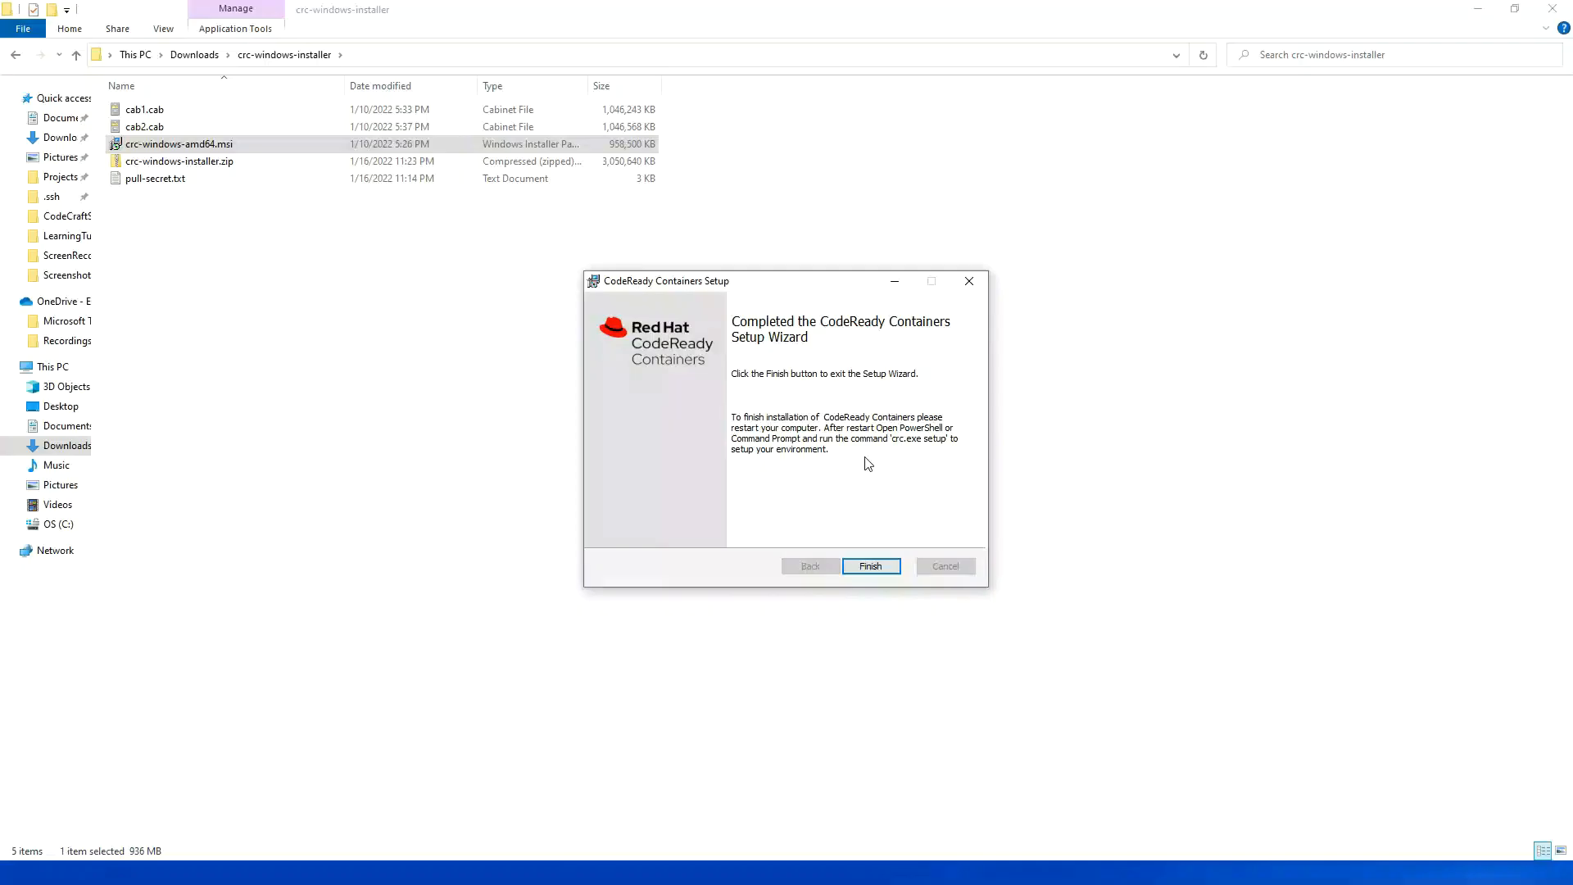
{"action": "left_click", "coordinate": [870, 566]}
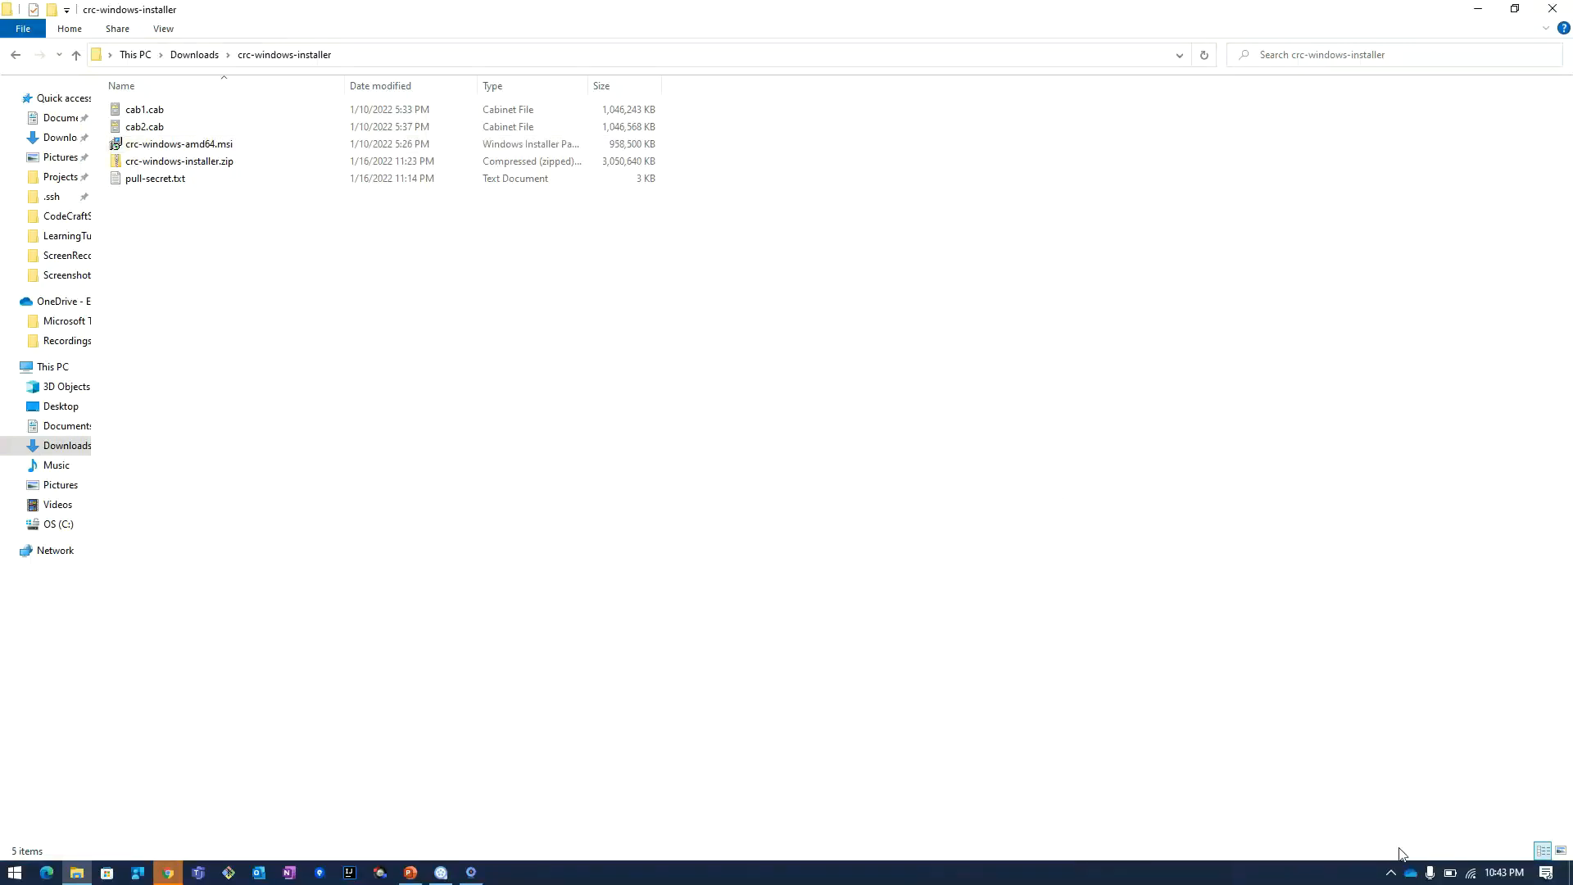
From the tray icon's Settings, start changing the Pull secret and locate pull-secret.txt
{"action": "left_click", "coordinate": [1389, 872]}
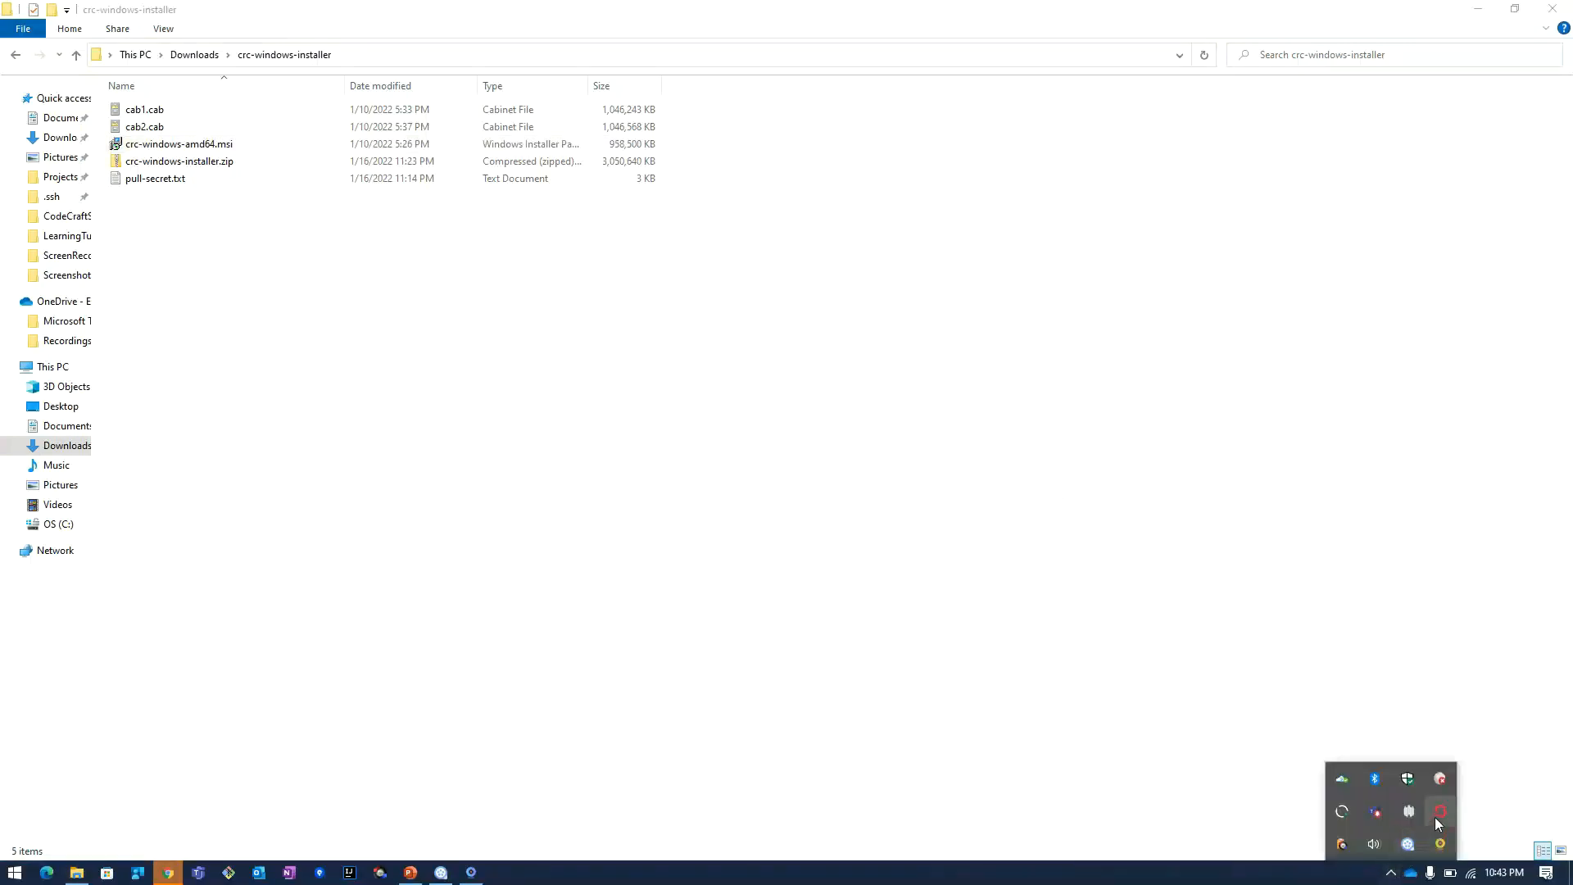
{"action": "mouse_move", "coordinate": [1442, 810]}
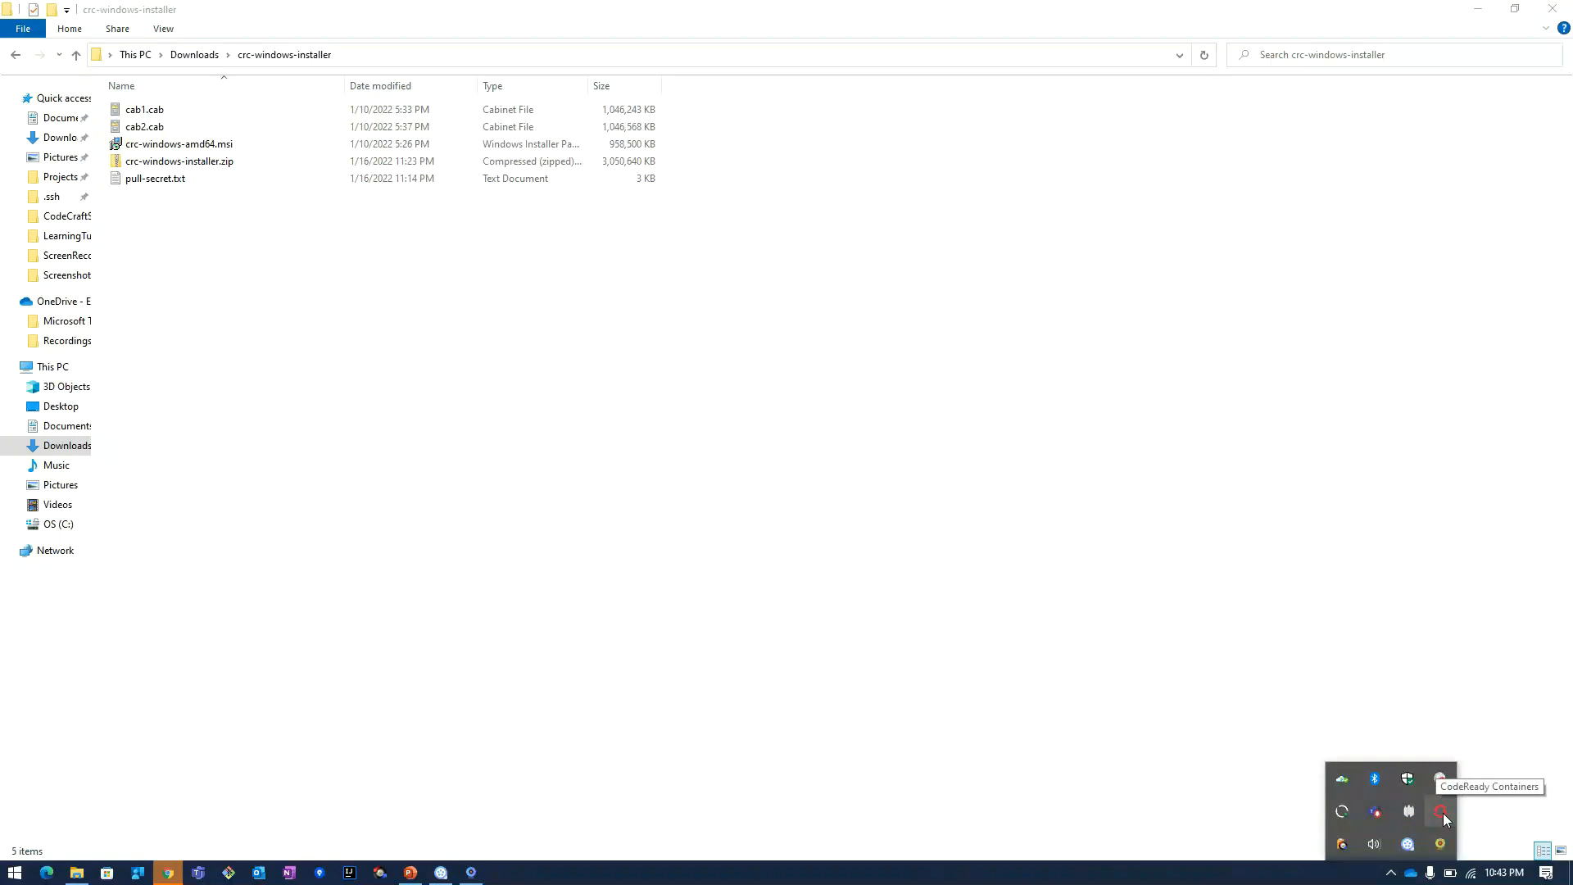
{"action": "right_click", "coordinate": [1443, 812]}
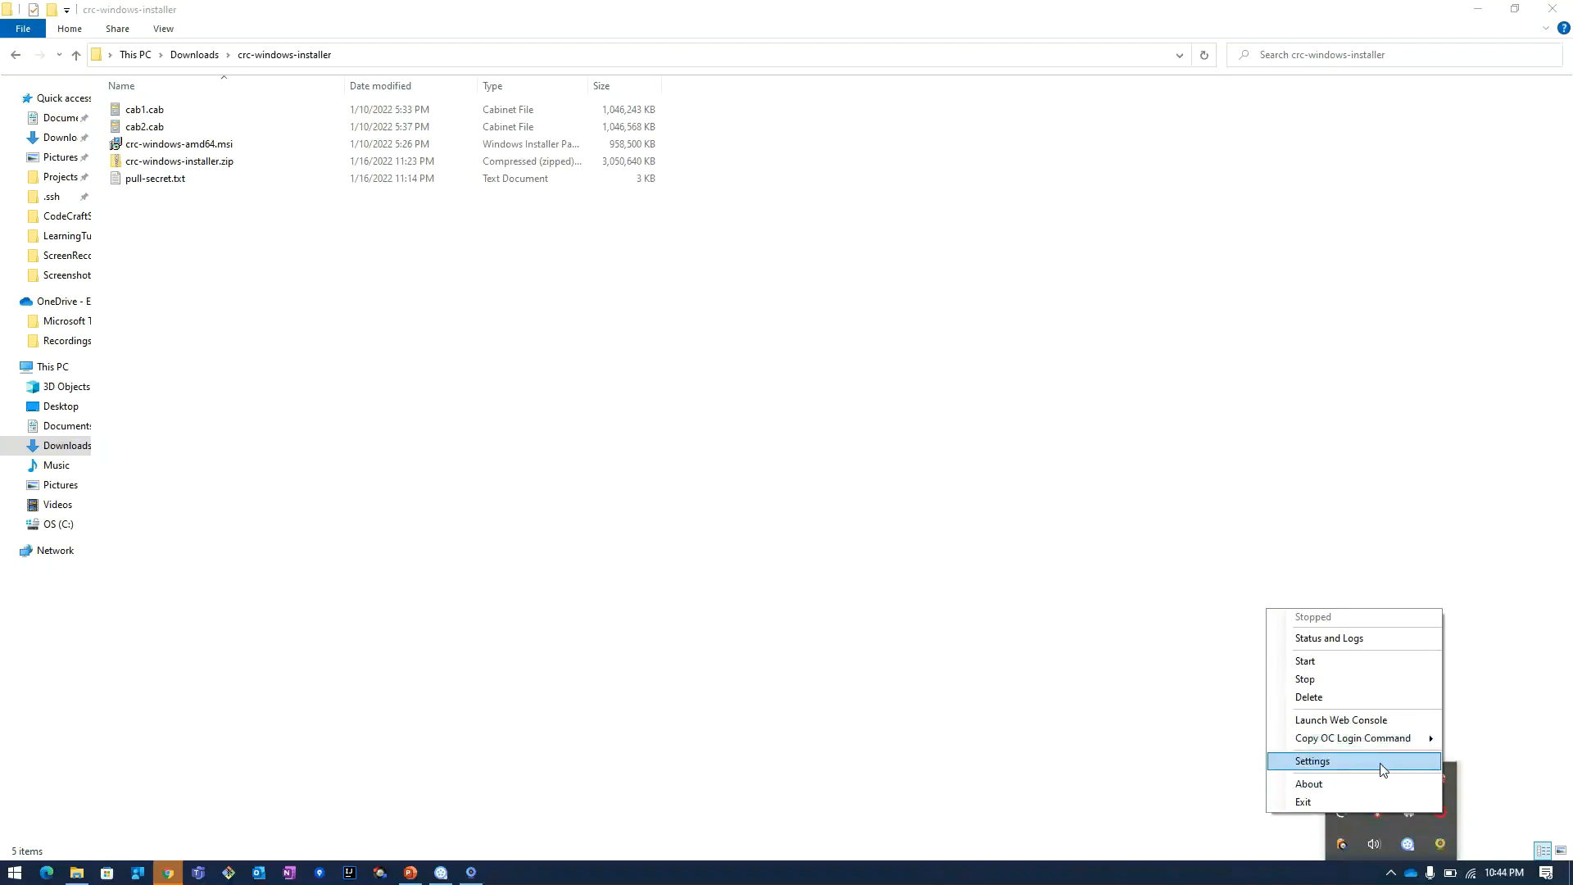
{"action": "left_click", "coordinate": [1310, 760]}
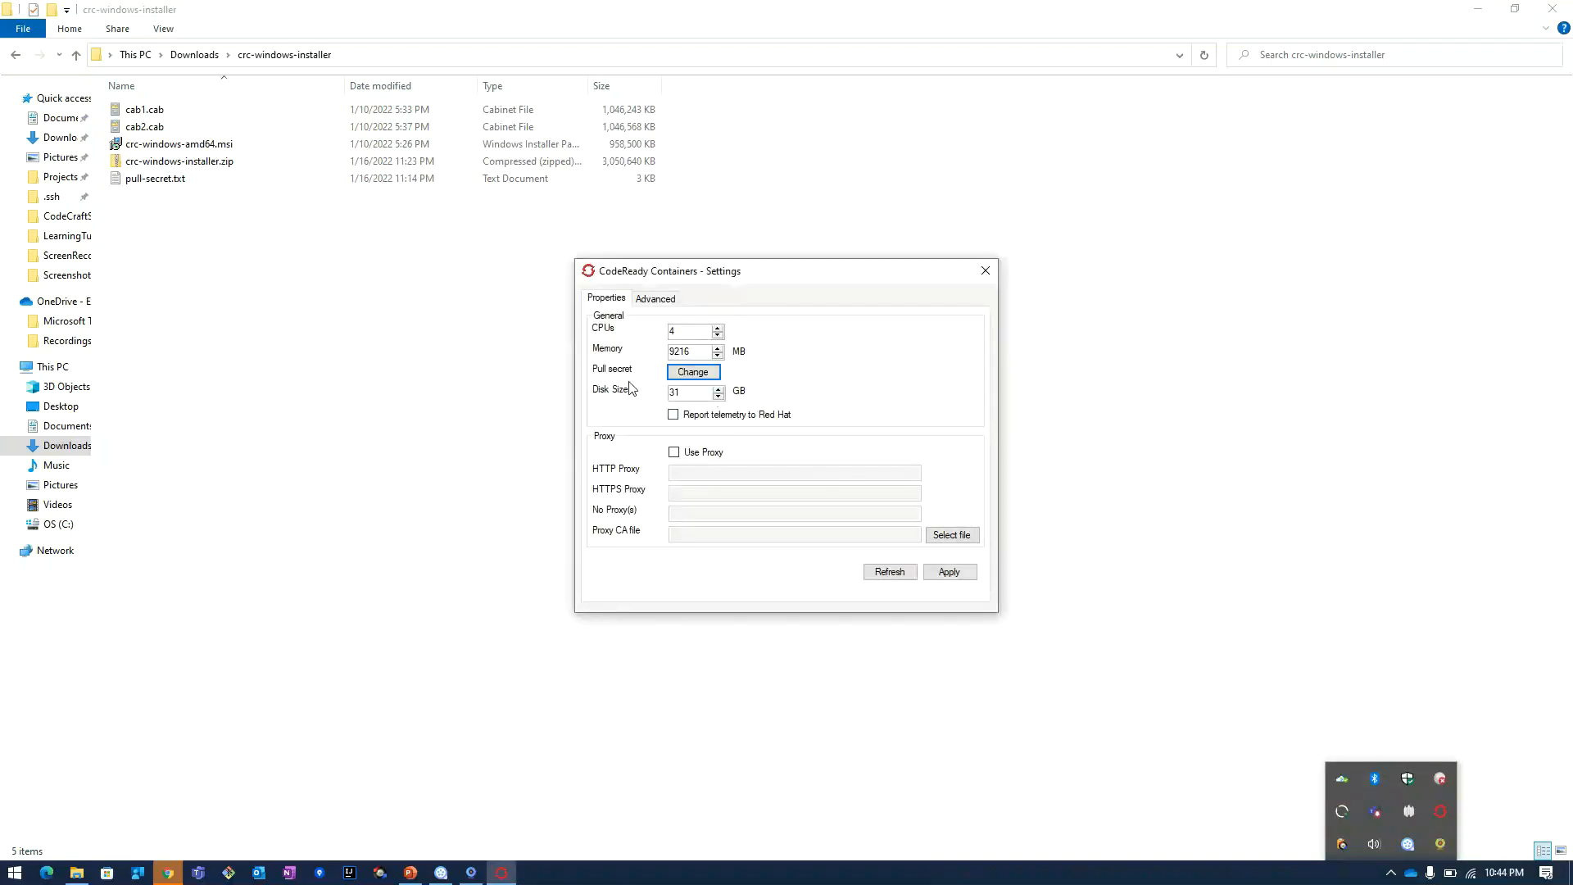
{"action": "left_click", "coordinate": [692, 371]}
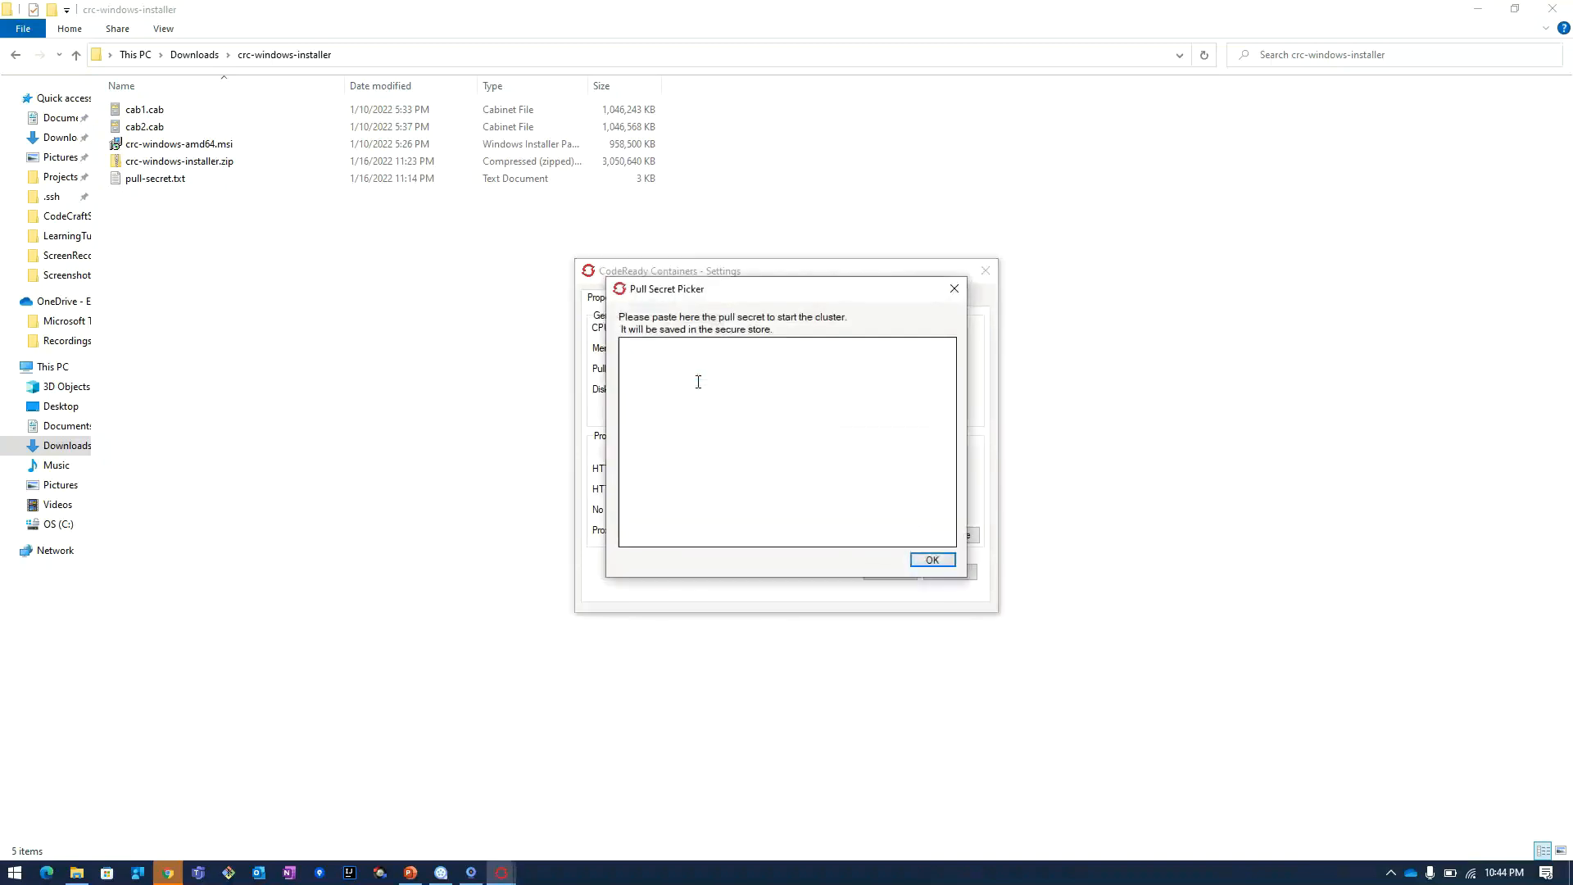
{"action": "left_click", "coordinate": [155, 178]}
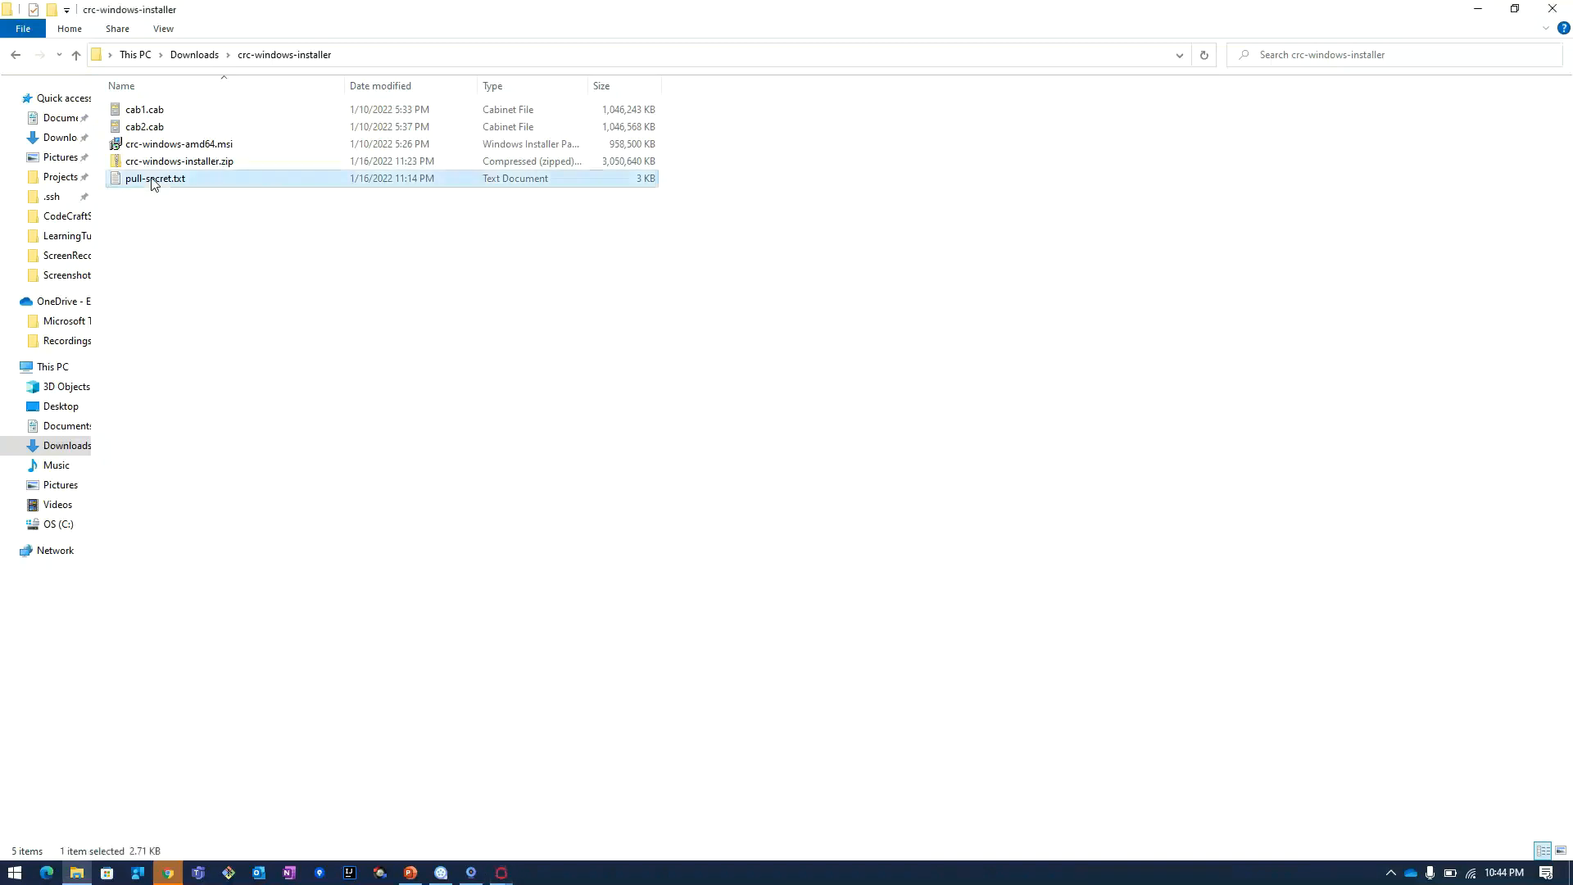
Open pull-secret.txt in Notepad and select all of its text
{"action": "right_click", "coordinate": [153, 177]}
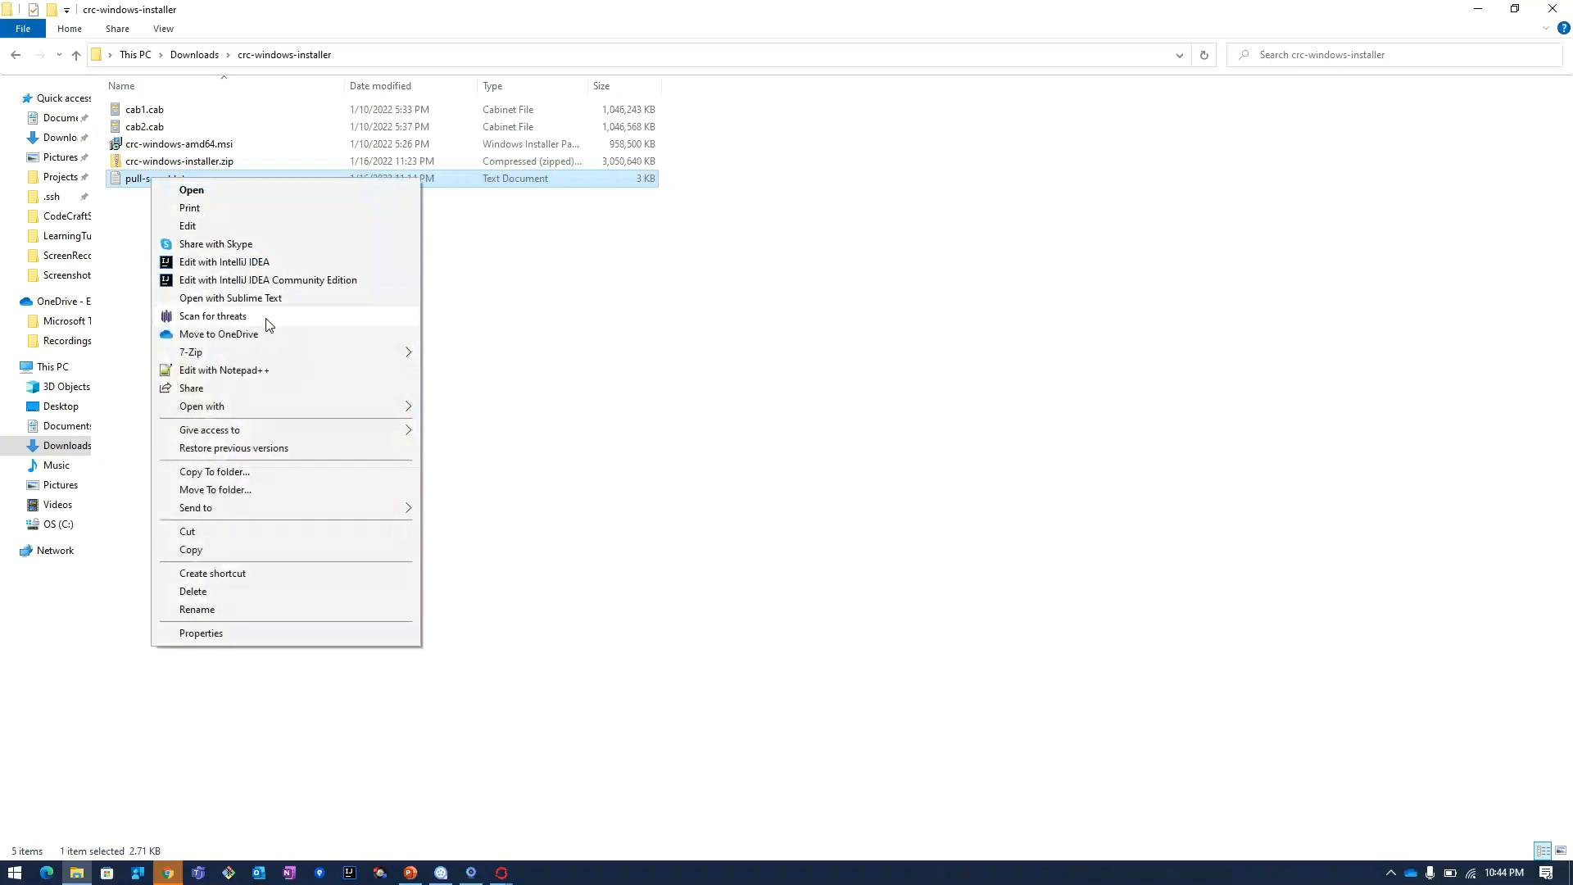
{"action": "left_click", "coordinate": [201, 405]}
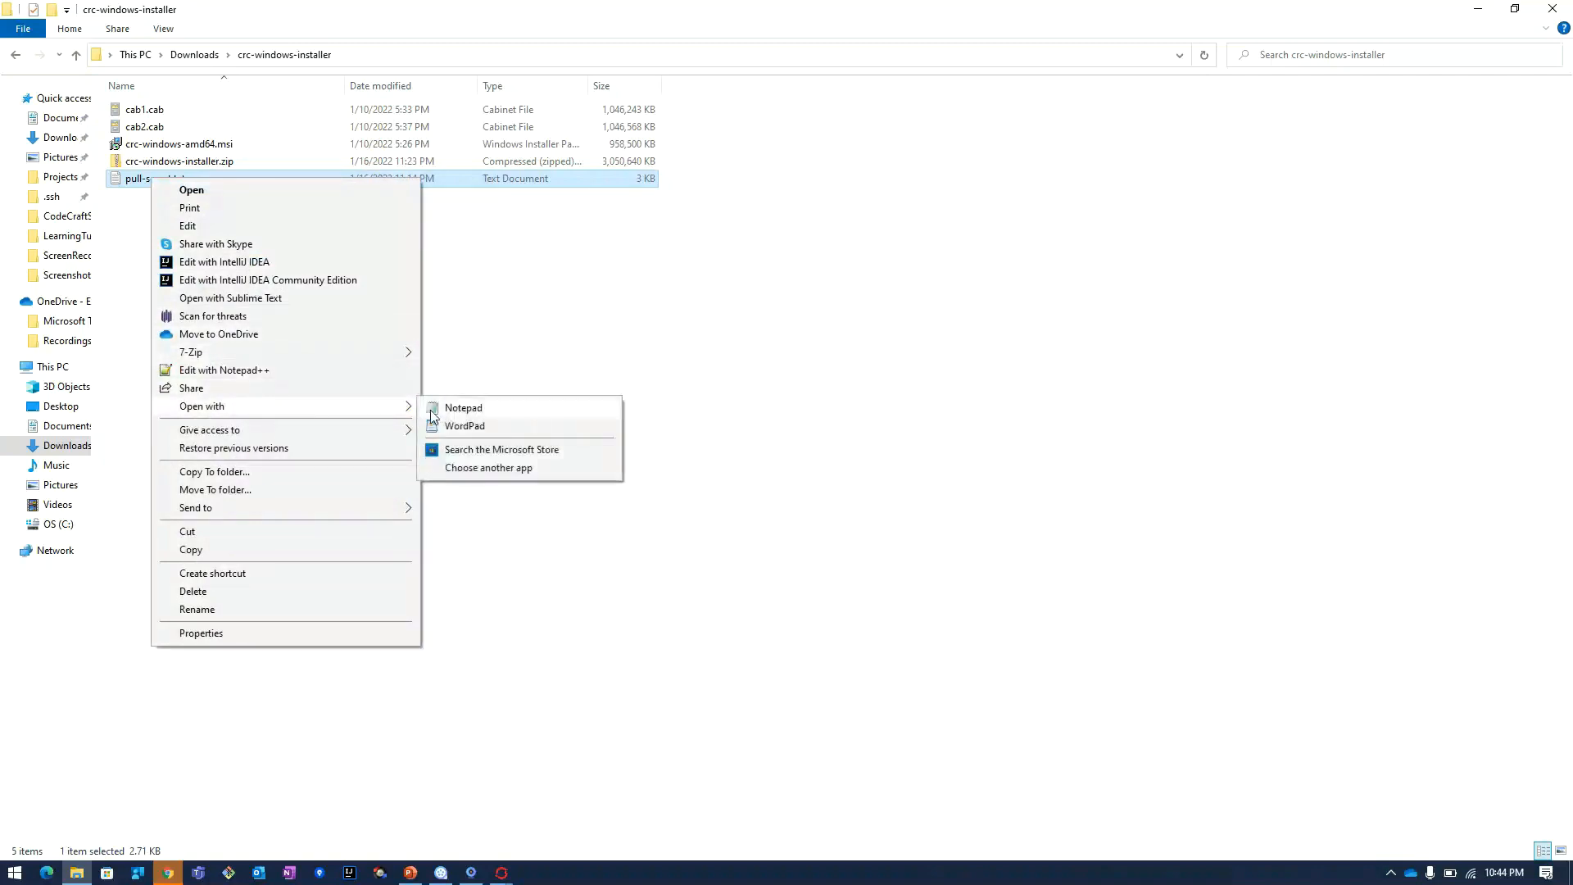
{"action": "left_click", "coordinate": [462, 407]}
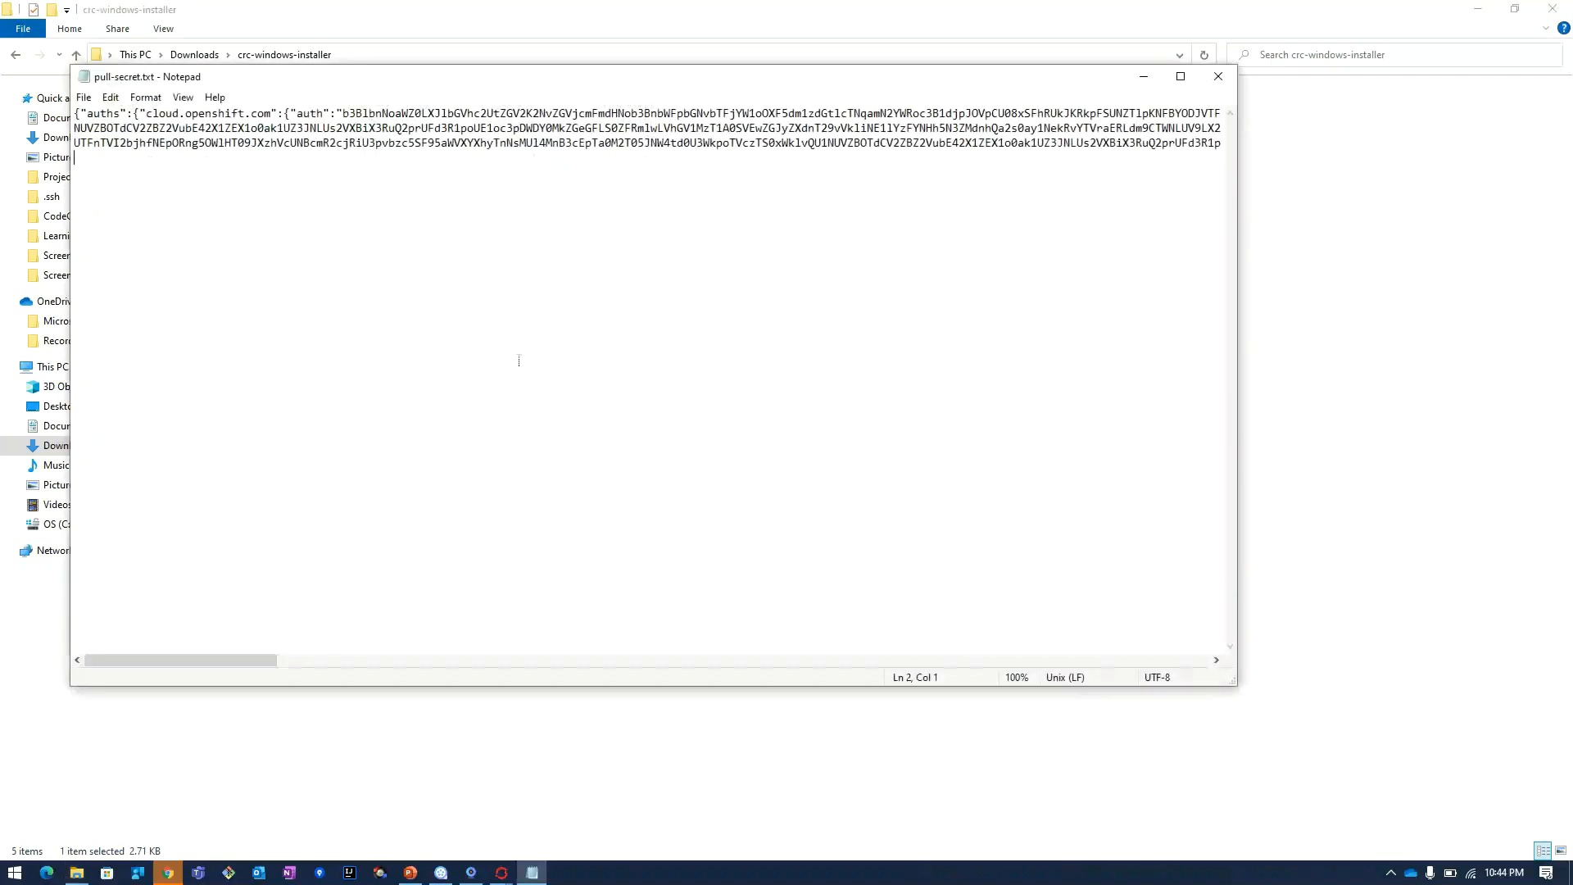
{"action": "key", "text": "ctrl+a"}
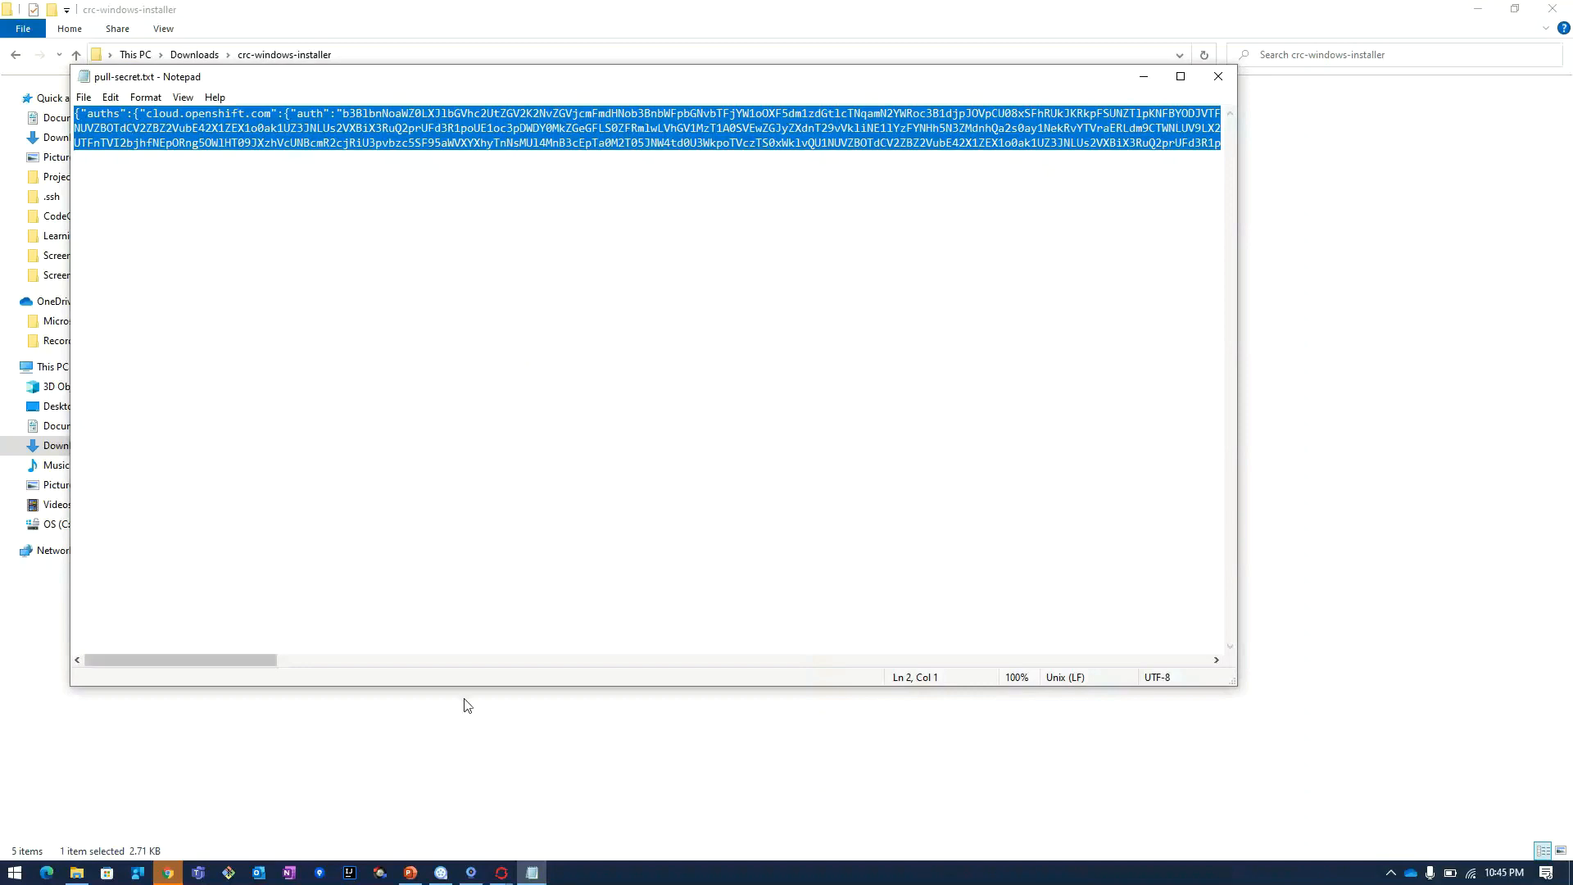
{"action": "mouse_move", "coordinate": [530, 871]}
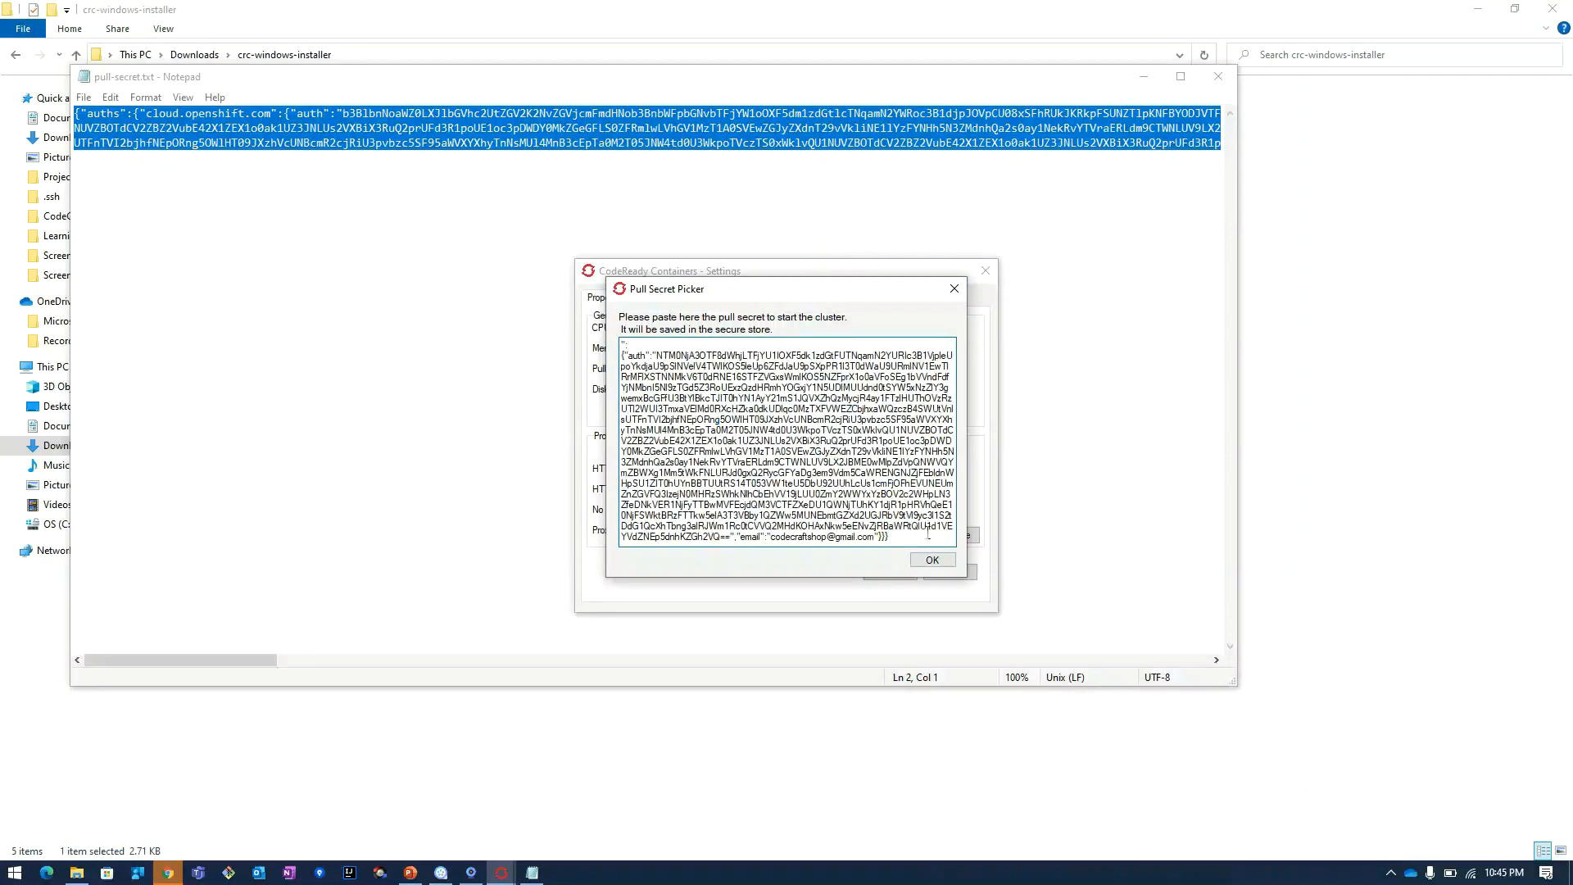
Confirm the pasted pull secret with OK and close the Settings window
{"action": "left_click", "coordinate": [930, 558]}
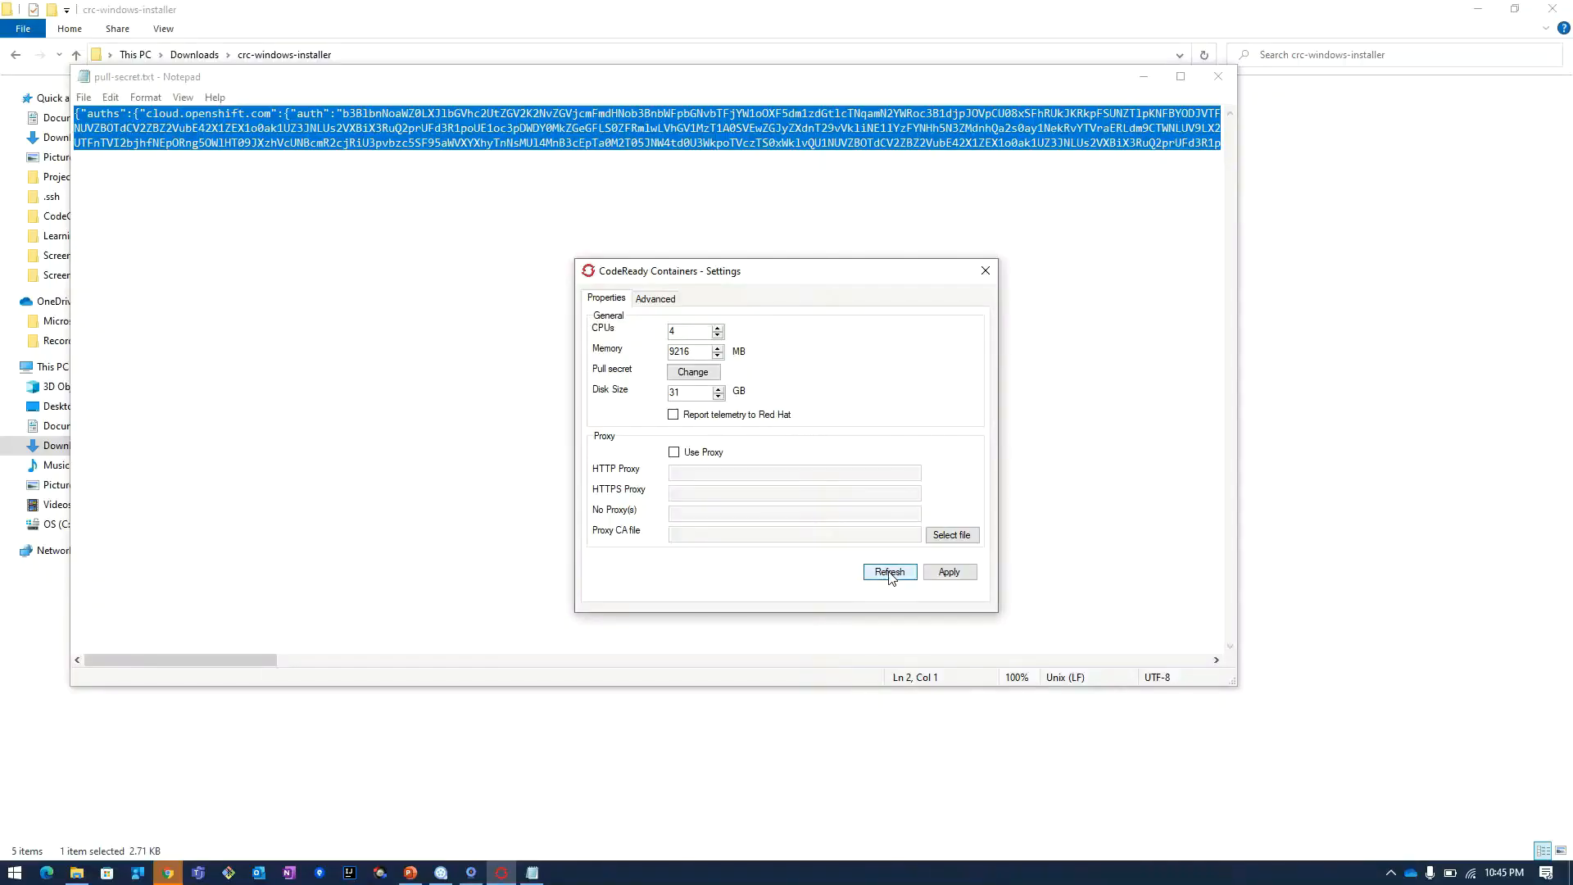
{"action": "mouse_move", "coordinate": [984, 271]}
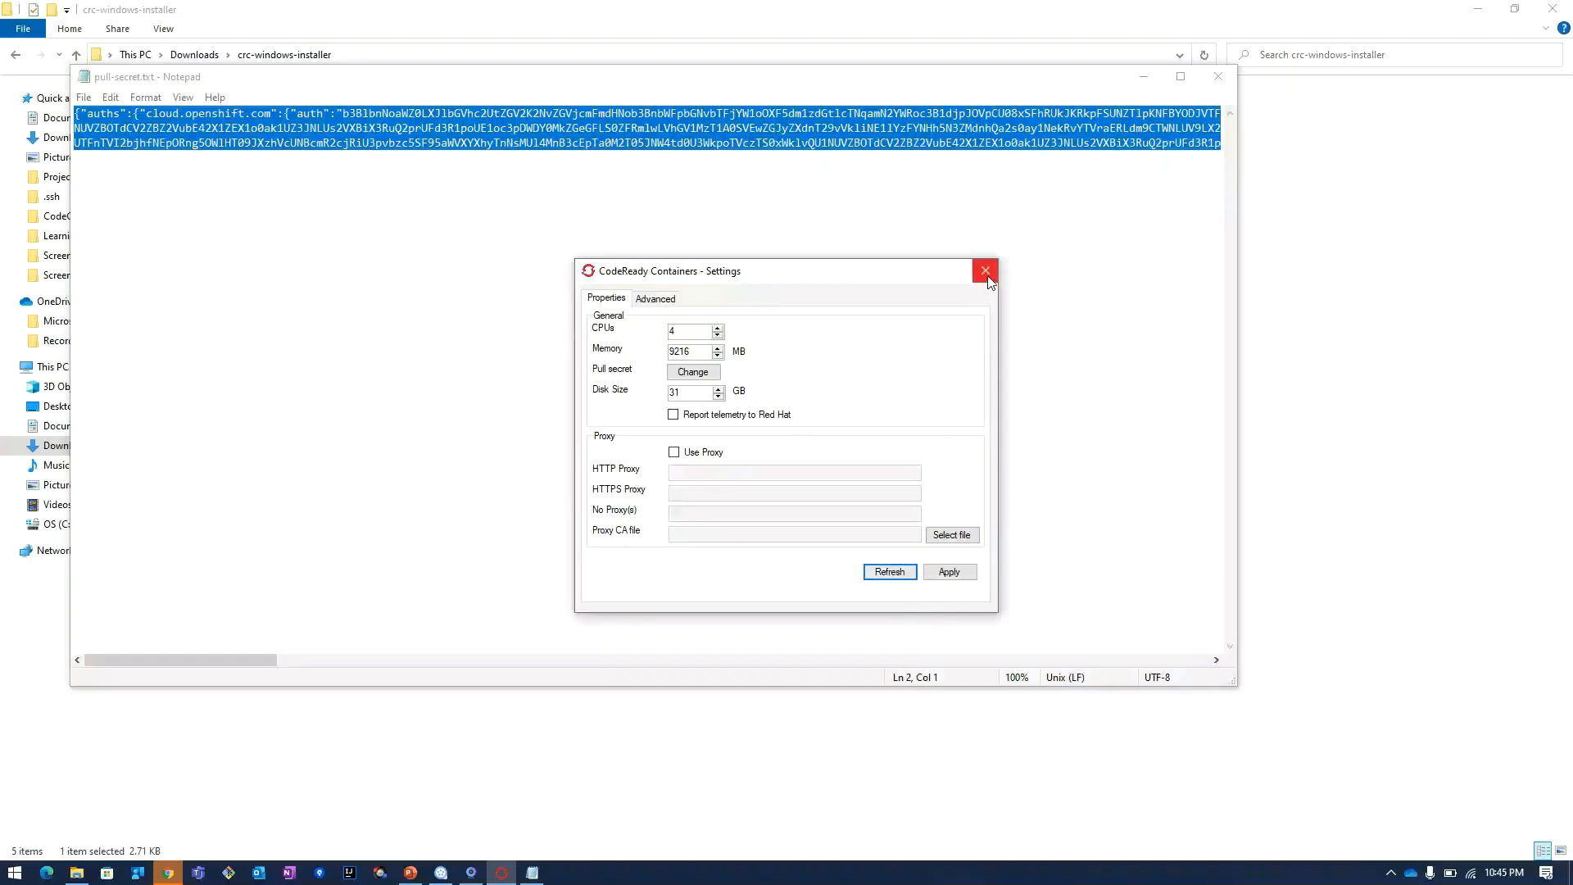
{"action": "mouse_move", "coordinate": [983, 271]}
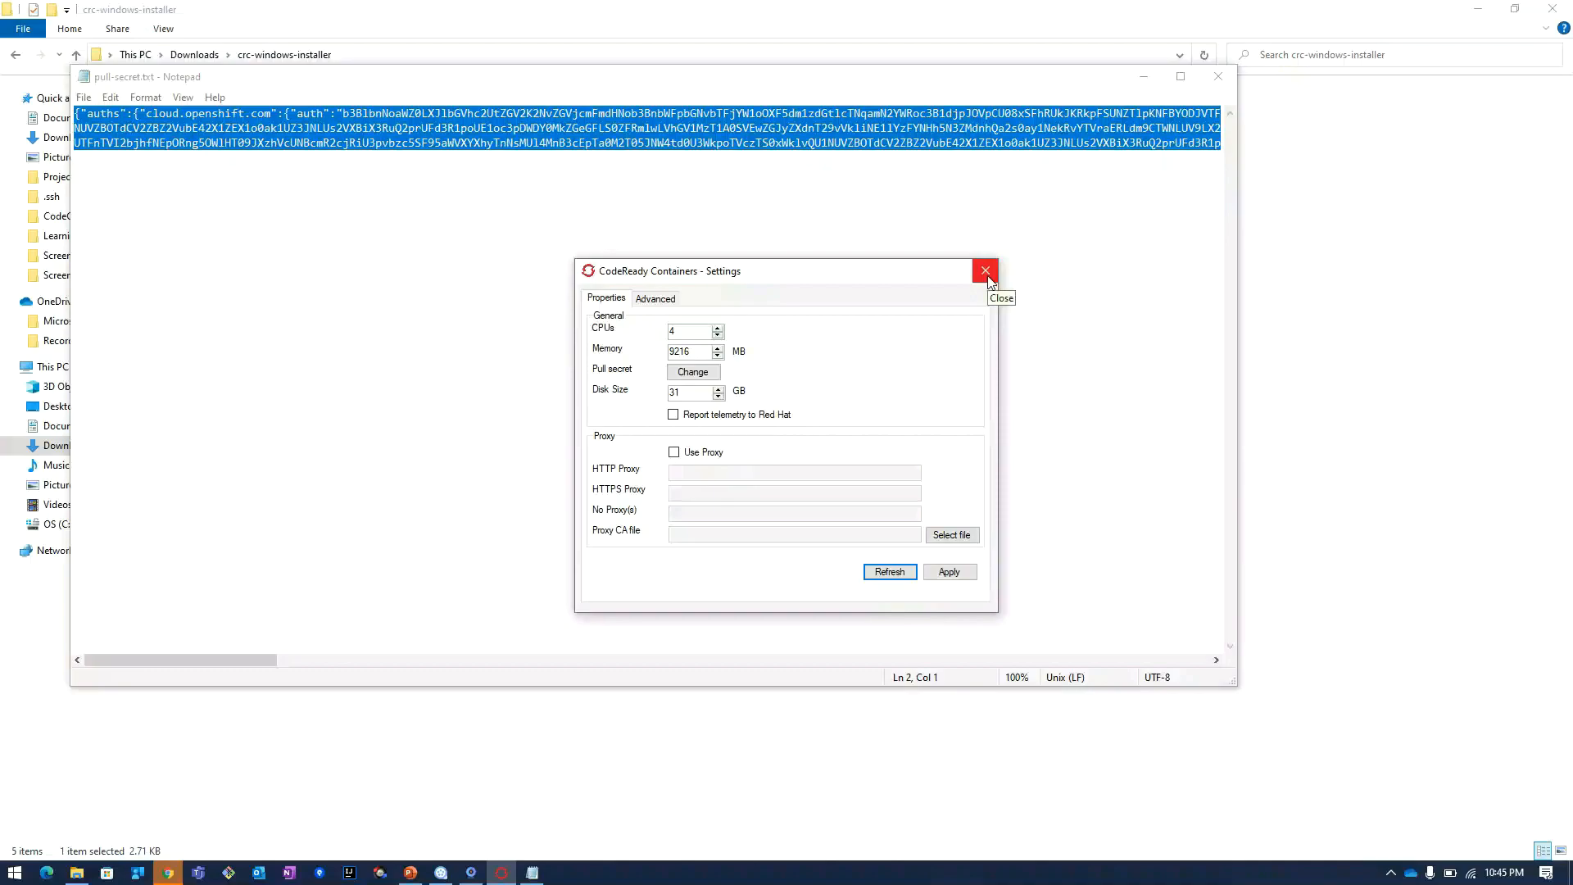
{"action": "left_click", "coordinate": [984, 271]}
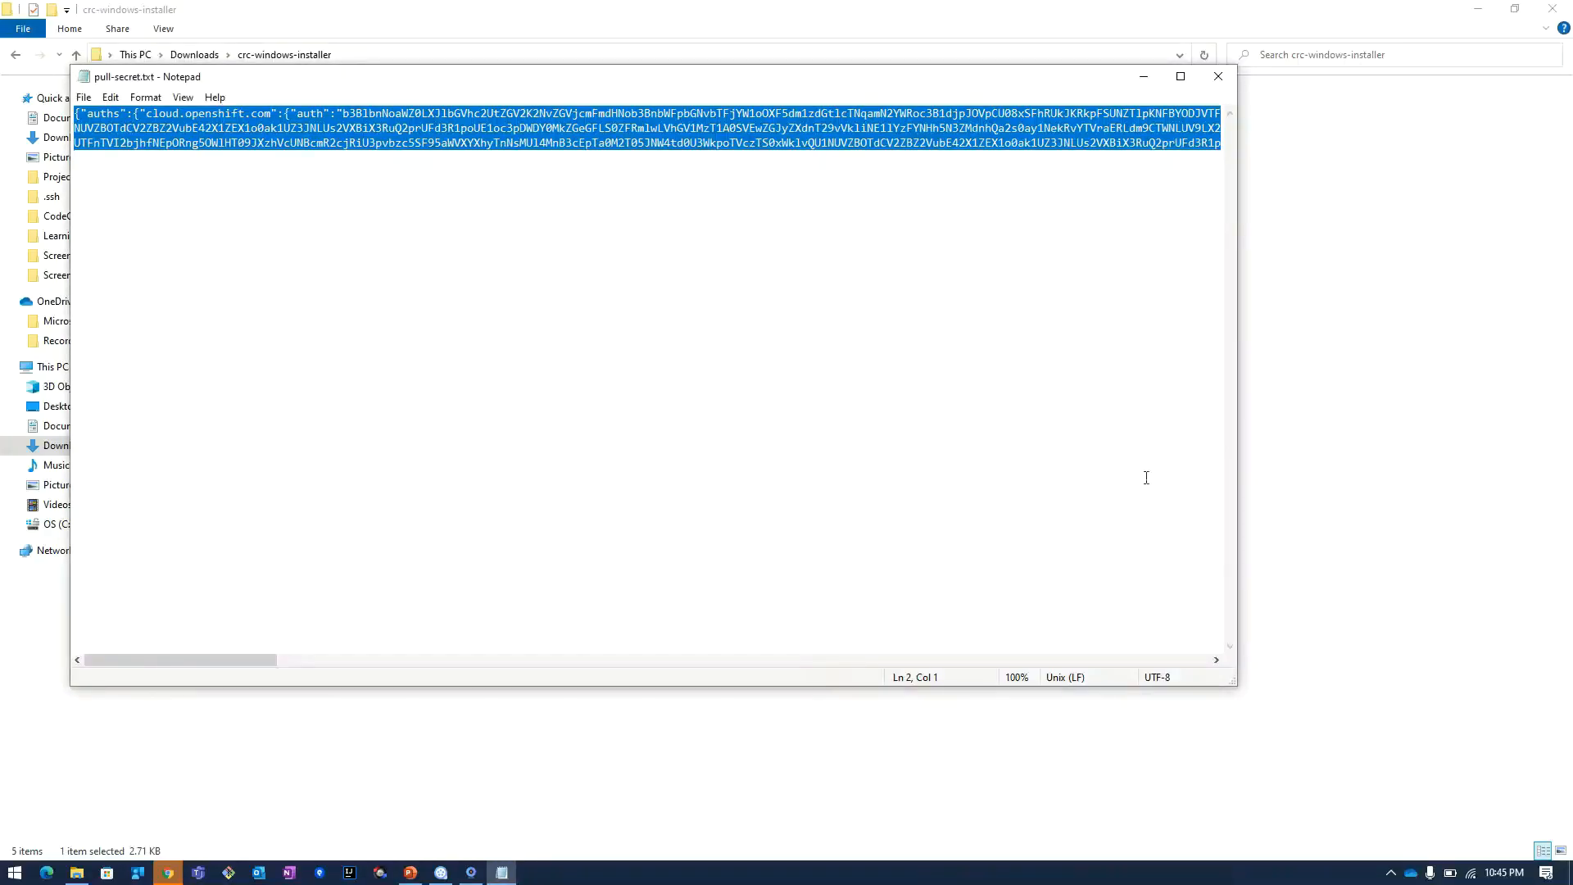
Open Status and Logs from the tray icon, watch the cluster start, then close the windows
{"action": "left_click", "coordinate": [1390, 871]}
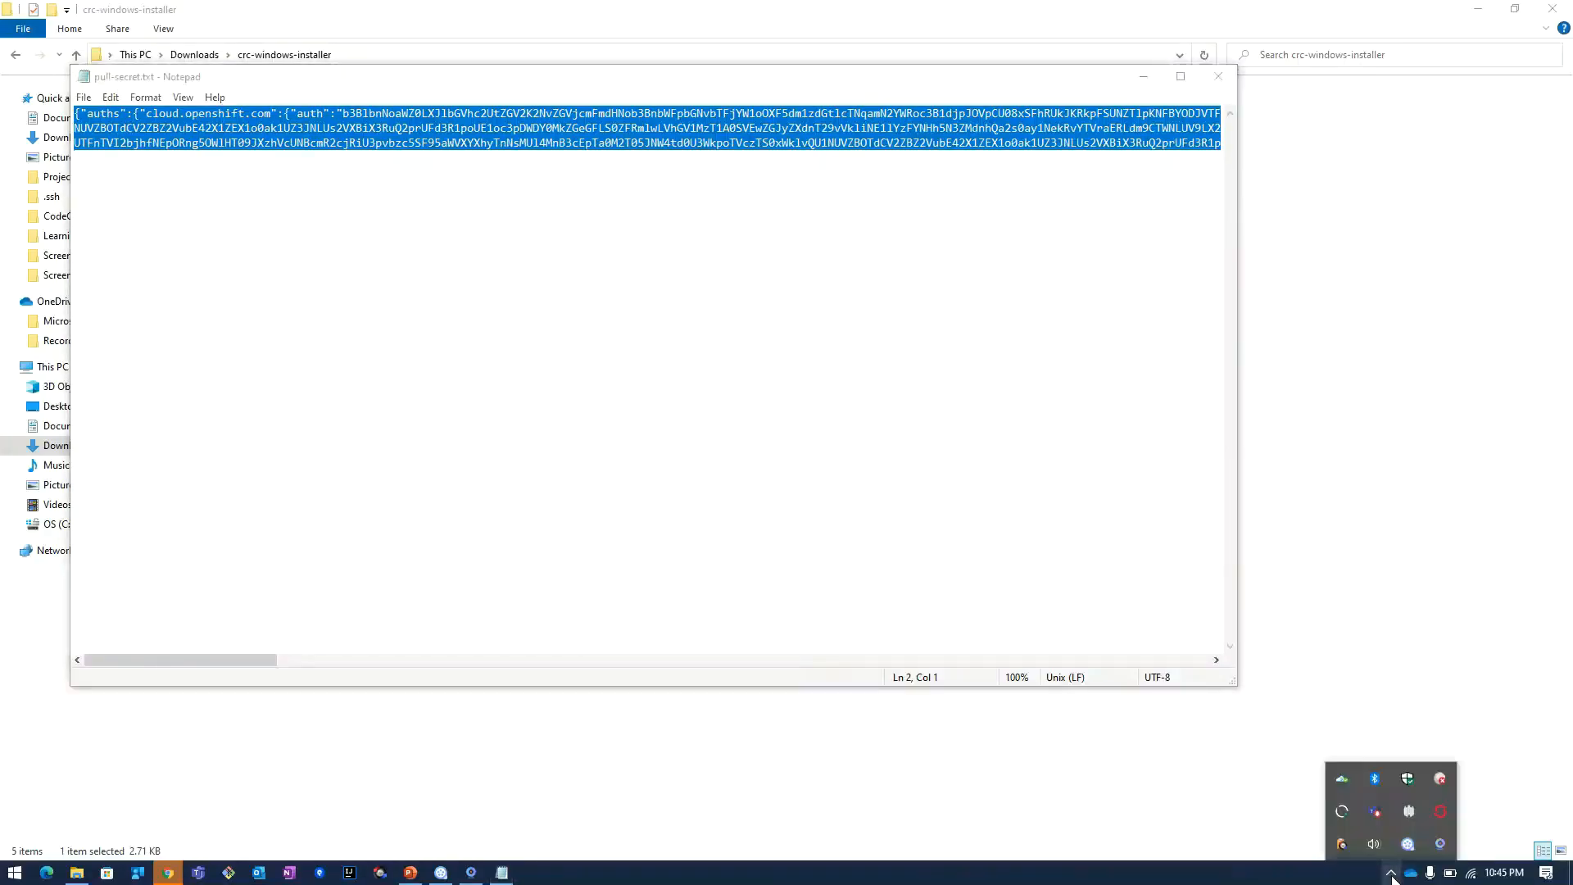
{"action": "mouse_move", "coordinate": [1439, 811]}
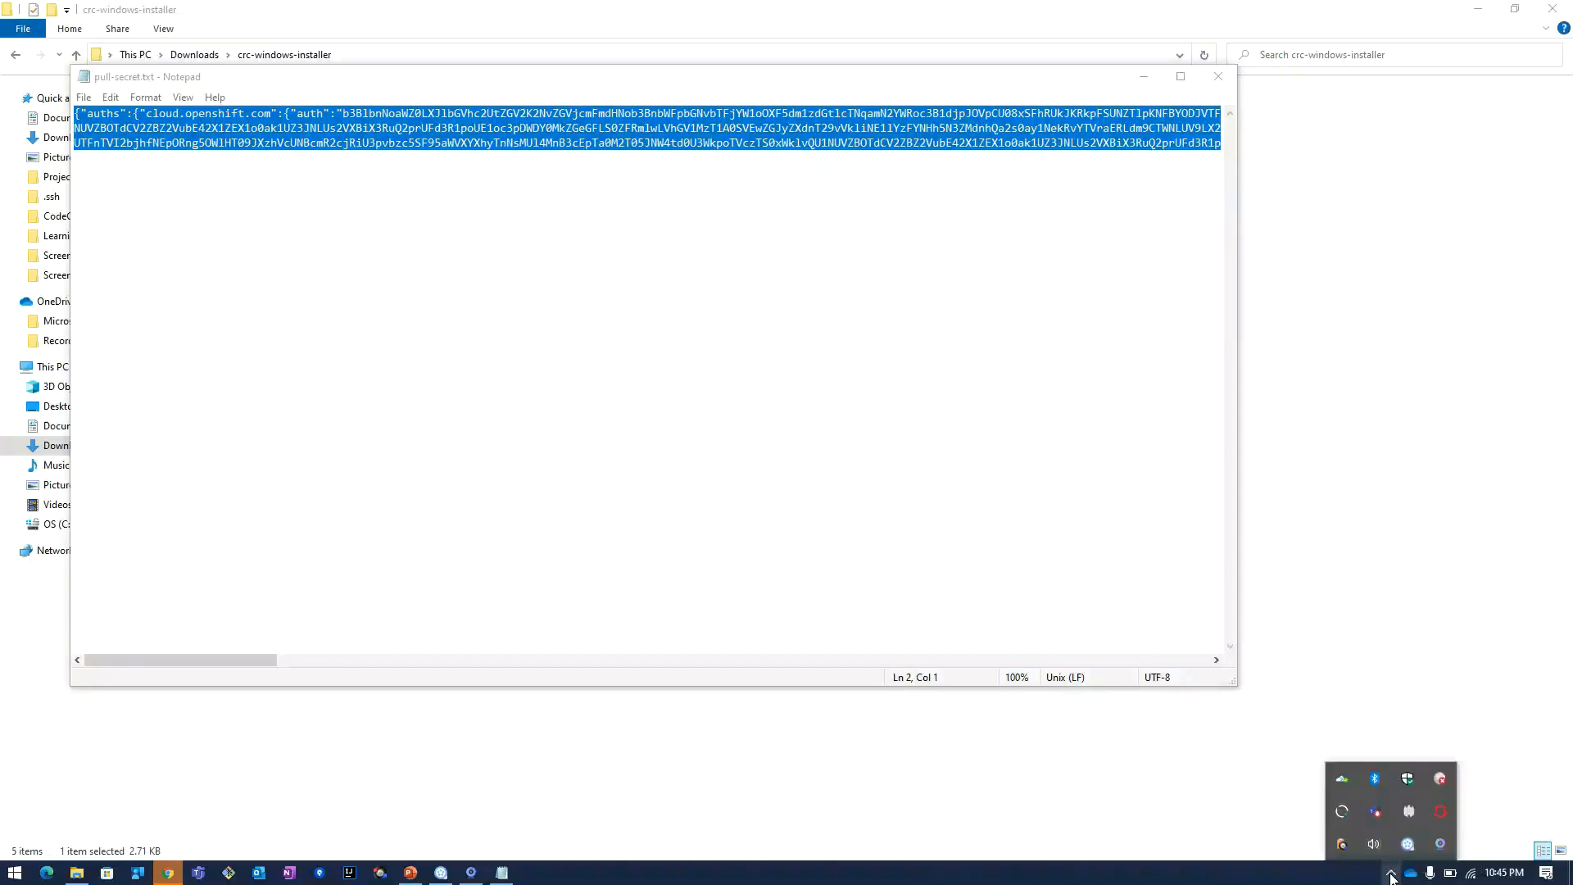
{"action": "mouse_move", "coordinate": [1442, 812]}
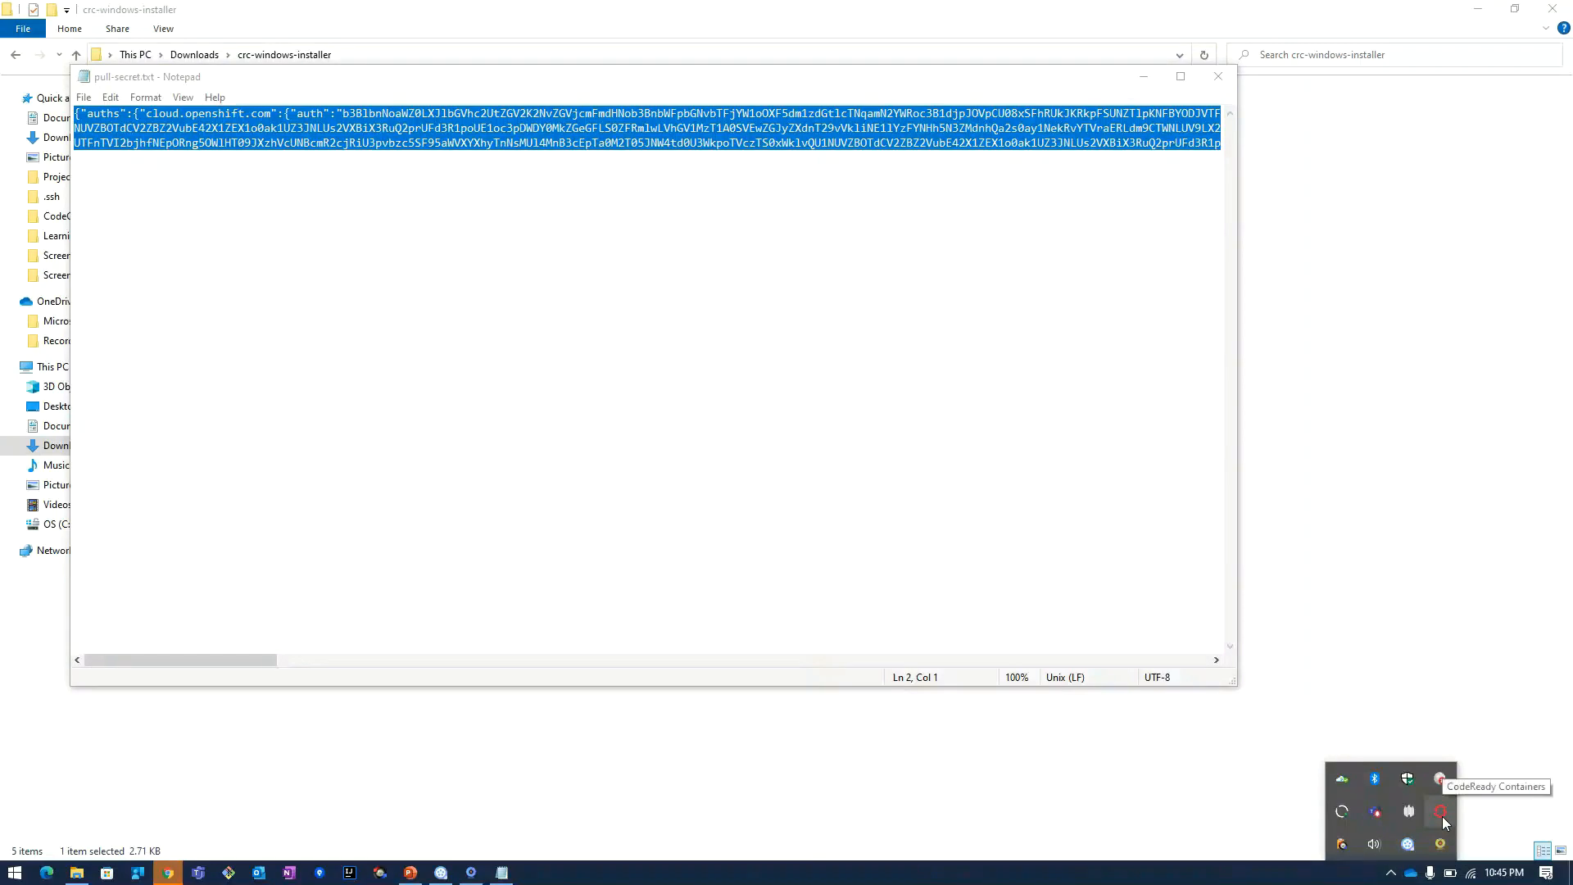
{"action": "right_click", "coordinate": [1442, 812]}
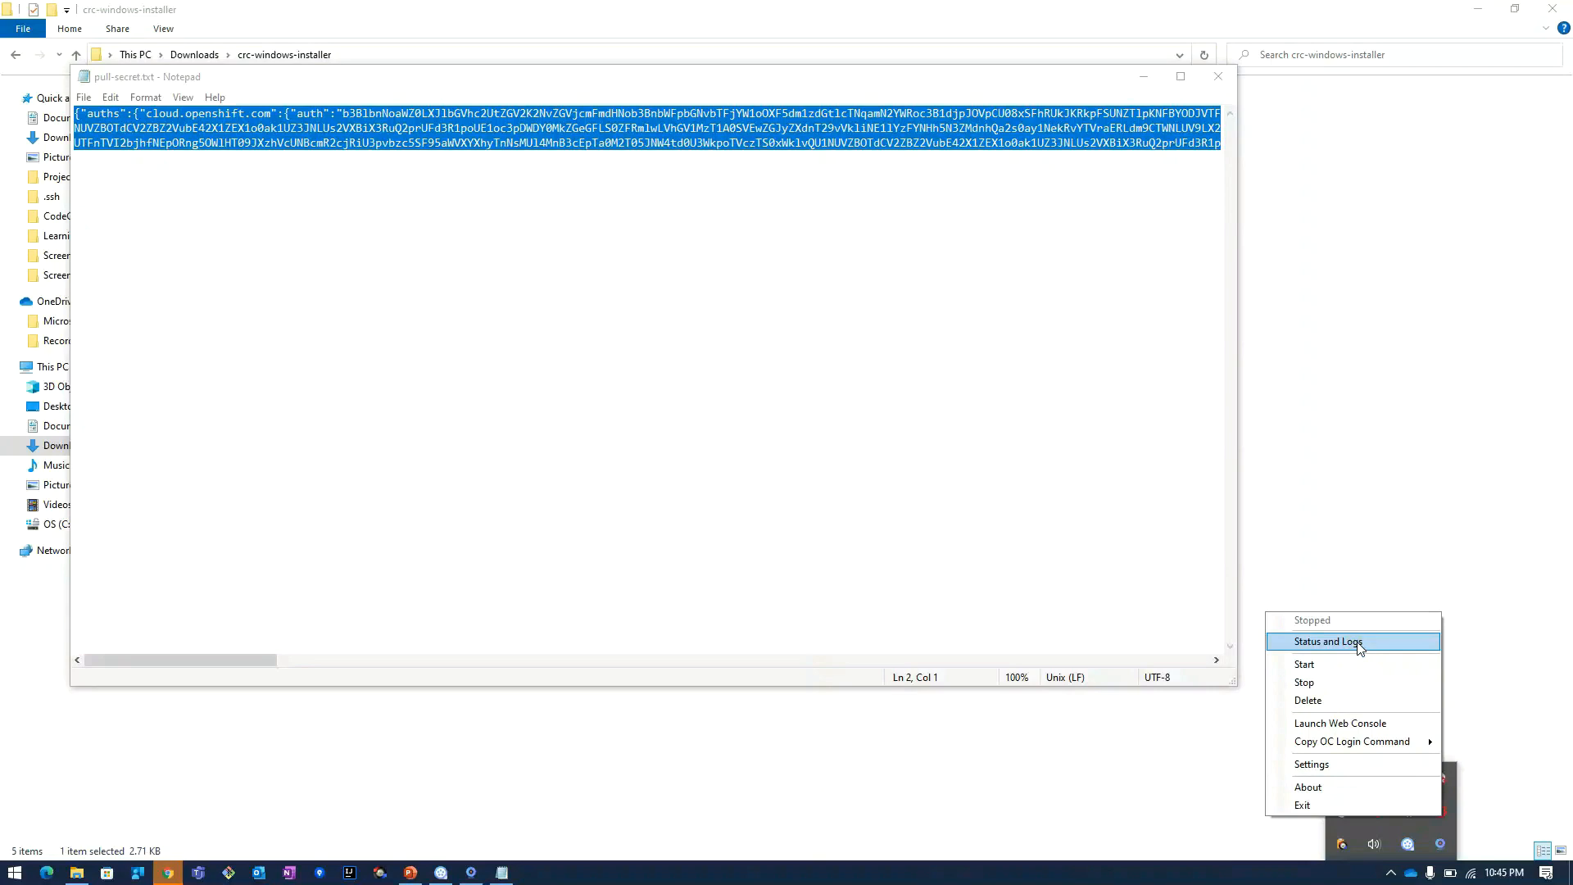
{"action": "left_click", "coordinate": [1326, 641]}
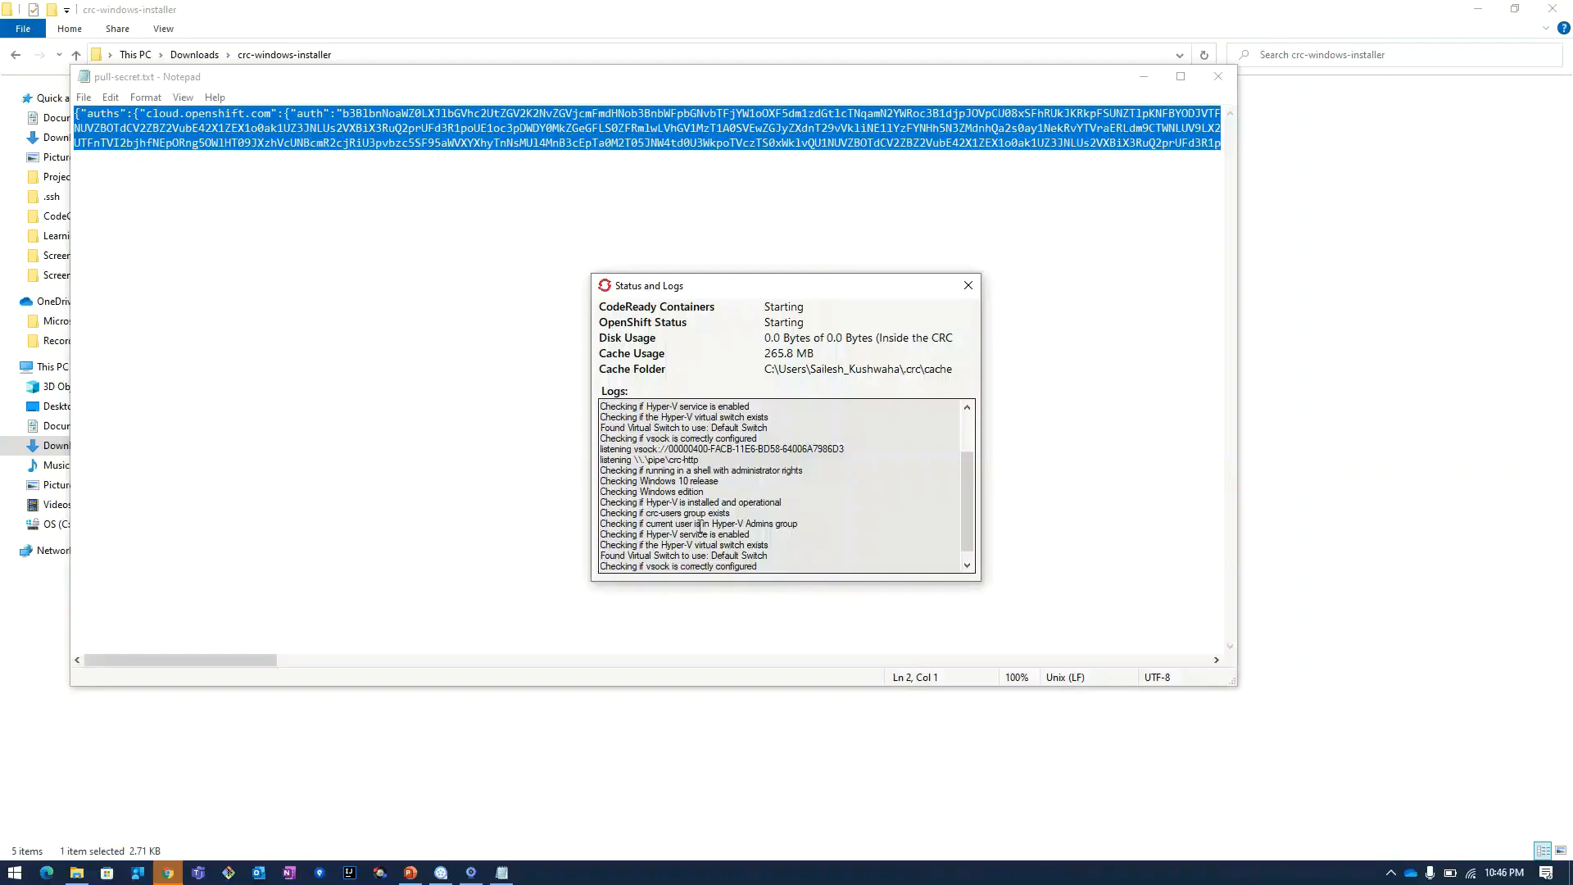
{"action": "mouse_move", "coordinate": [782, 572]}
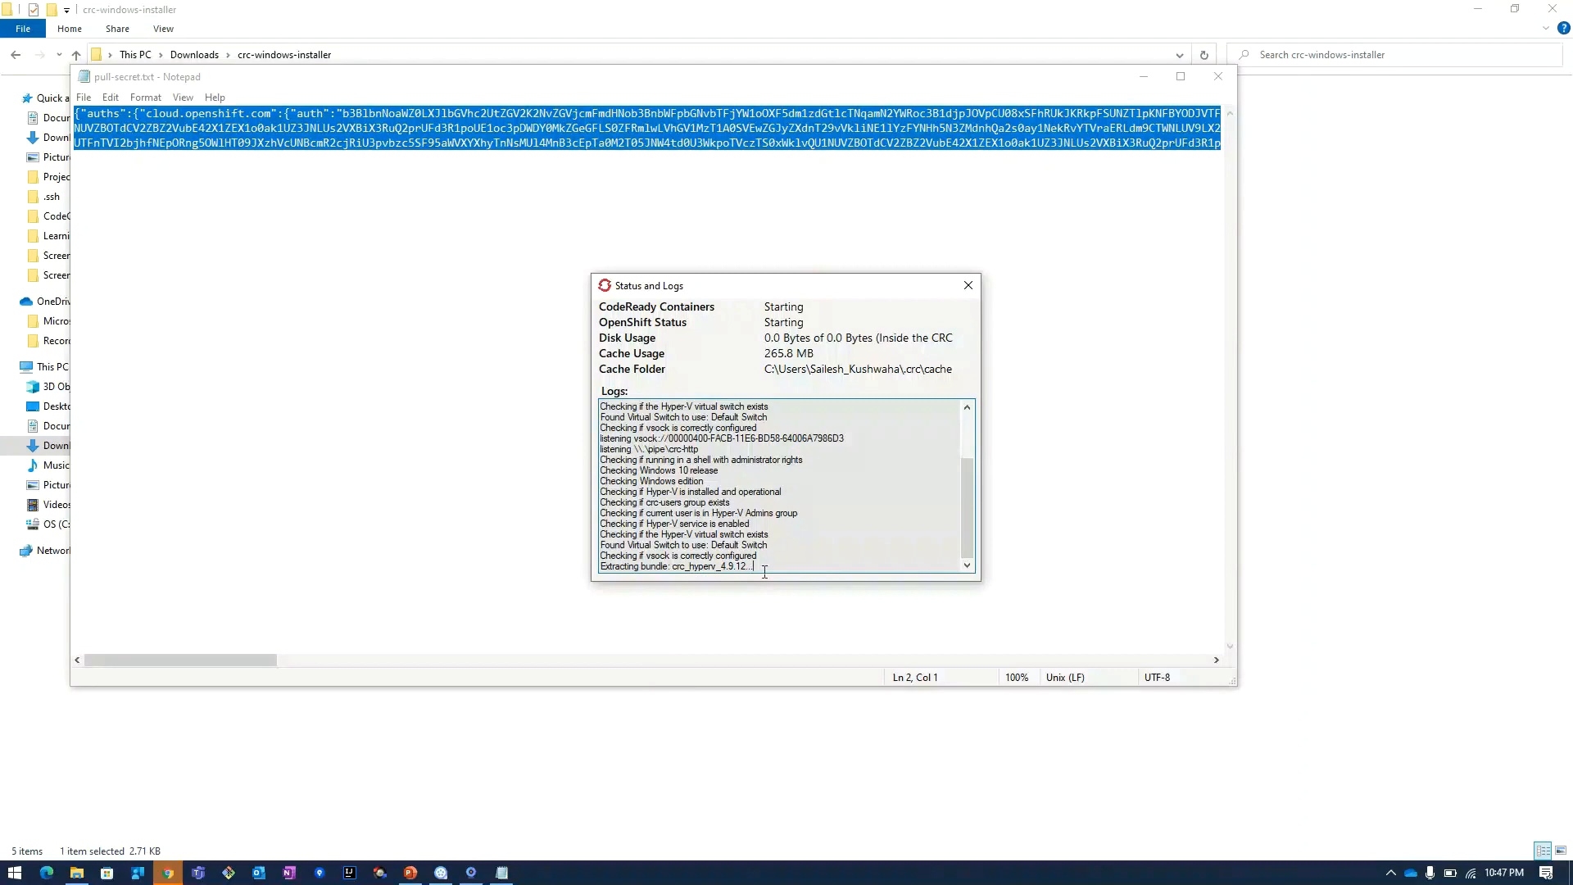
{"action": "double_click", "coordinate": [674, 565]}
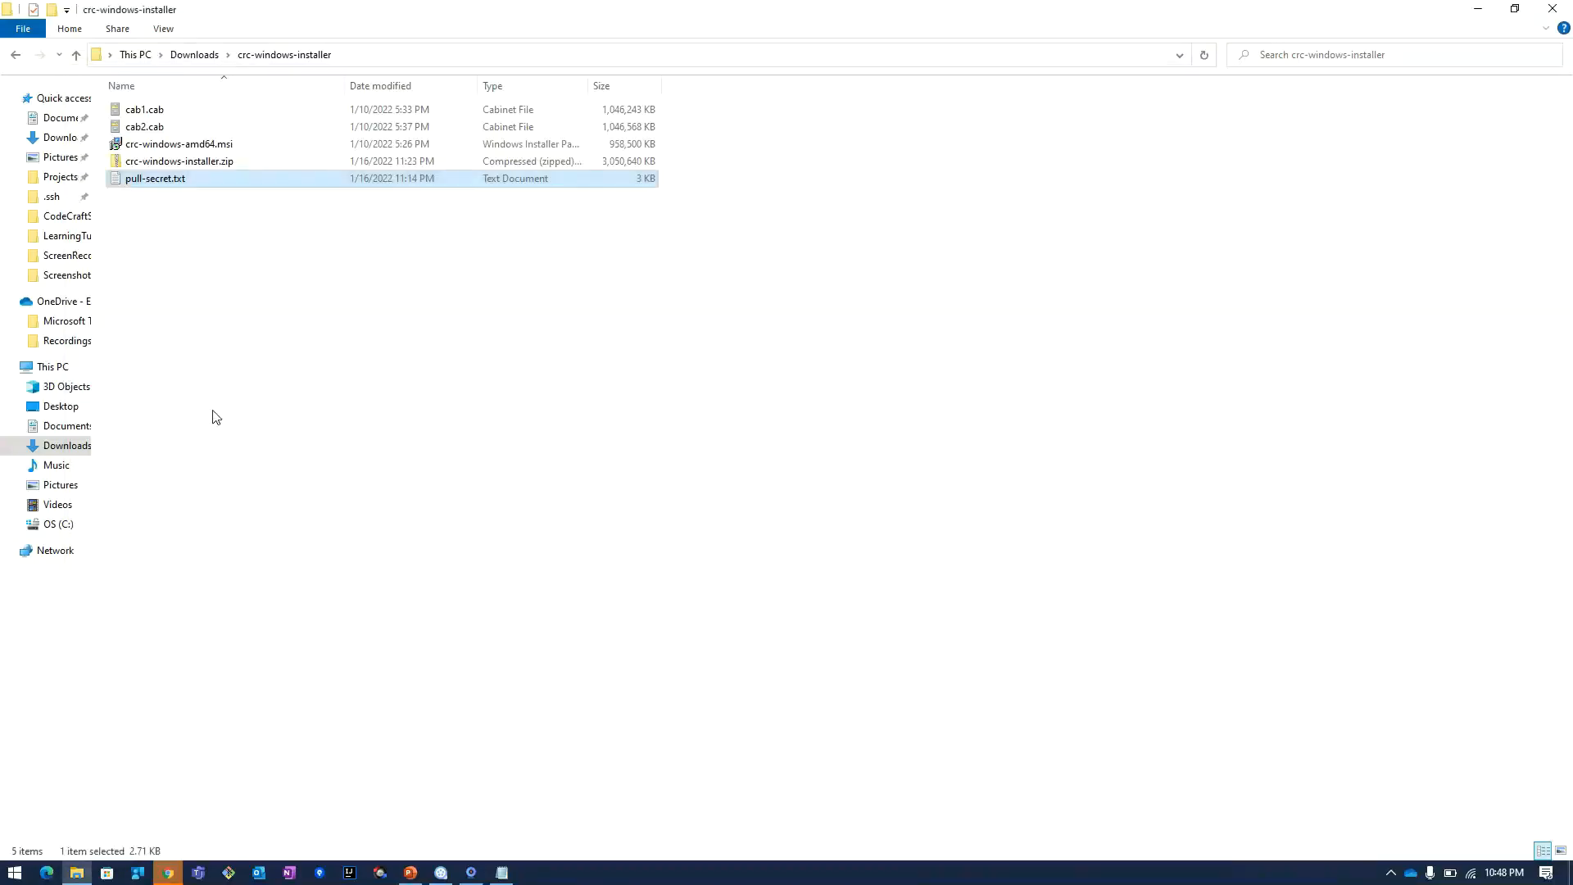
Browse the home .crc folder, looking into bin/oc and crc-bundle-info.json, ending on cache
{"action": "left_click", "coordinate": [51, 196]}
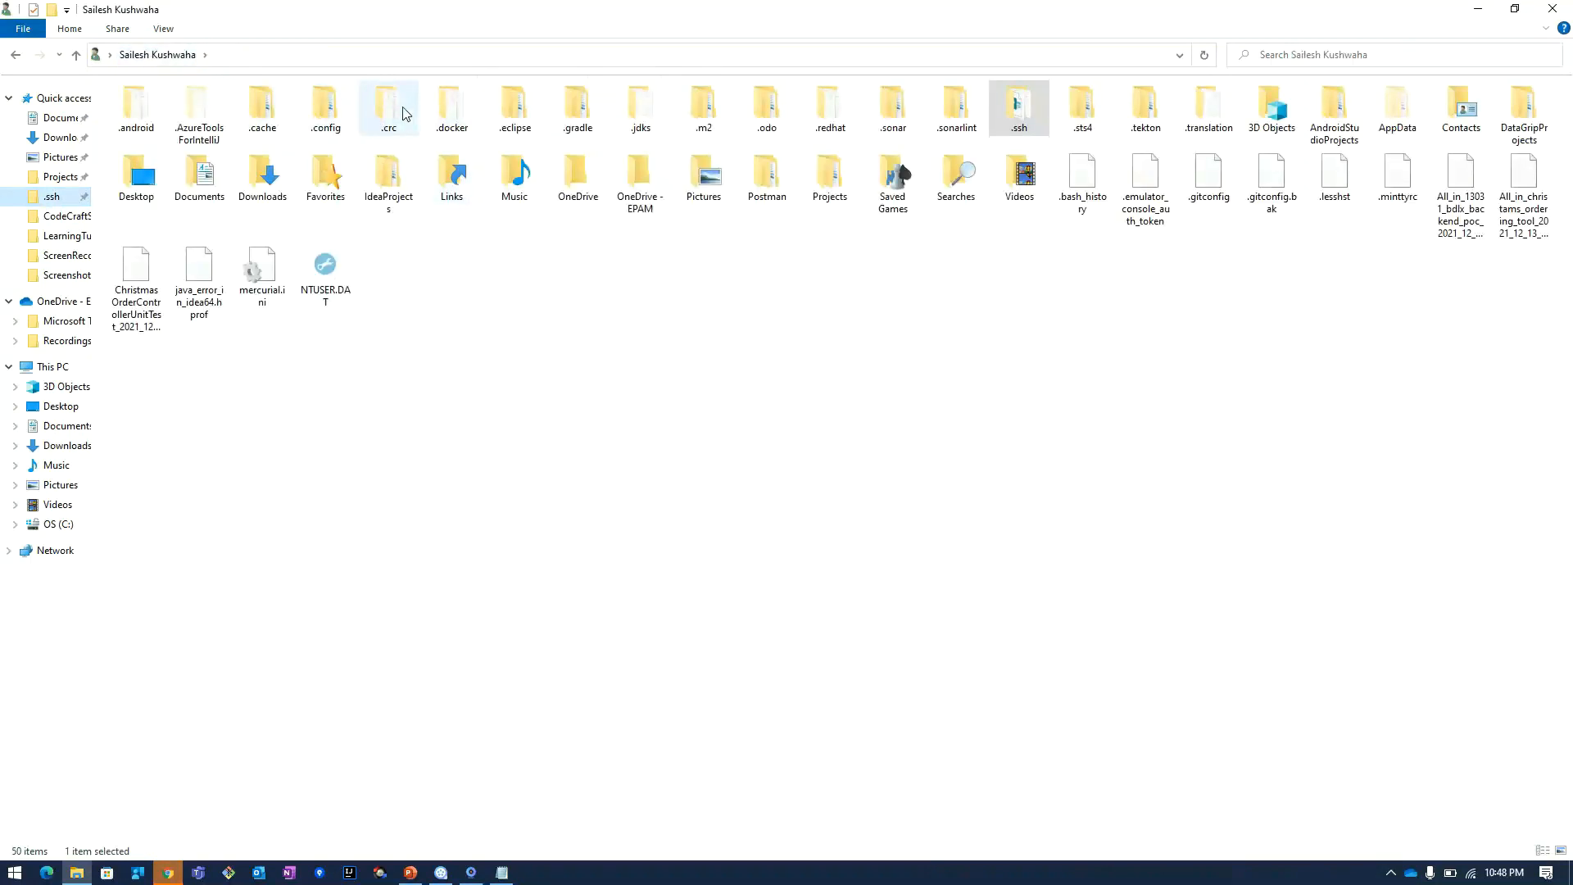
{"action": "double_click", "coordinate": [388, 102]}
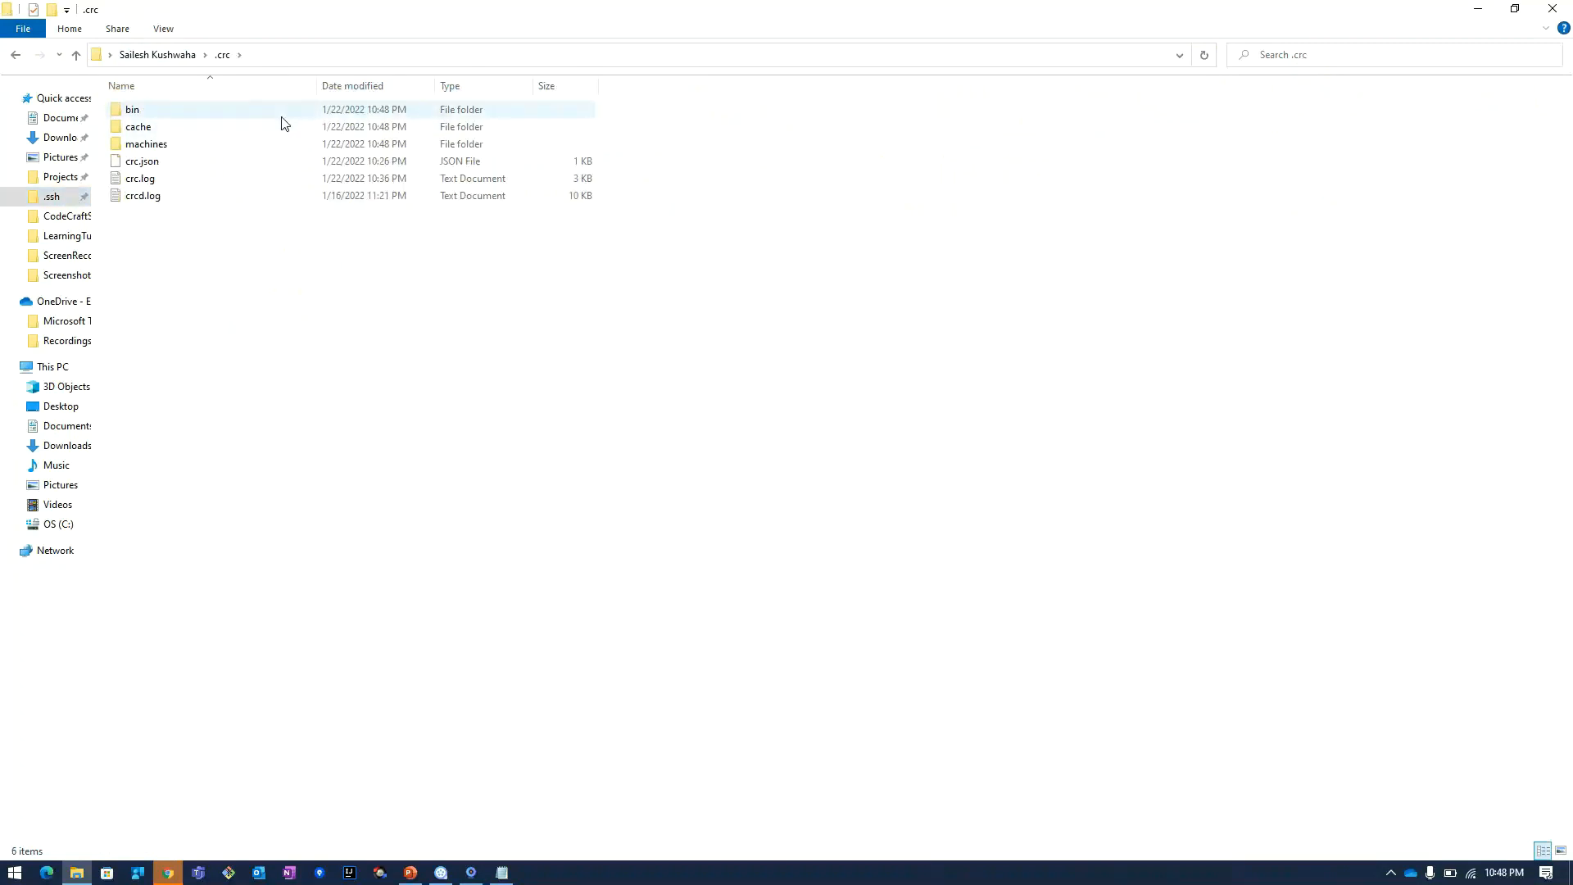
{"action": "double_click", "coordinate": [132, 108]}
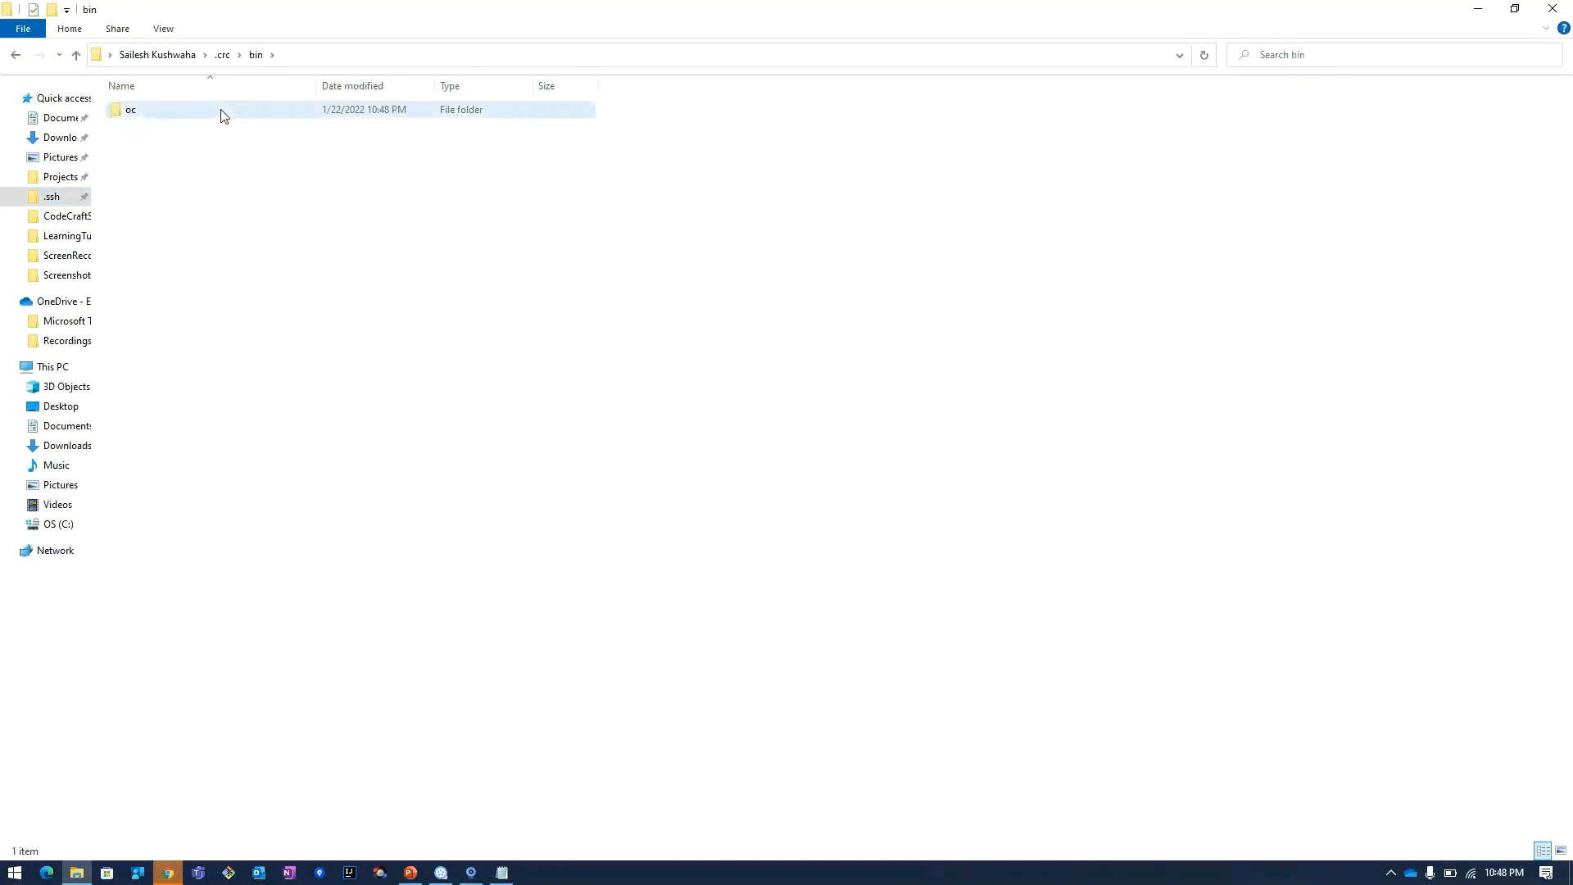
{"action": "double_click", "coordinate": [130, 109]}
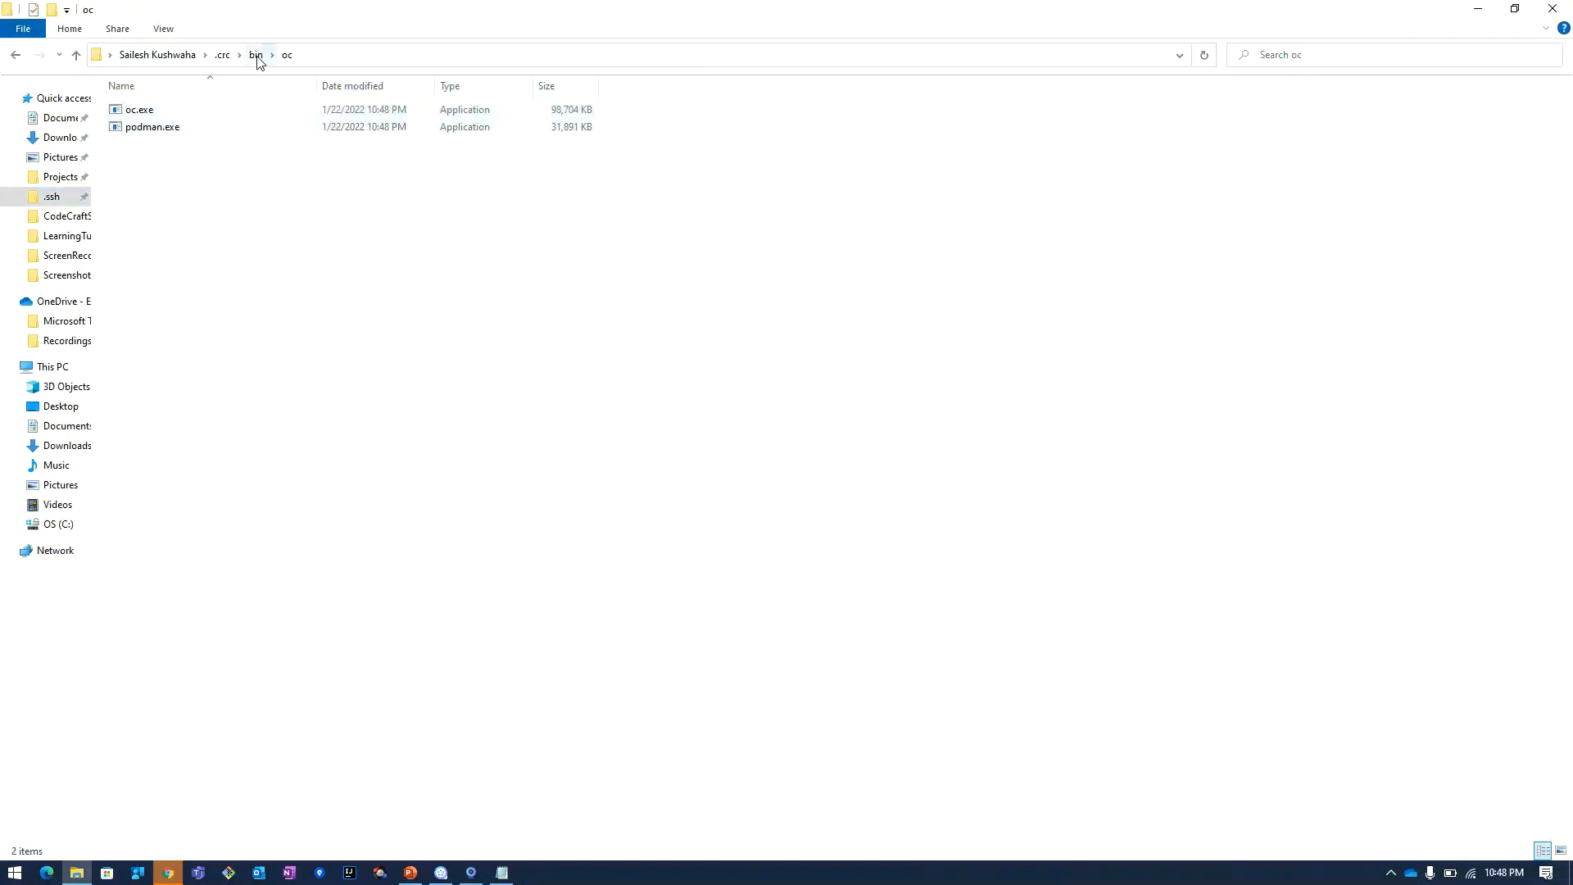
{"action": "left_click", "coordinate": [254, 55]}
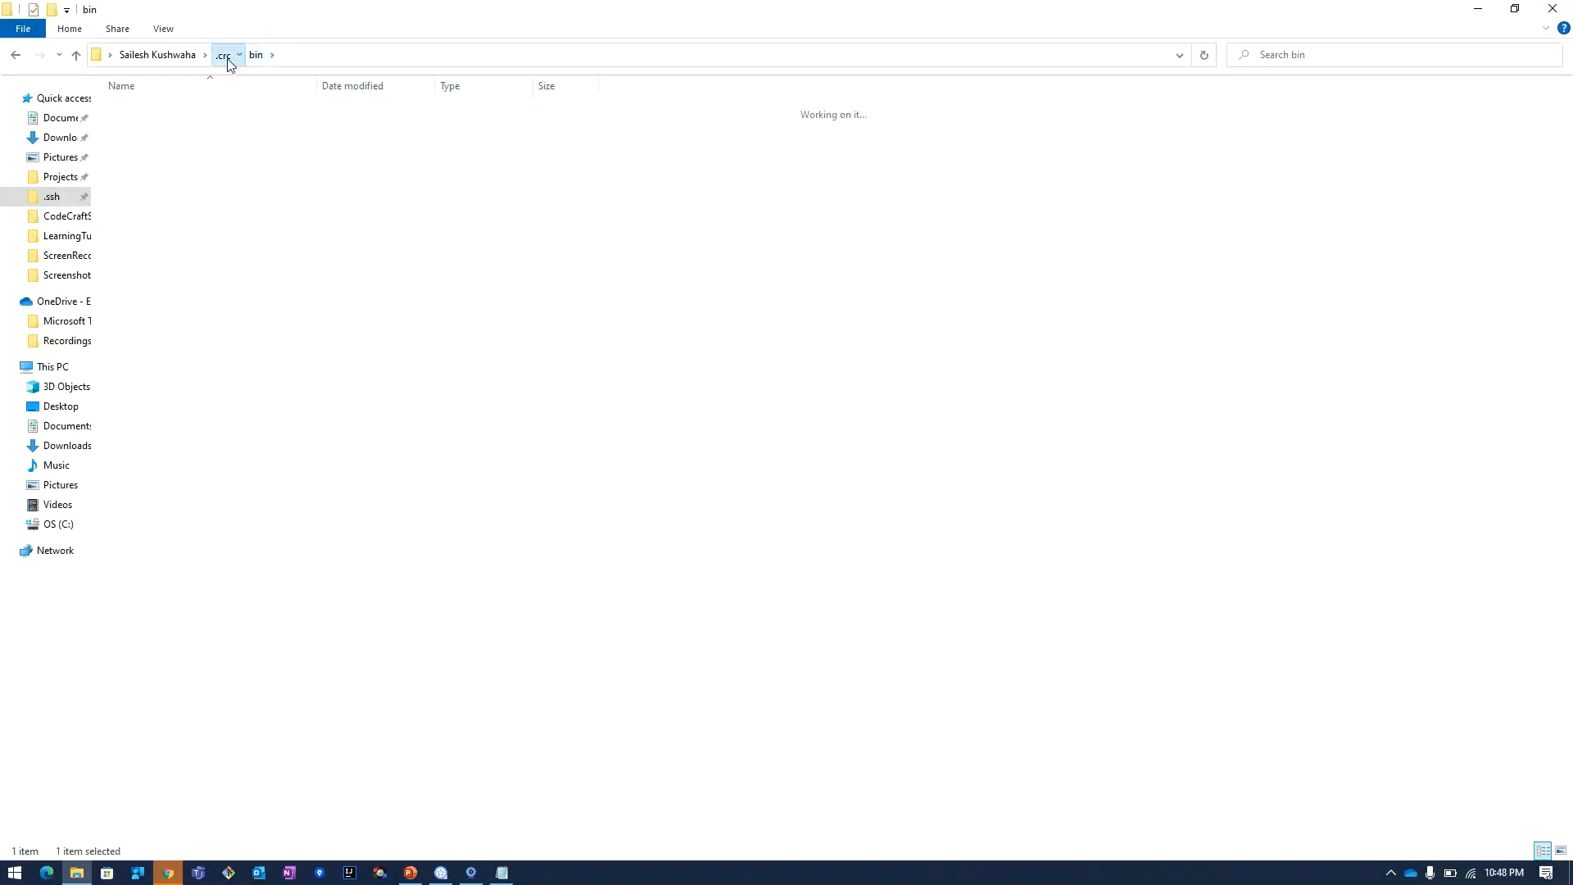
{"action": "left_click", "coordinate": [224, 54]}
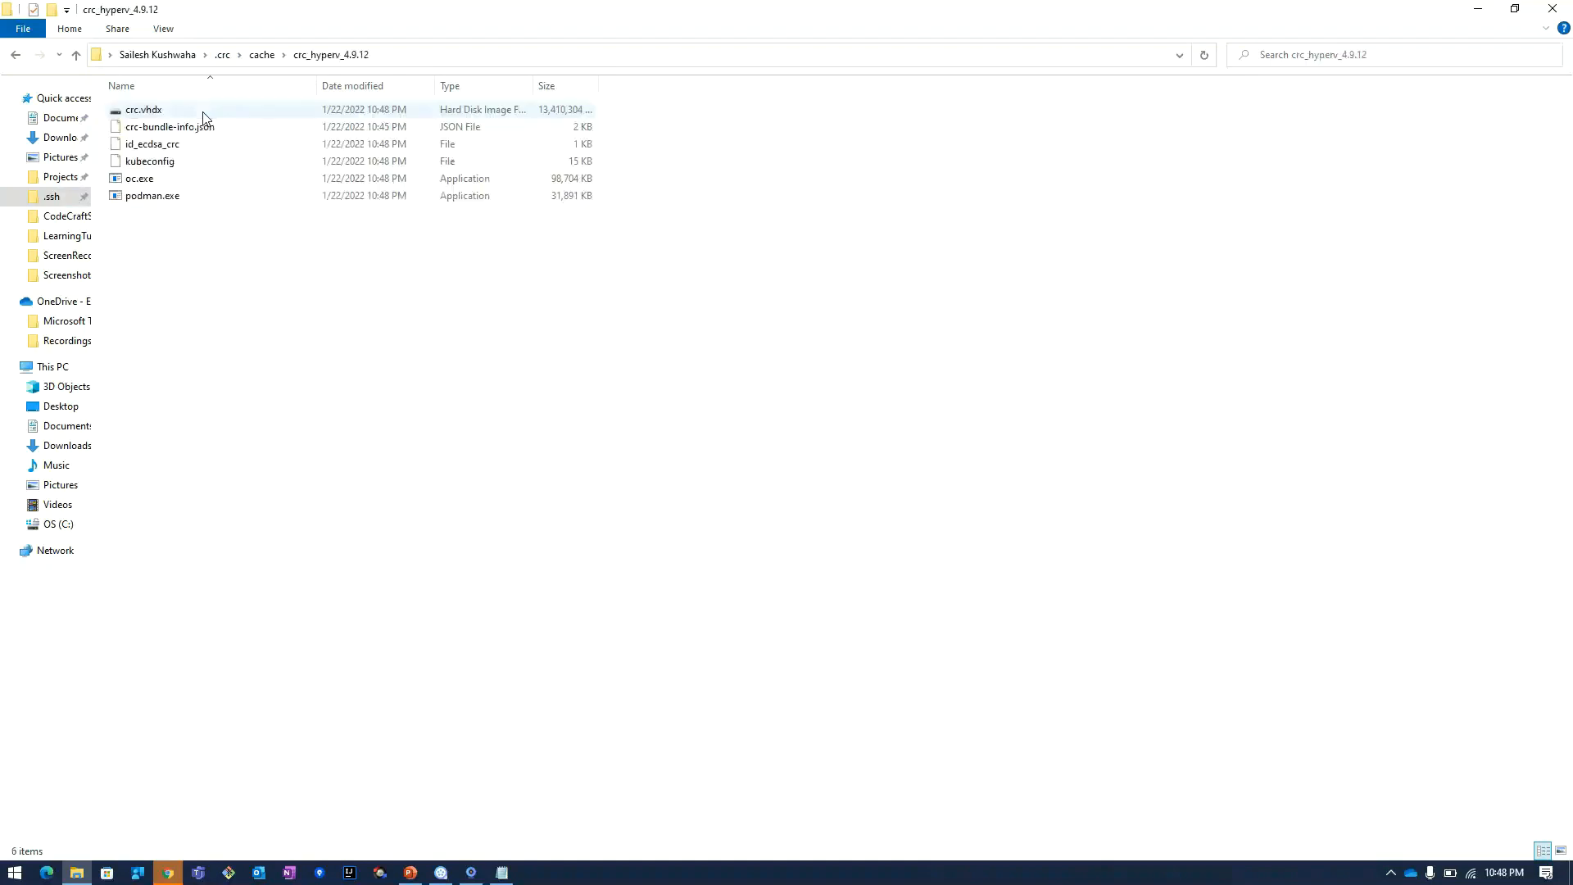
{"action": "left_click", "coordinate": [170, 126]}
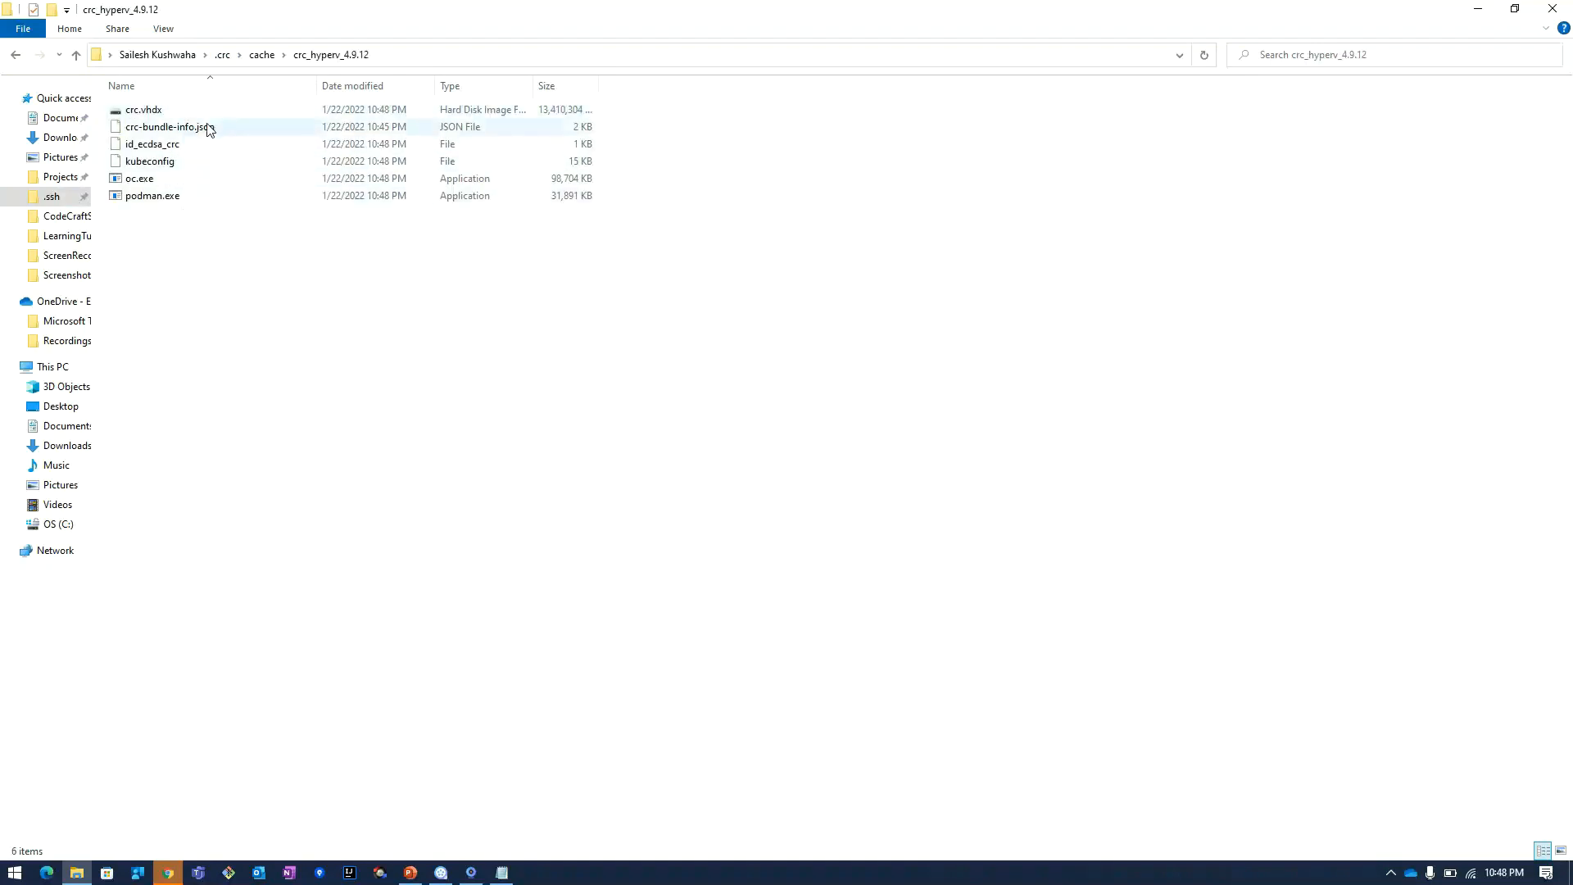
{"action": "mouse_move", "coordinate": [191, 144]}
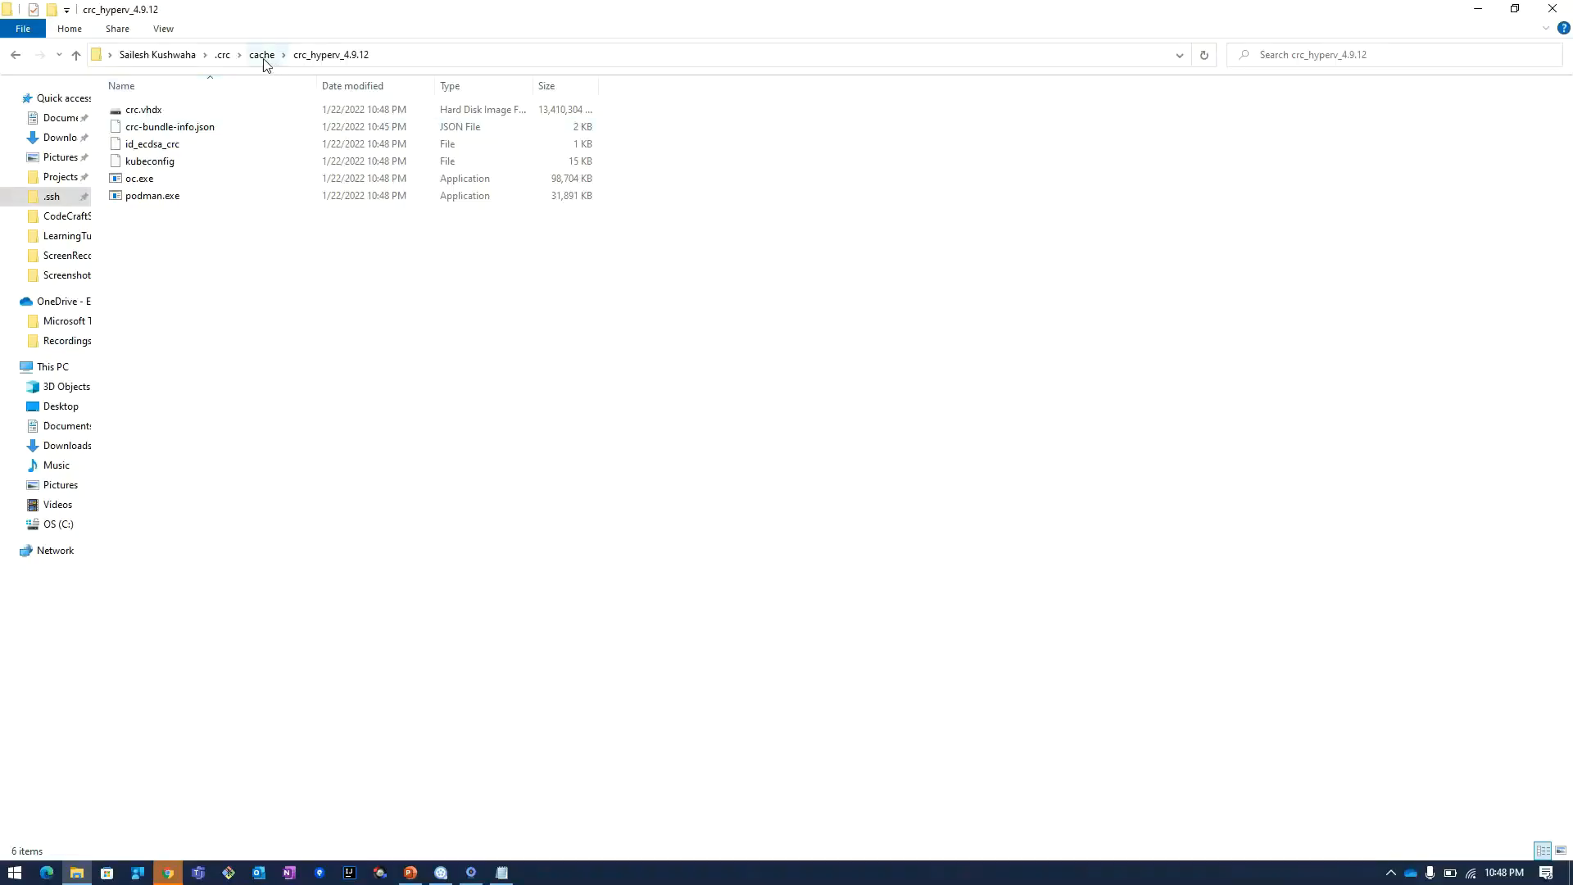
{"action": "left_click", "coordinate": [223, 54]}
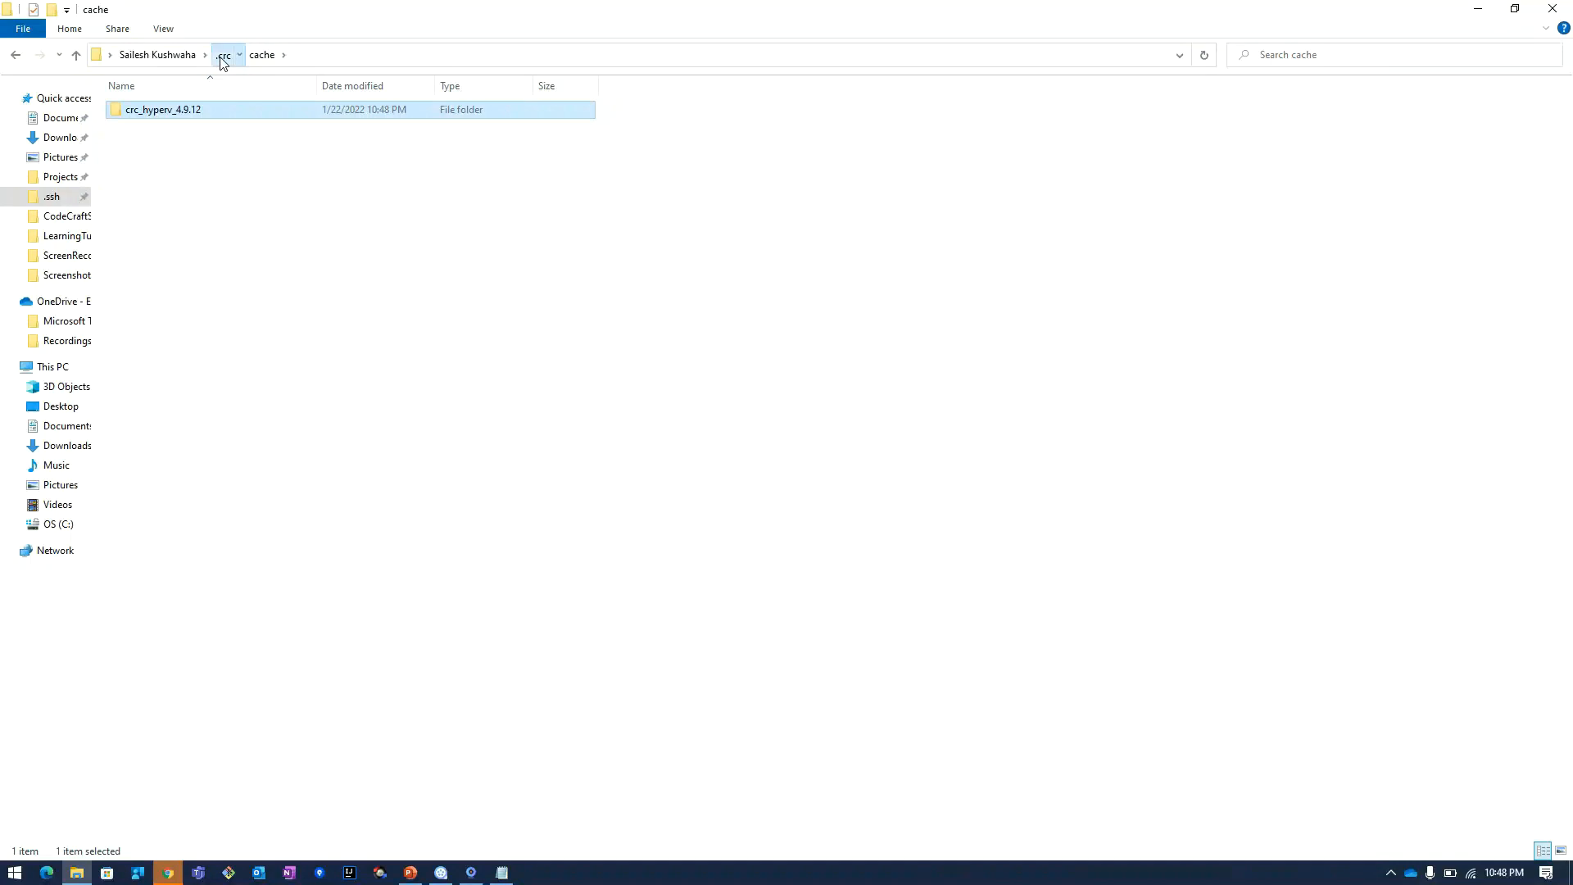
{"action": "left_click", "coordinate": [224, 54]}
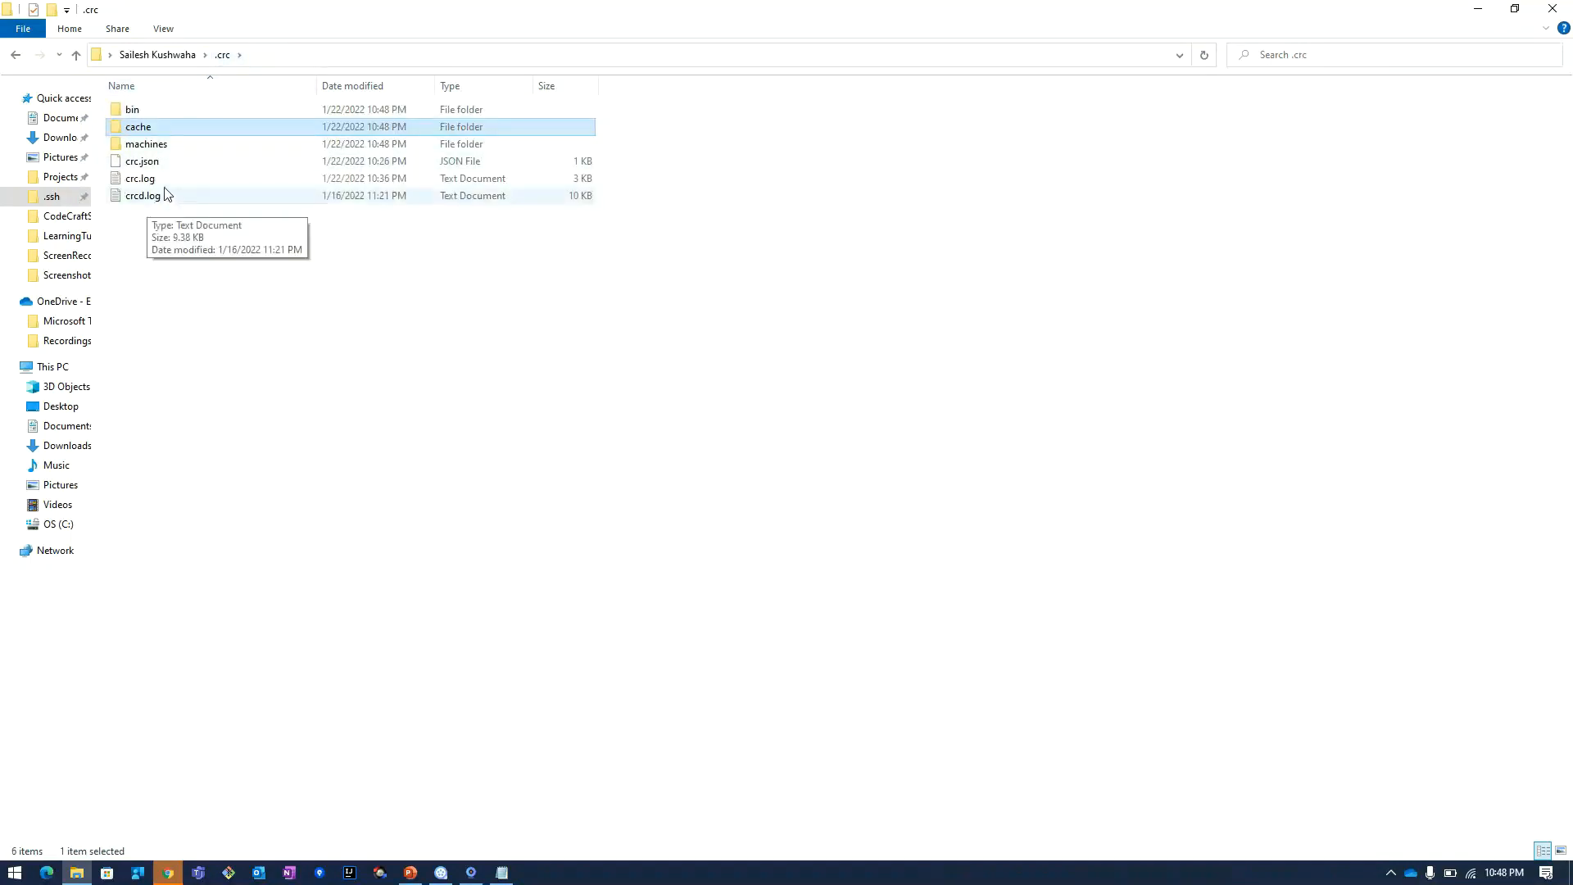
{"action": "mouse_move", "coordinate": [276, 298]}
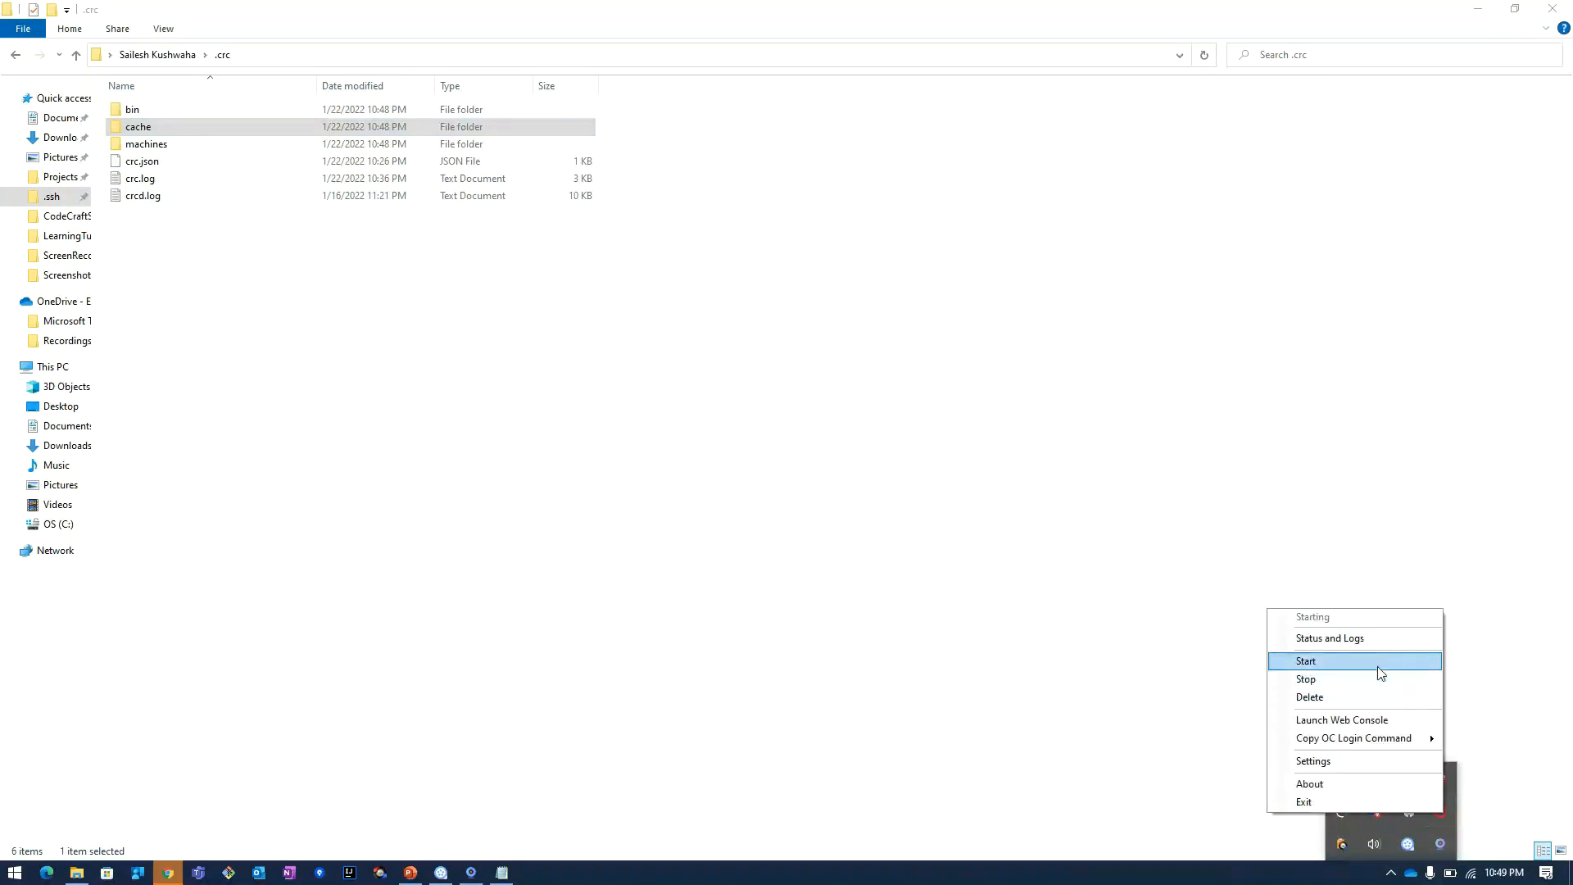
Open Status and Logs to watch the cluster Starting while awaiting kube-apiserver
{"action": "left_click", "coordinate": [1328, 639]}
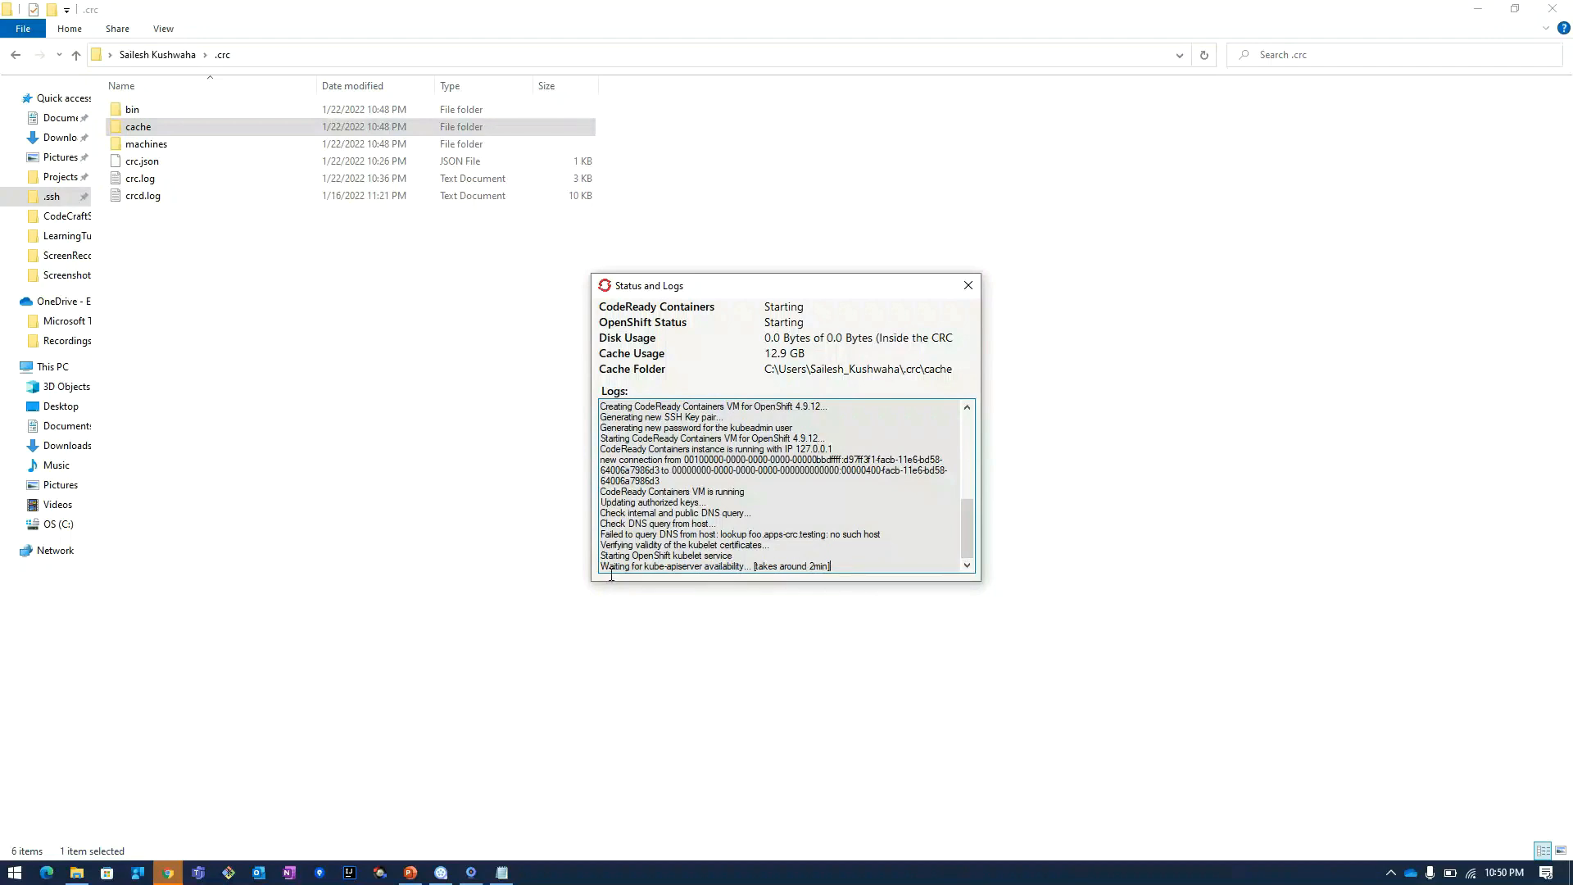
{"action": "left_click_drag", "start_coordinate": [599, 566], "coordinate": [699, 566]}
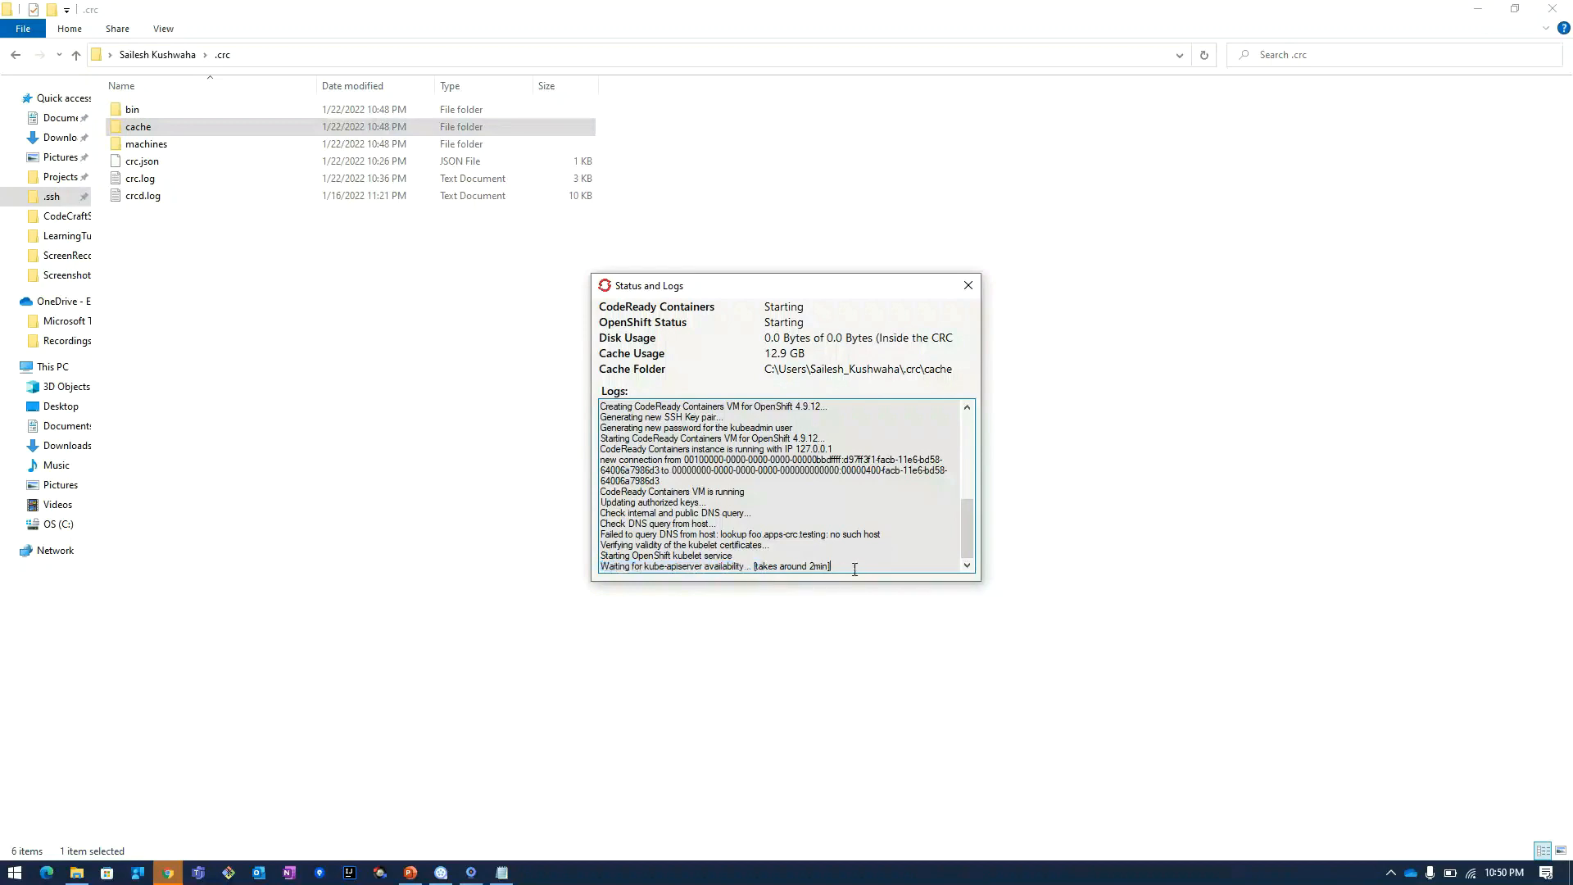
{"action": "mouse_move", "coordinate": [982, 590]}
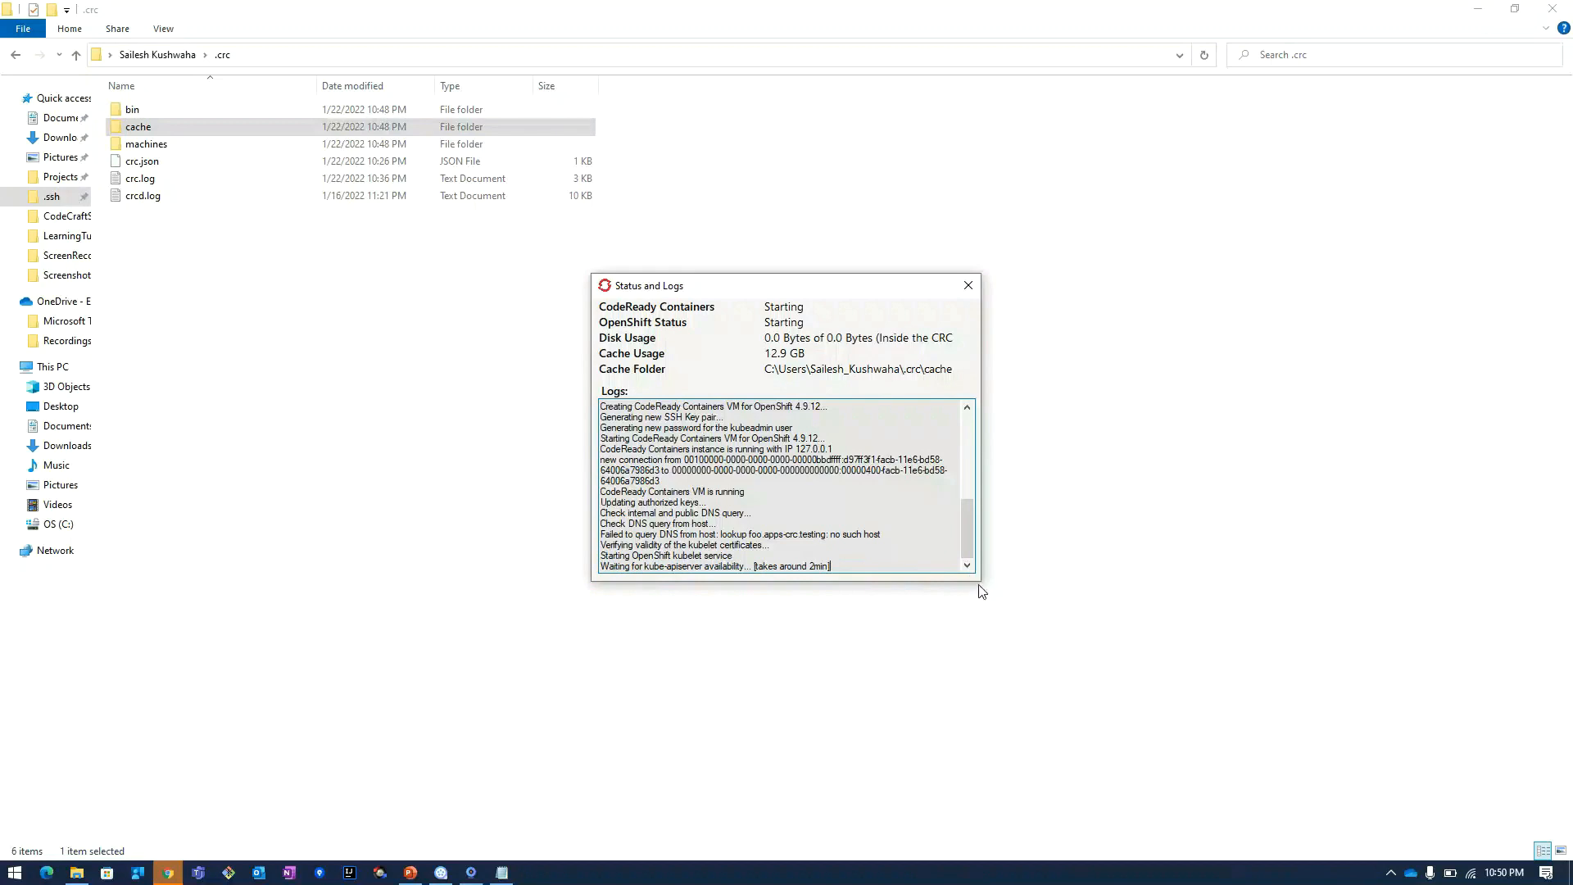
{"action": "mouse_move", "coordinate": [933, 542]}
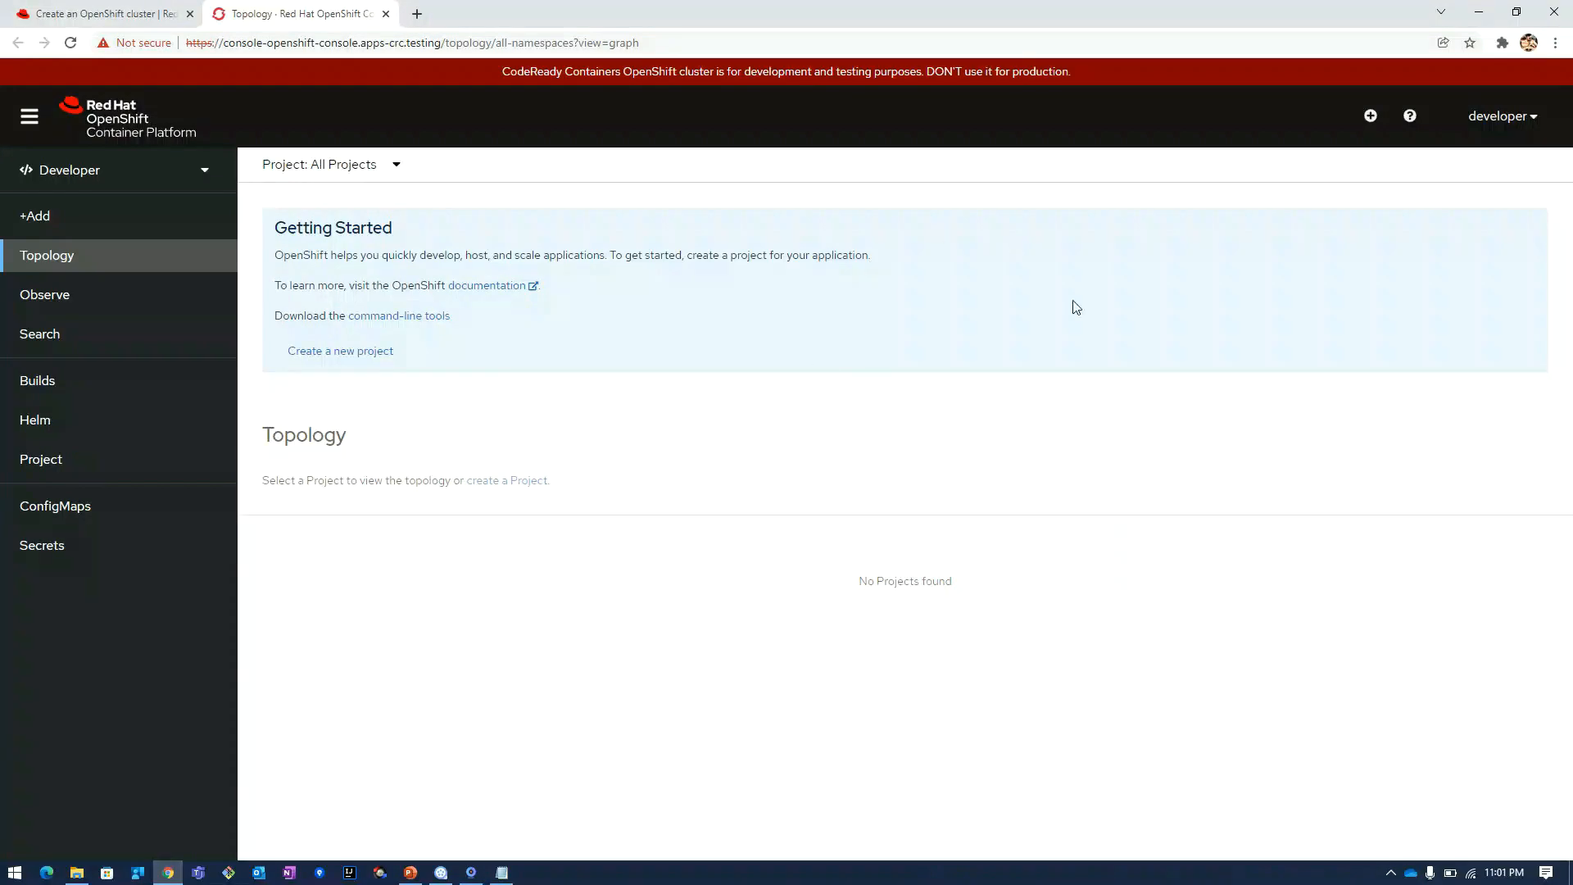
{"action": "mouse_move", "coordinate": [1028, 395]}
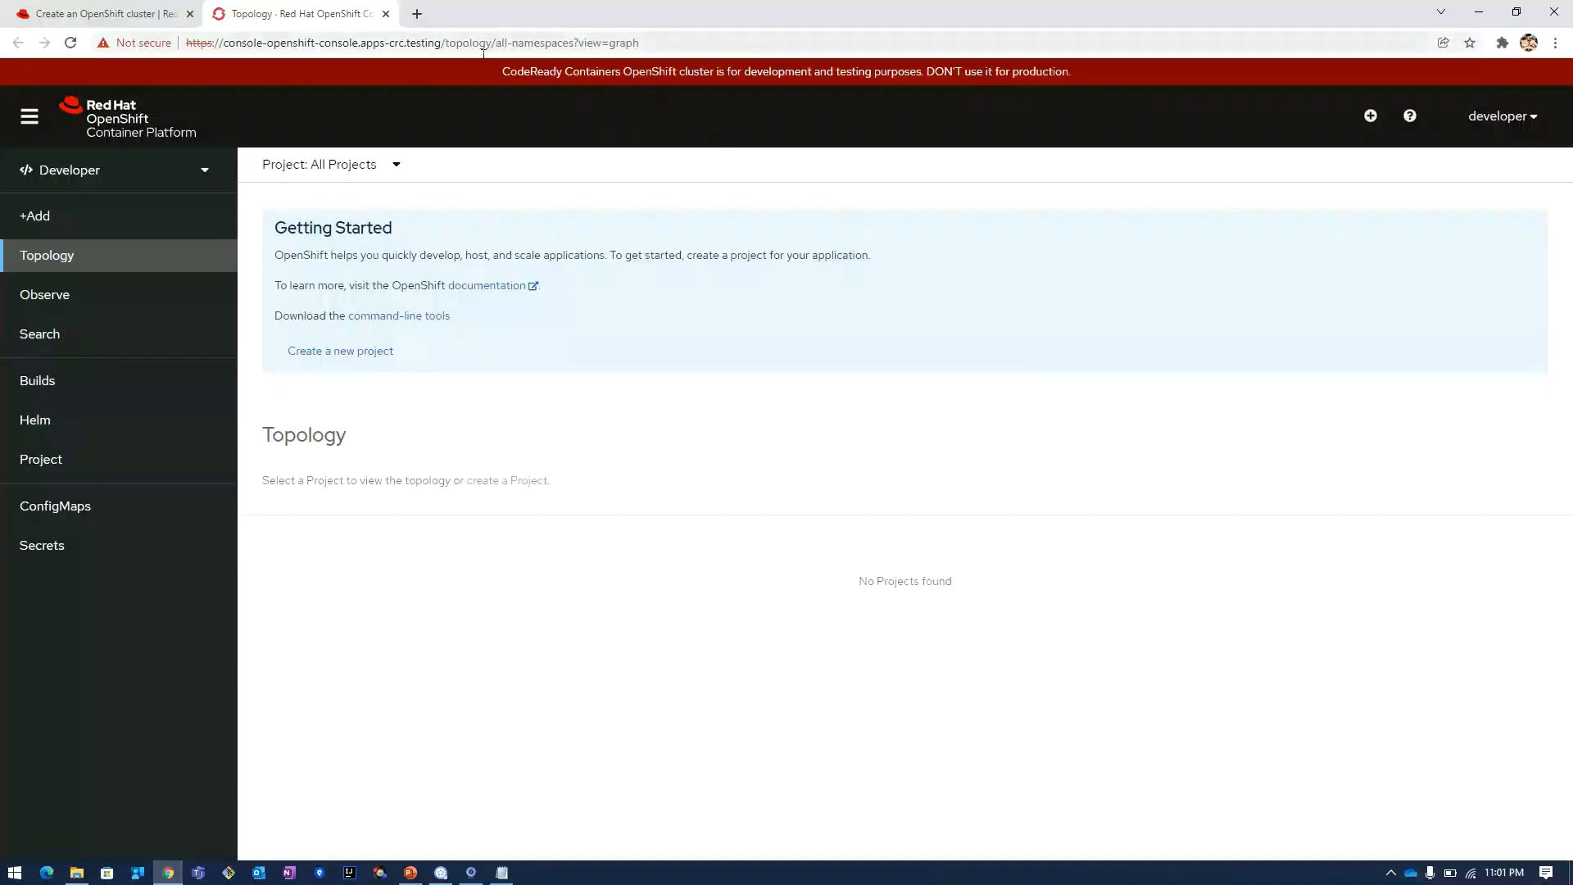
{"action": "mouse_move", "coordinate": [759, 372]}
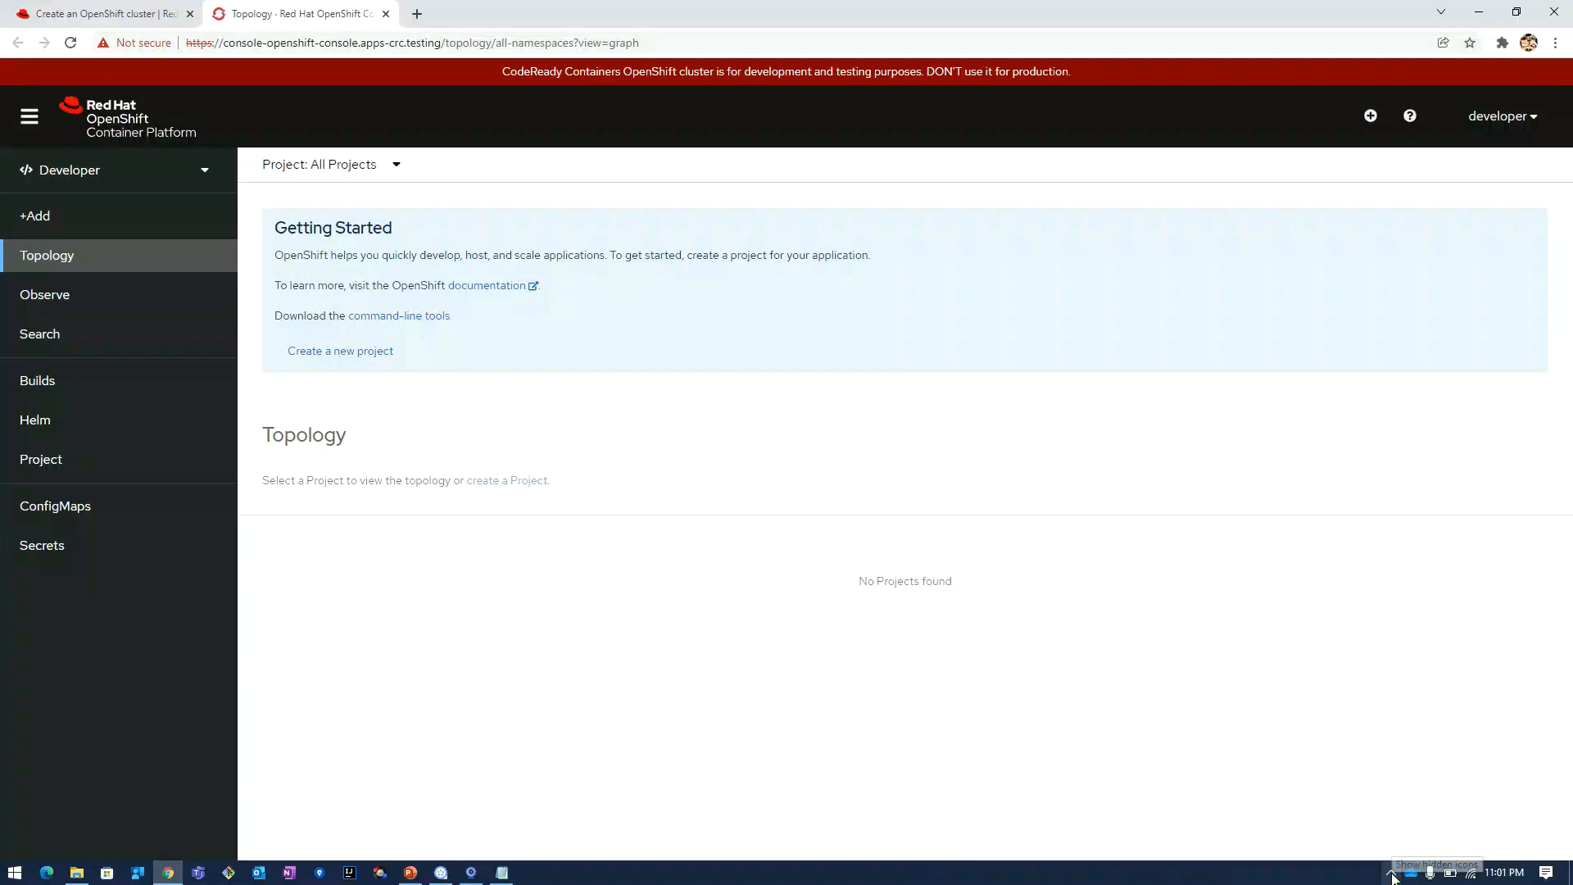
Open the .crc\bin\oc folder and launch a Command Prompt there via the address bar
{"action": "left_click", "coordinate": [76, 871]}
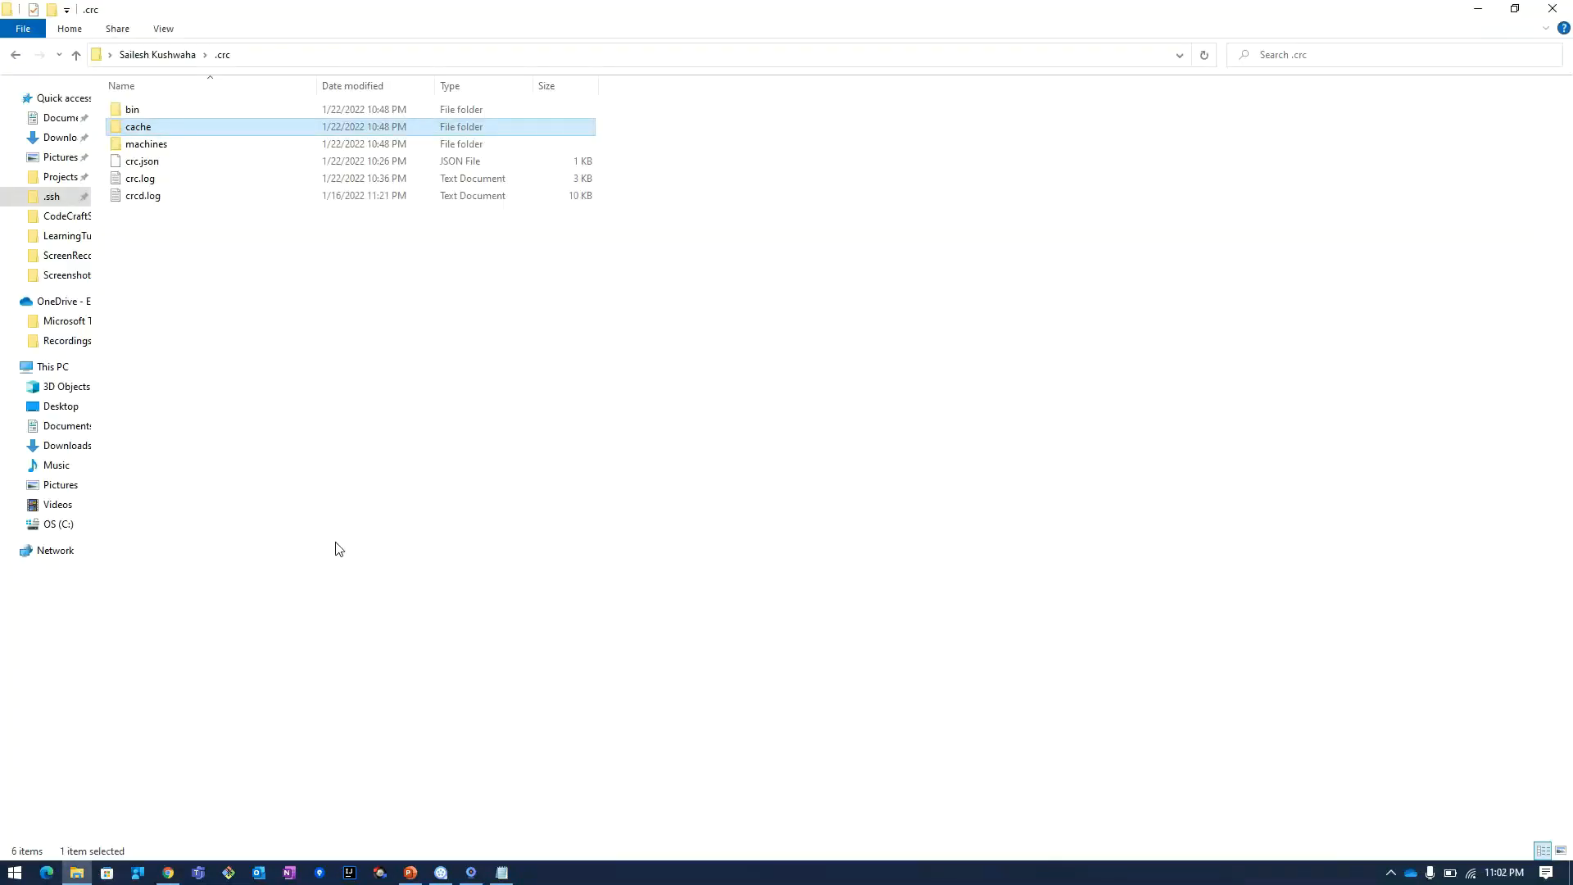
{"action": "double_click", "coordinate": [131, 108]}
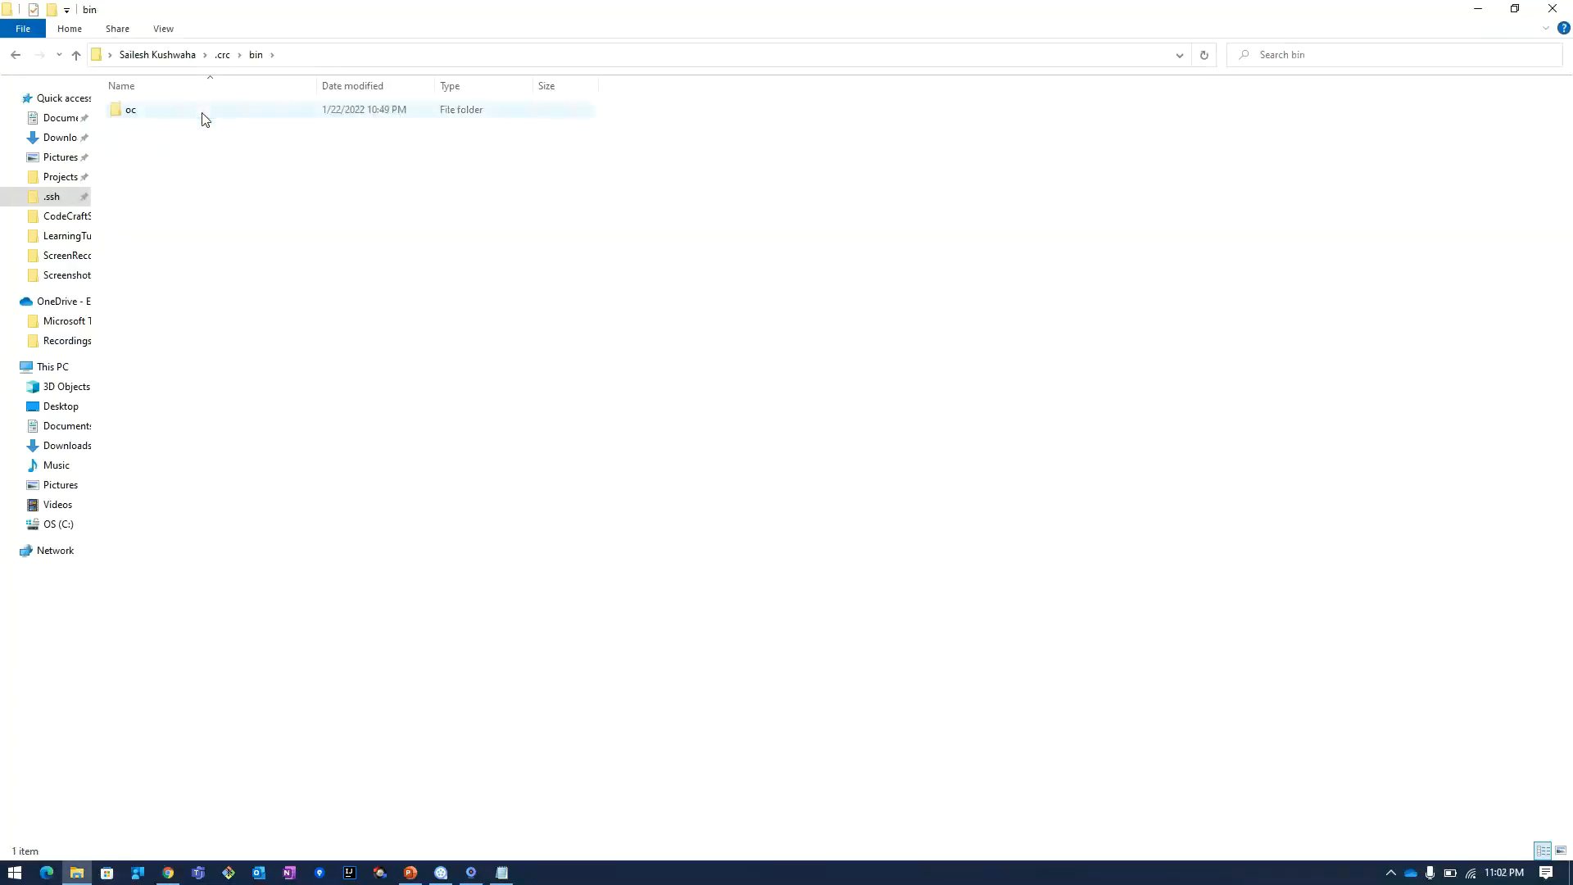
{"action": "double_click", "coordinate": [130, 109]}
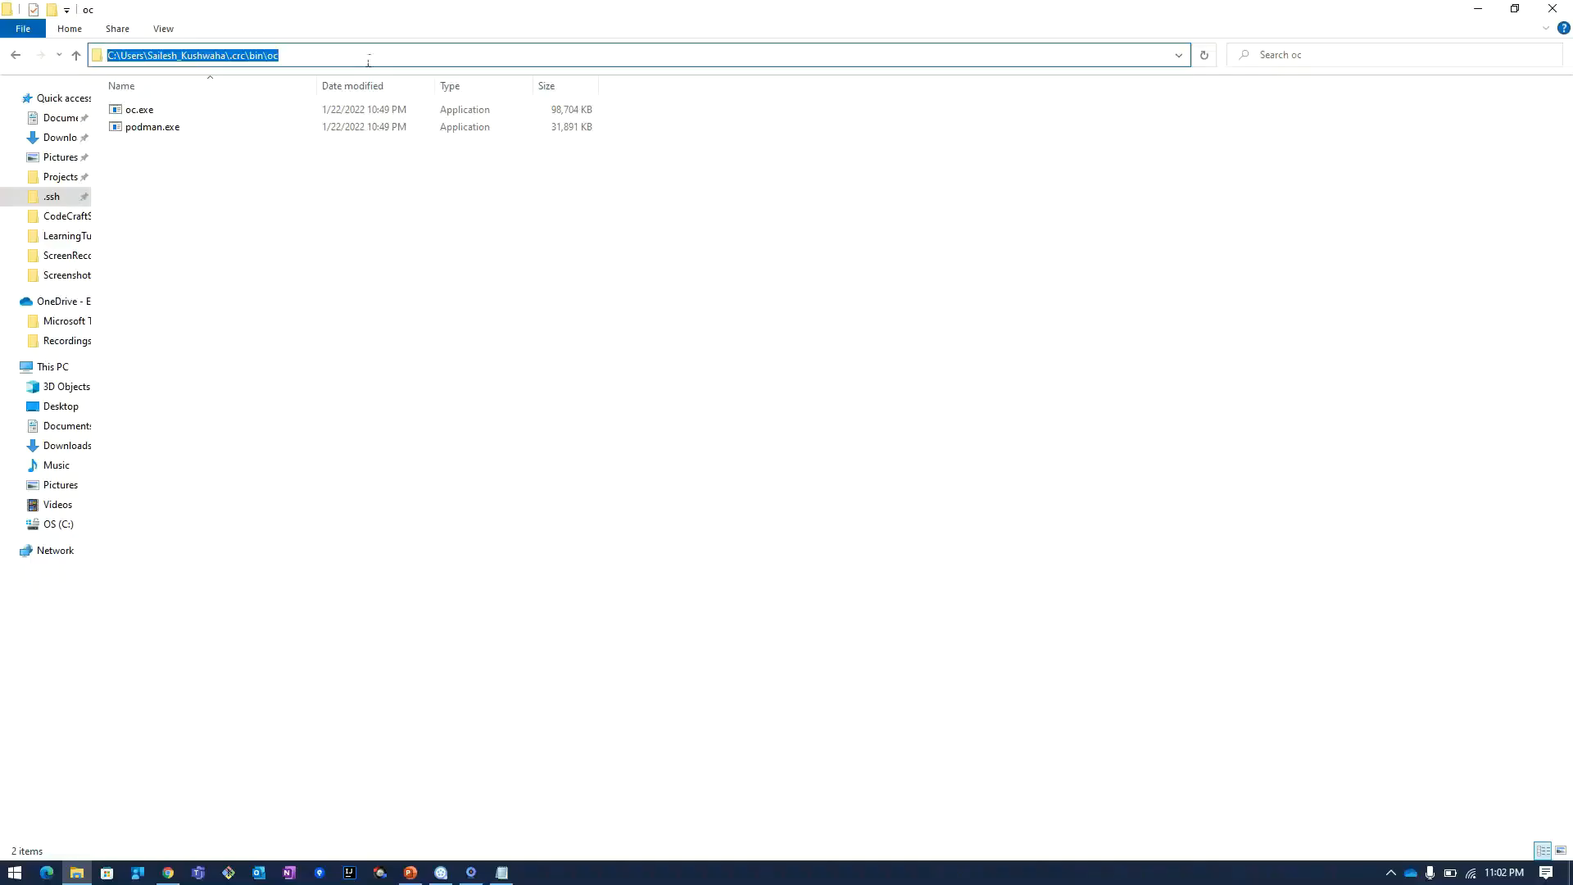
{"action": "type", "text": "cmd"}
{"action": "type", "text": "cr"}
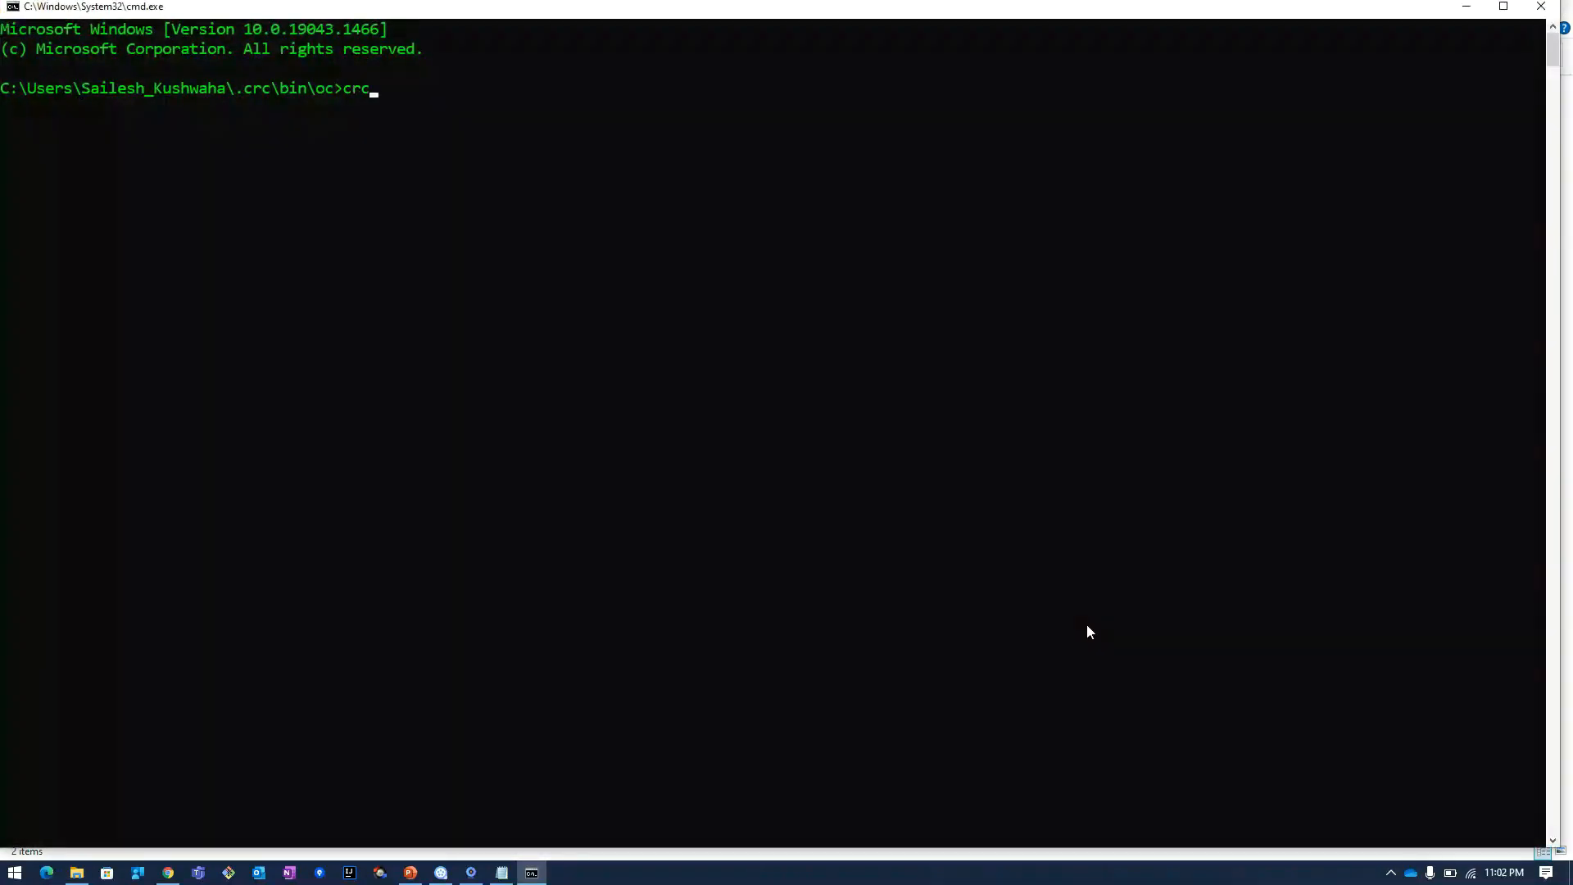
Run crc console --credentials and select the printed developer oc login command
{"action": "type", "text": "co"}
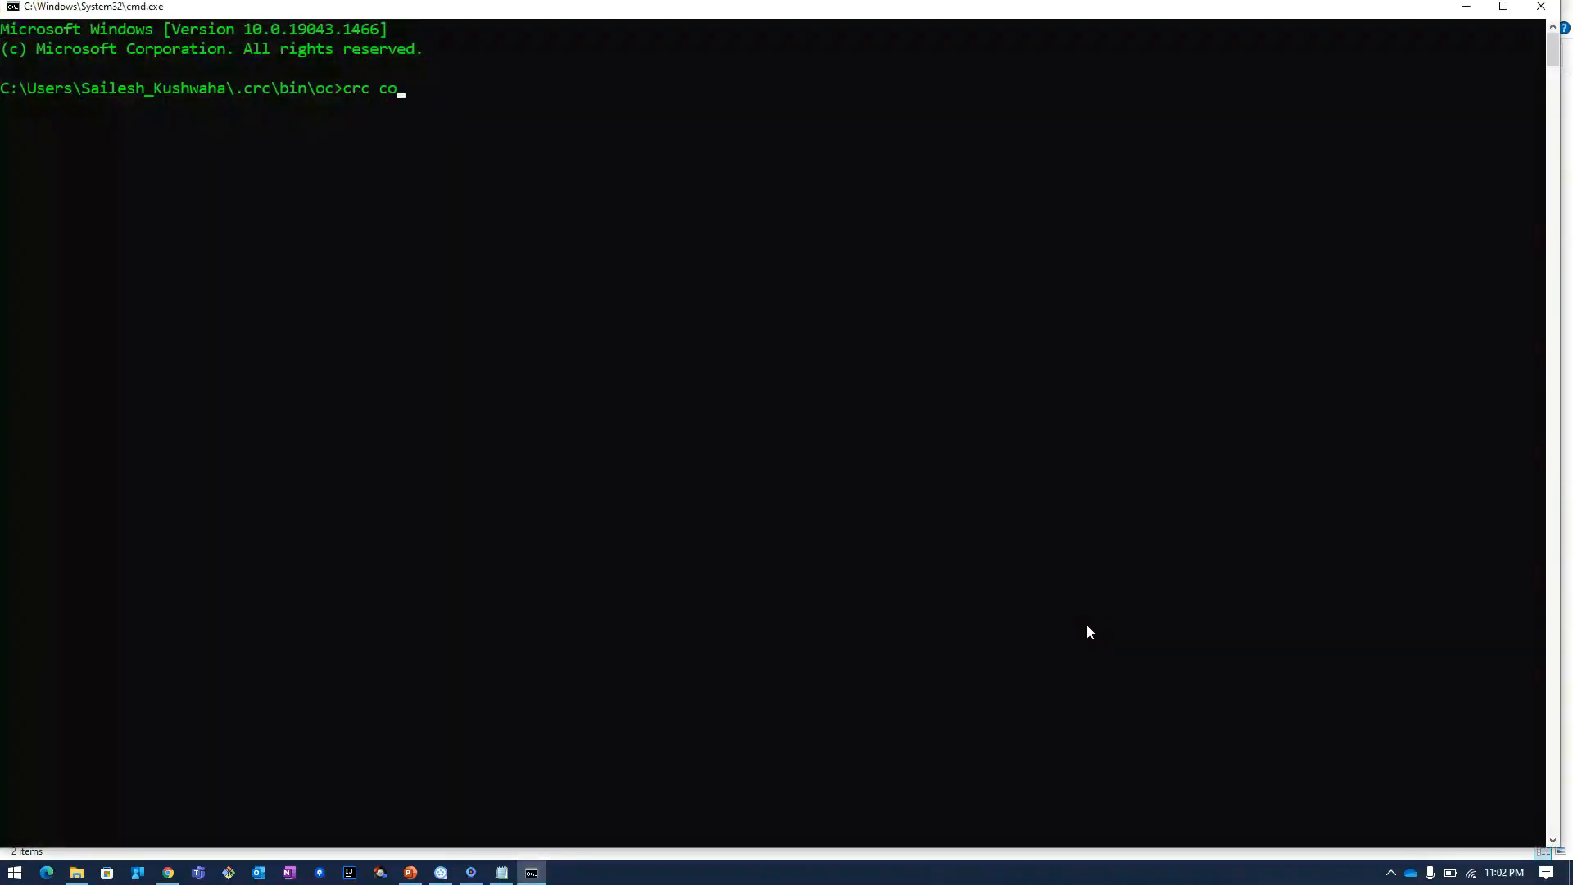
{"action": "type", "text": "nsole"}
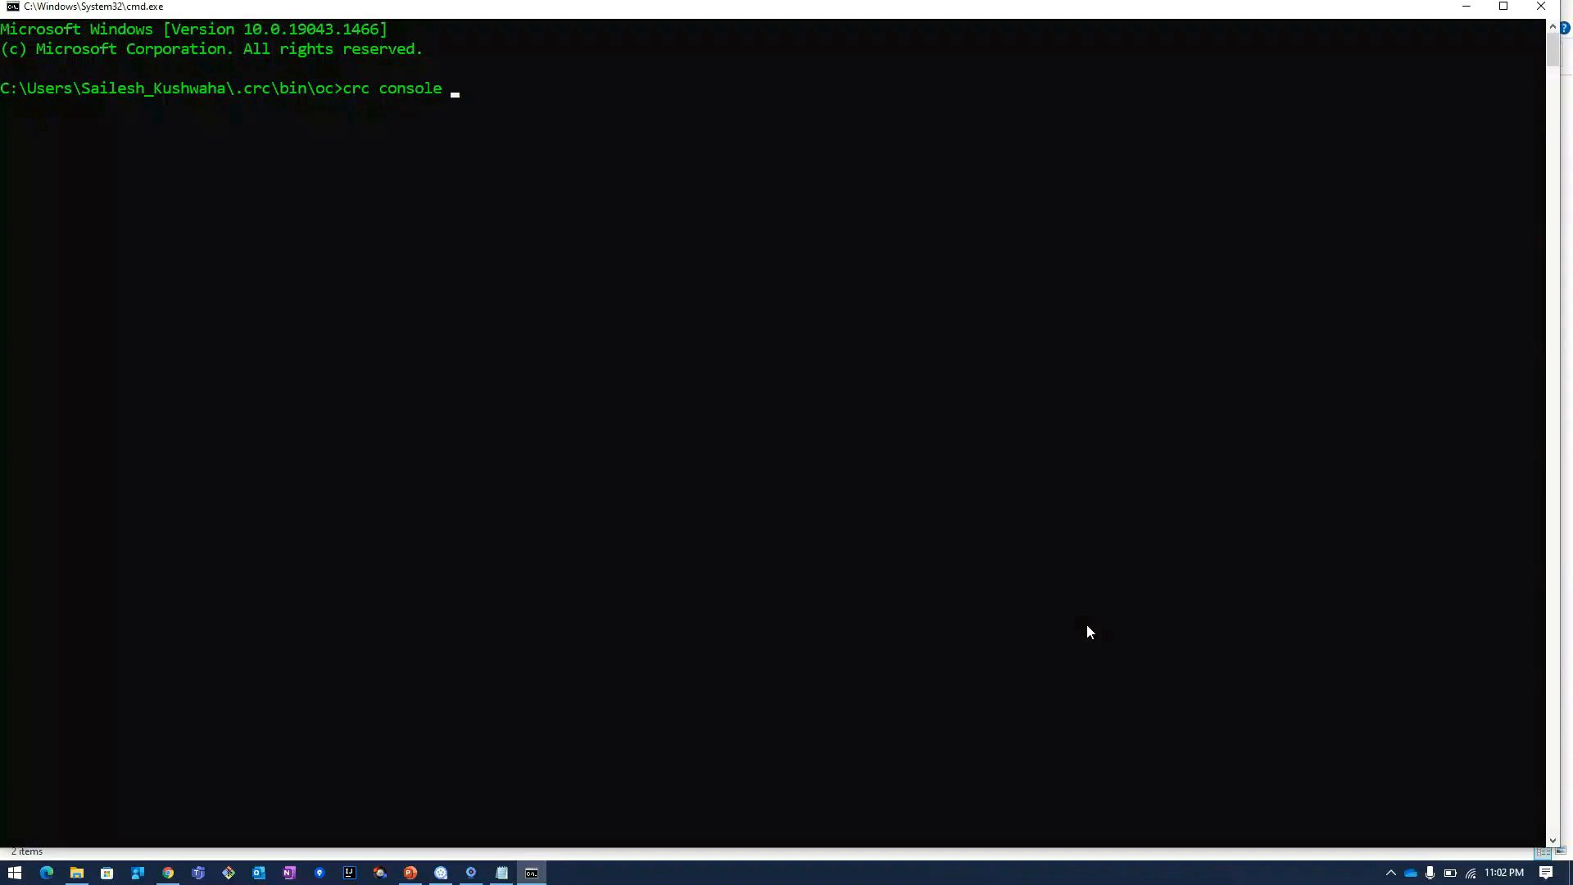
{"action": "type", "text": "--crede"}
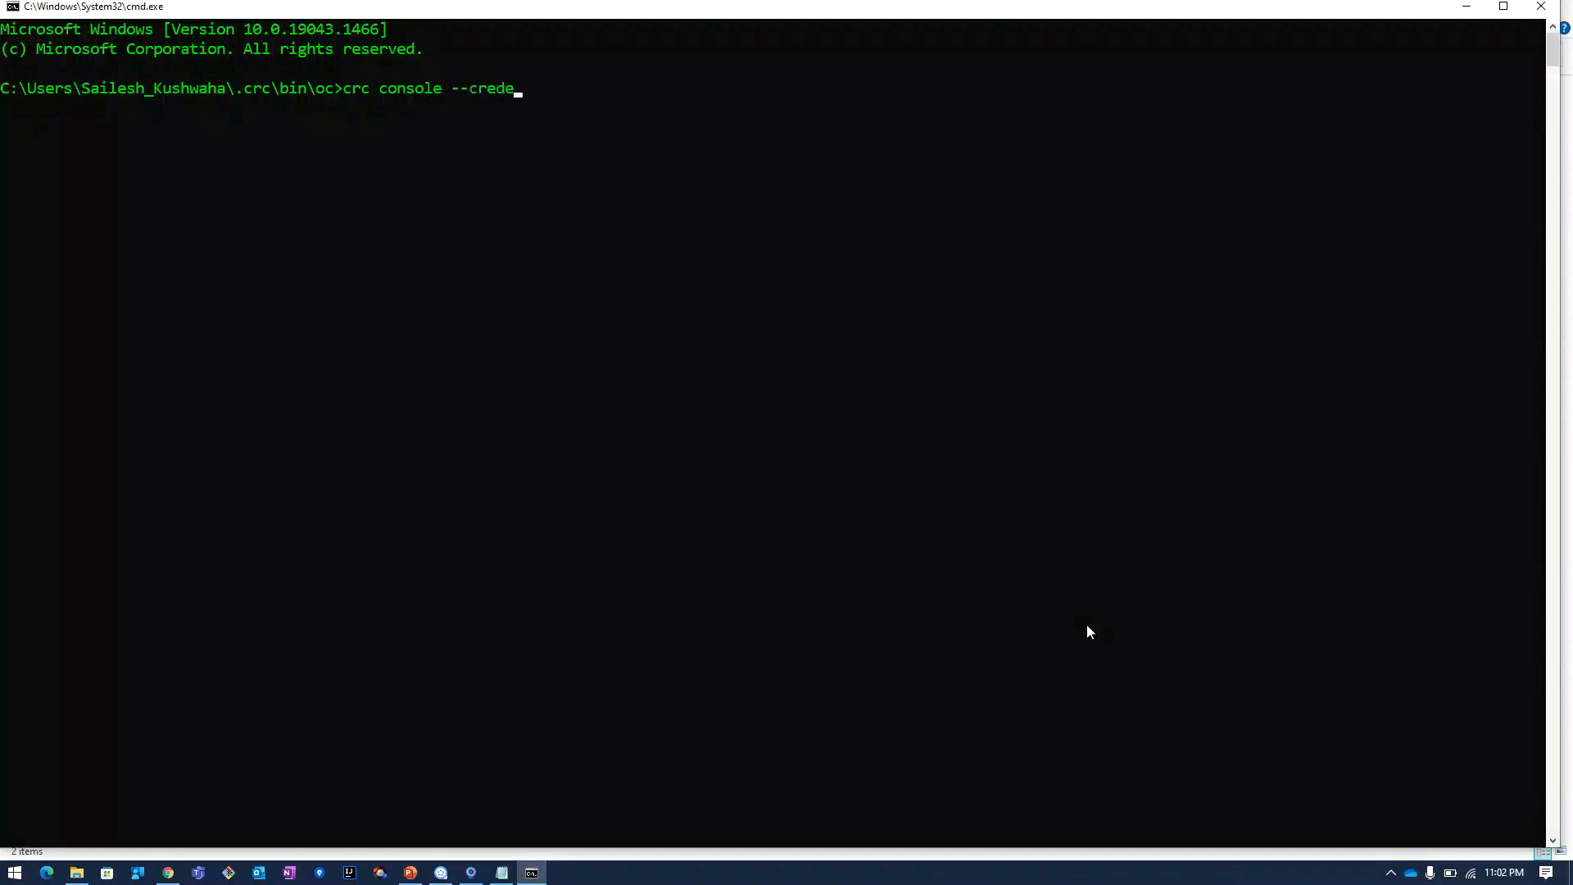
{"action": "type", "text": "nia"}
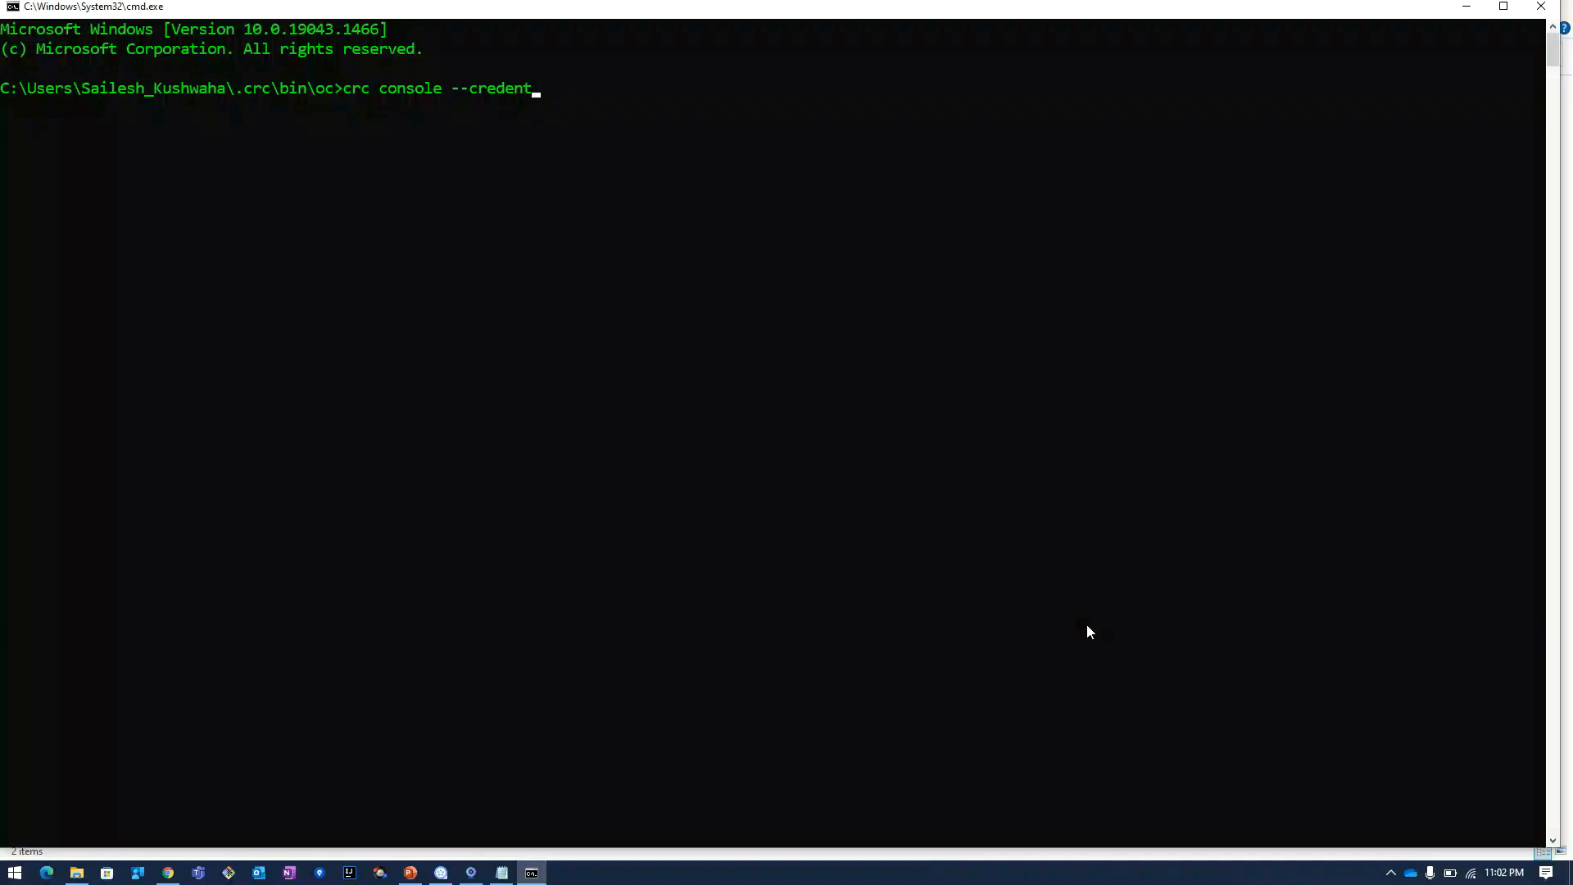
{"action": "type", "text": "ials"}
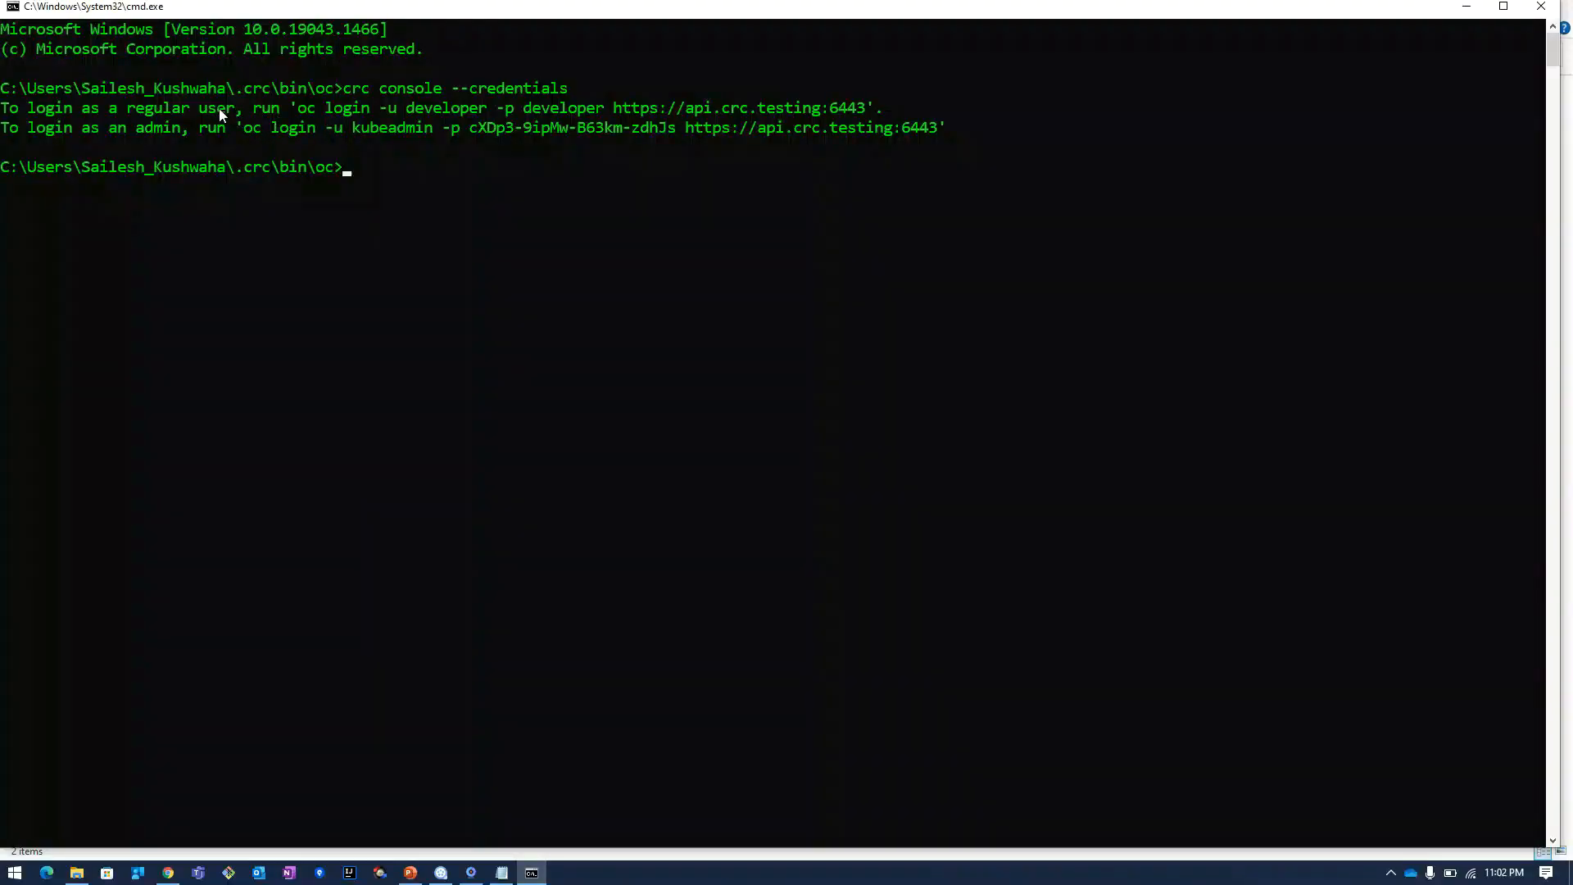
{"action": "mouse_move", "coordinate": [259, 151]}
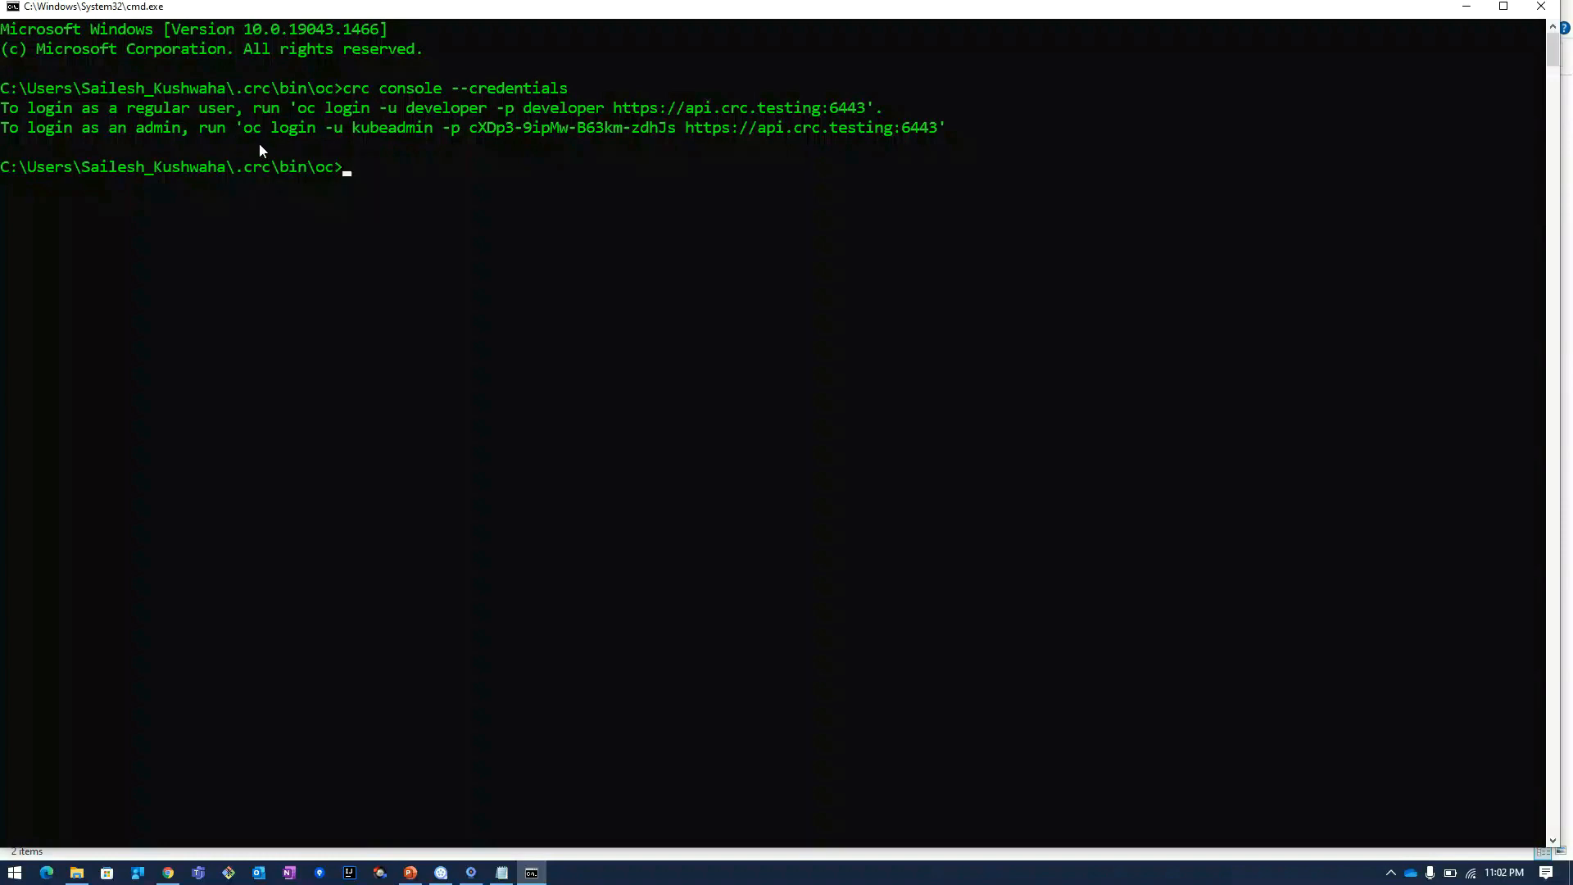
{"action": "mouse_move", "coordinate": [303, 113]}
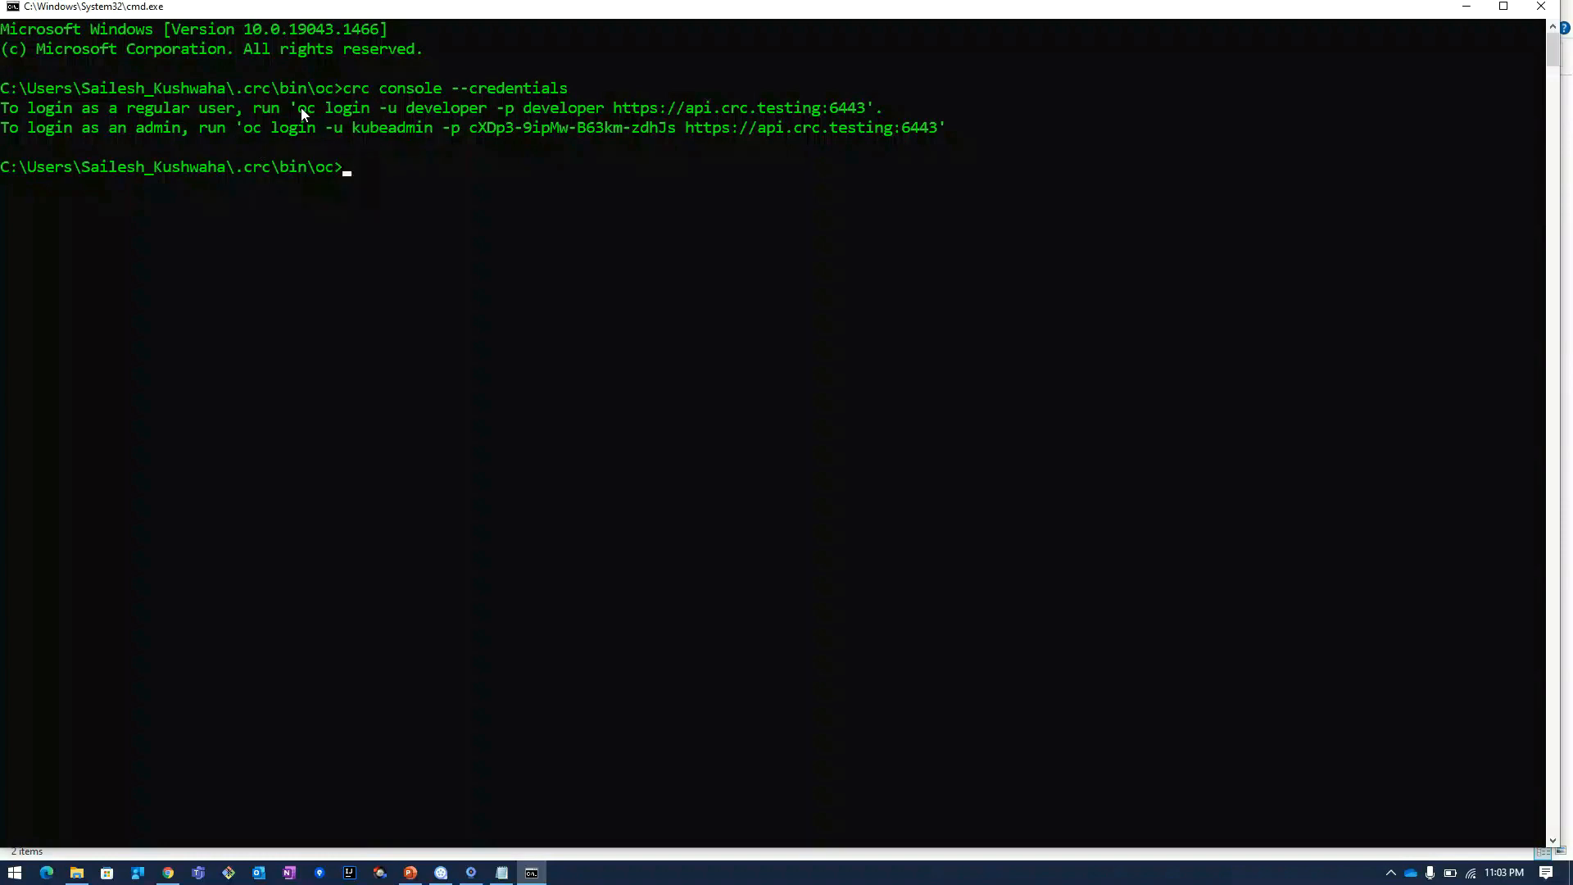
{"action": "left_click_drag", "start_coordinate": [298, 108], "coordinate": [865, 107]}
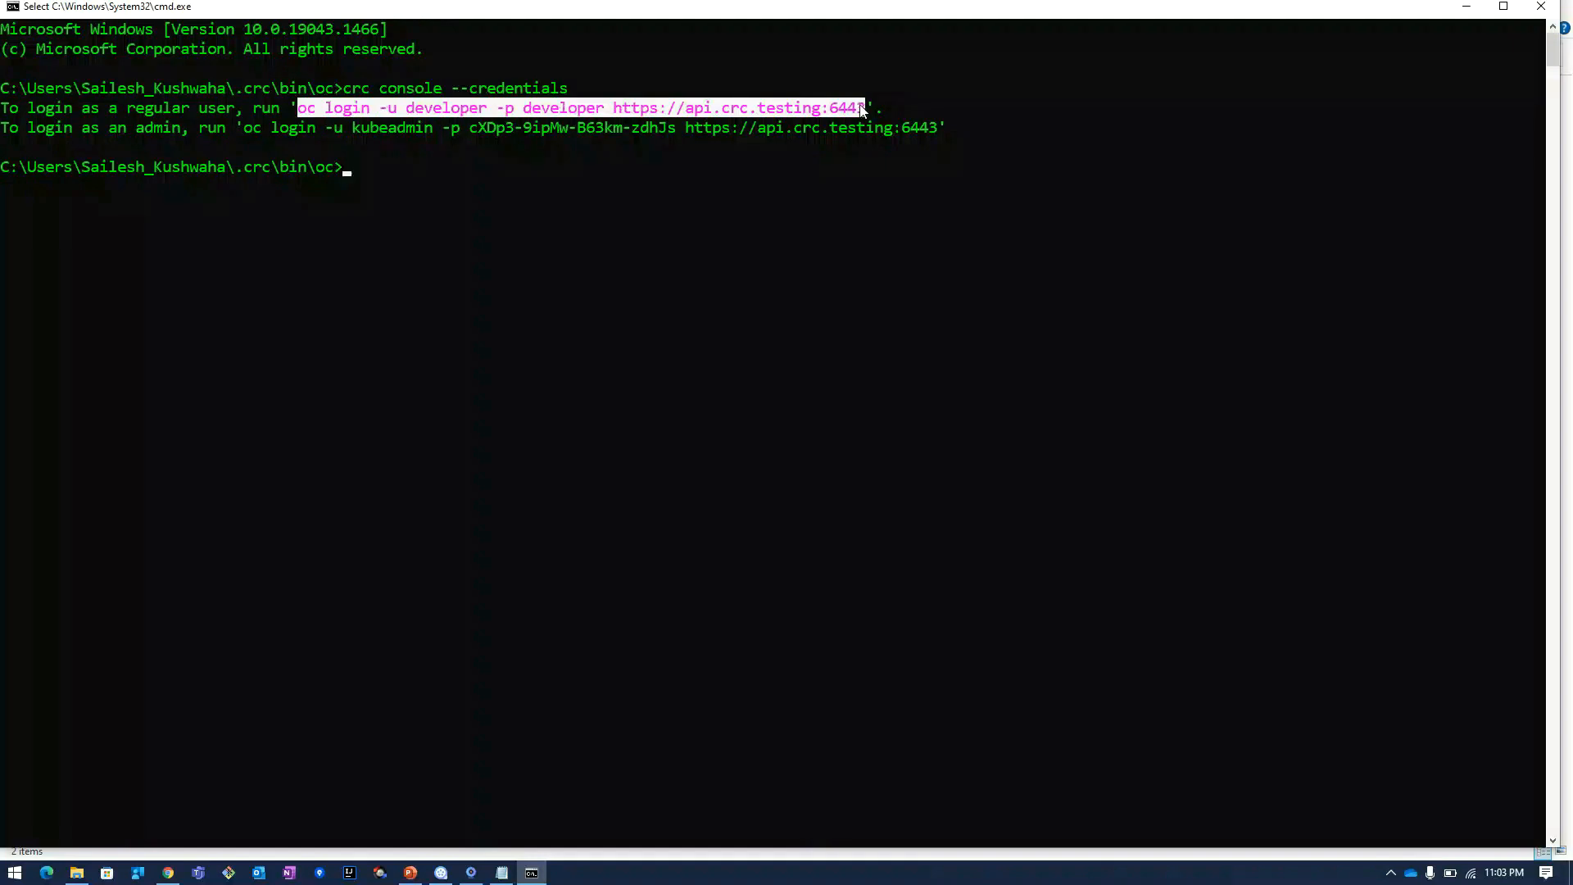
Copy the selected developer oc login command for pasting at the prompt
{"action": "left_click", "coordinate": [852, 111]}
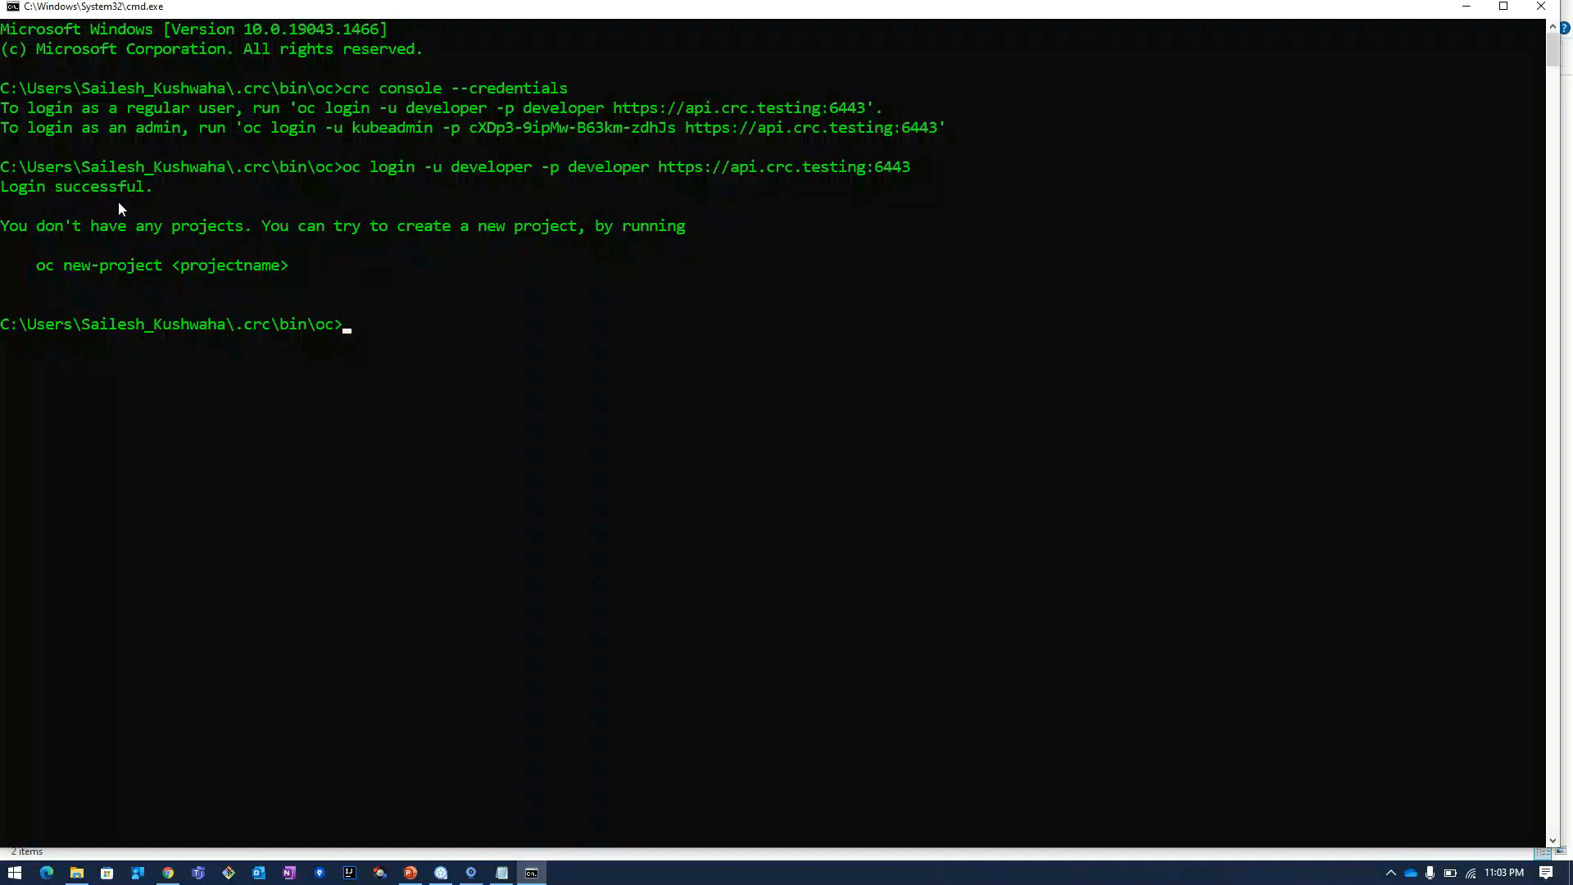
{"action": "mouse_move", "coordinate": [589, 209]}
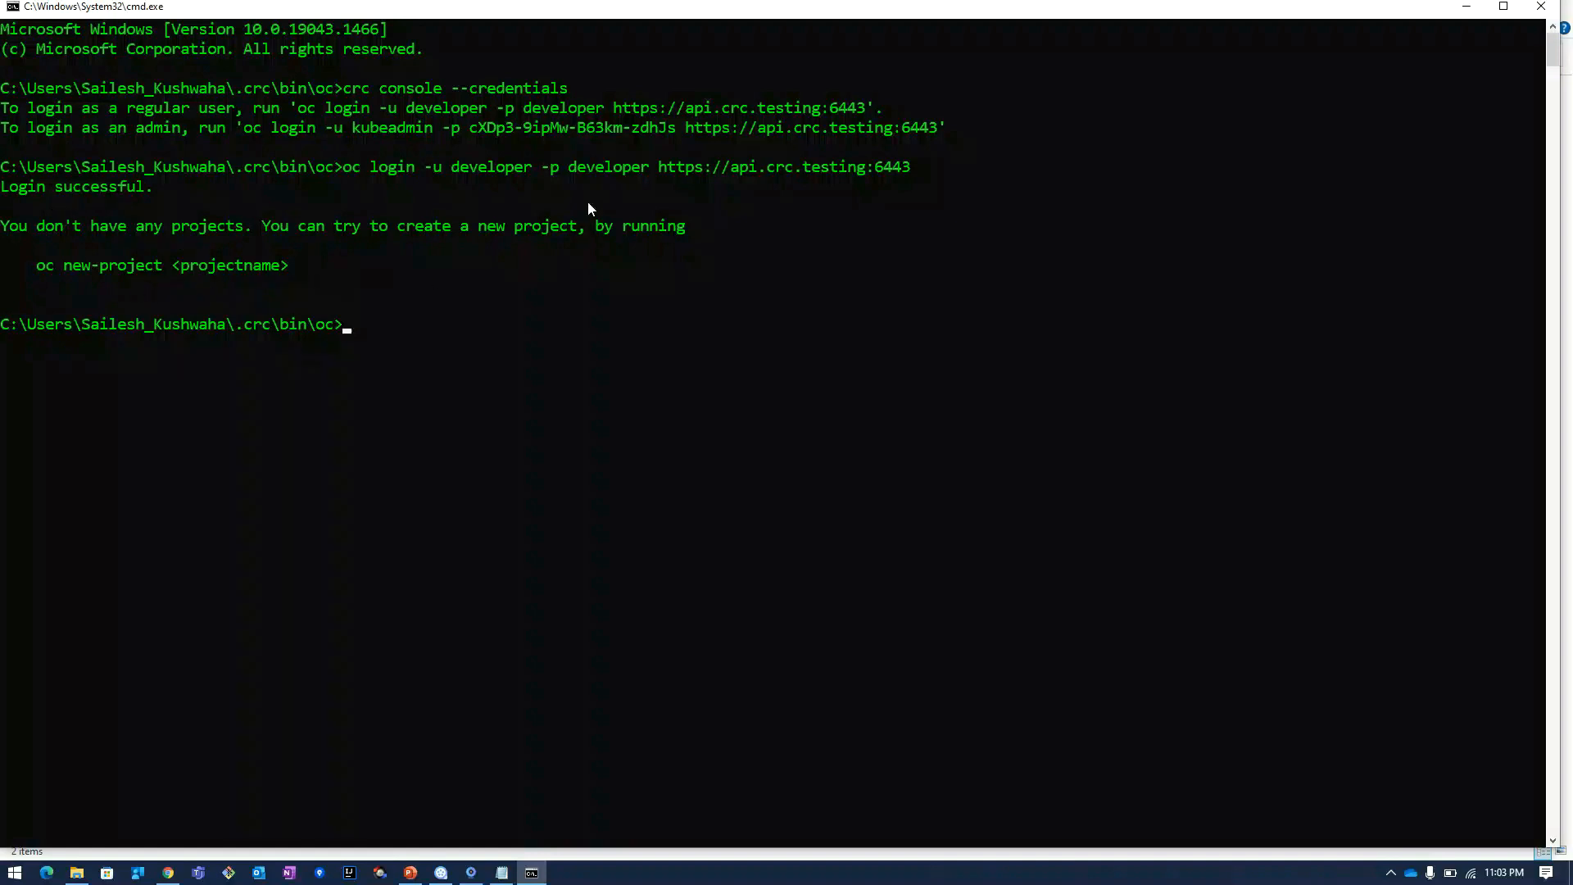
{"action": "mouse_move", "coordinate": [401, 303]}
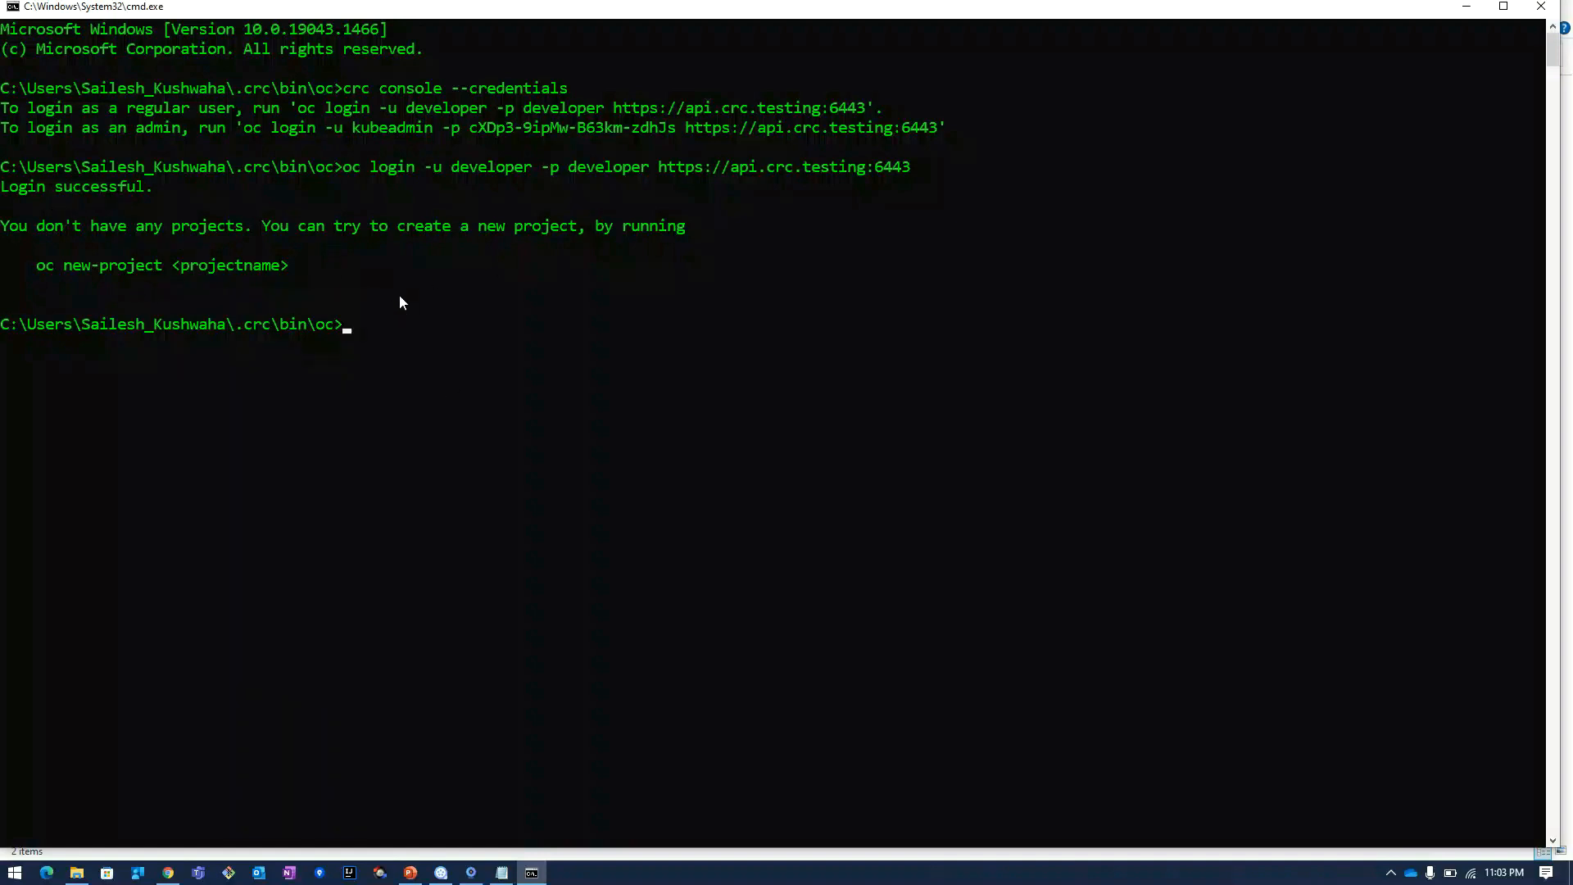
{"action": "mouse_move", "coordinate": [430, 857]}
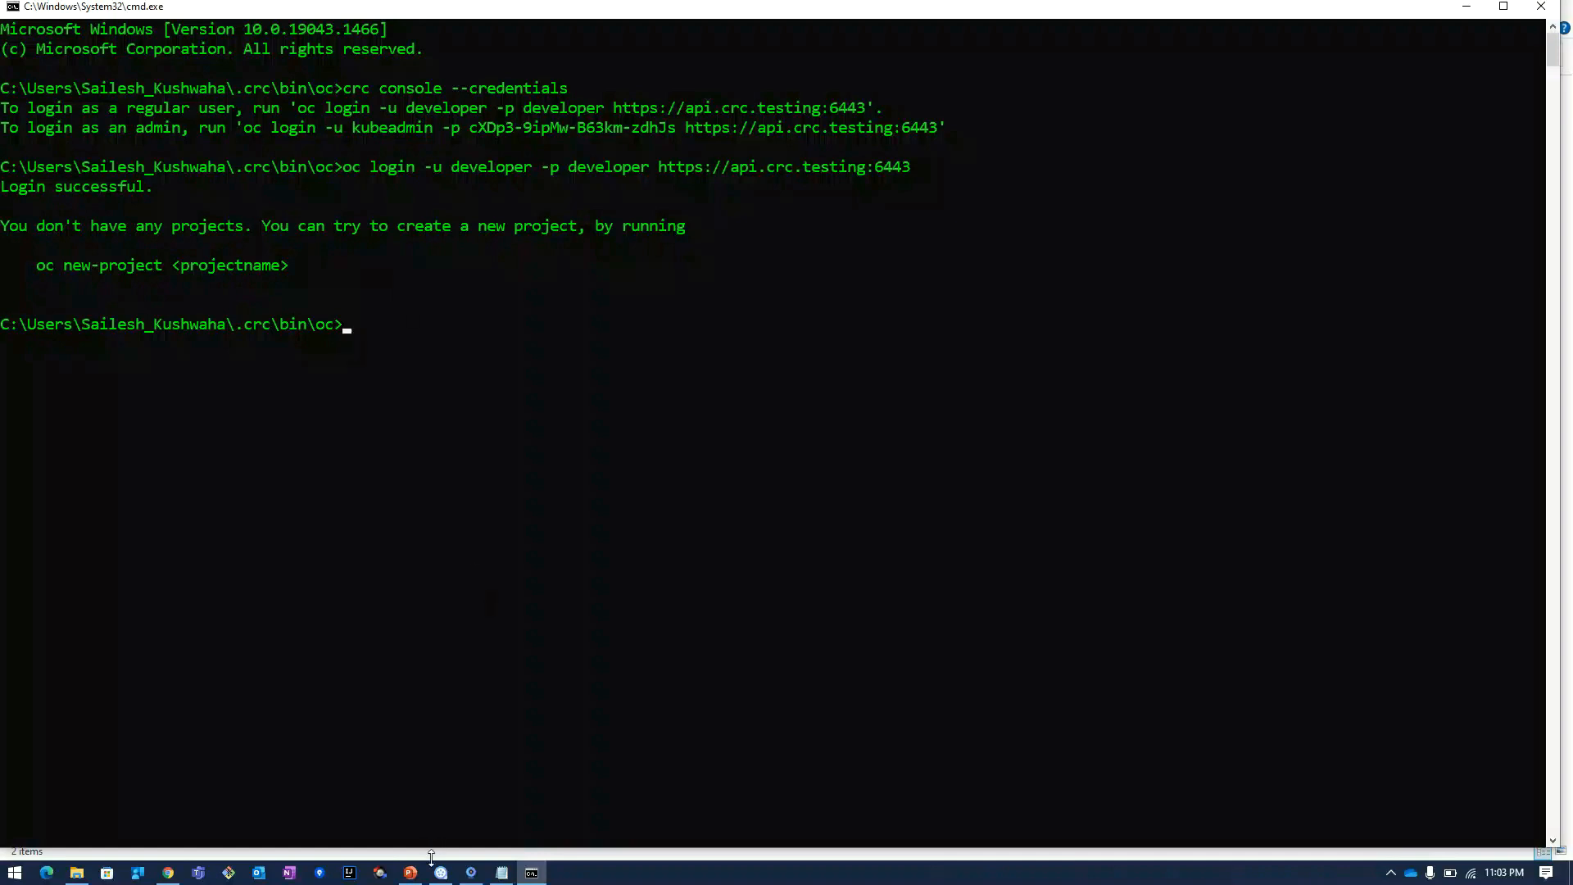